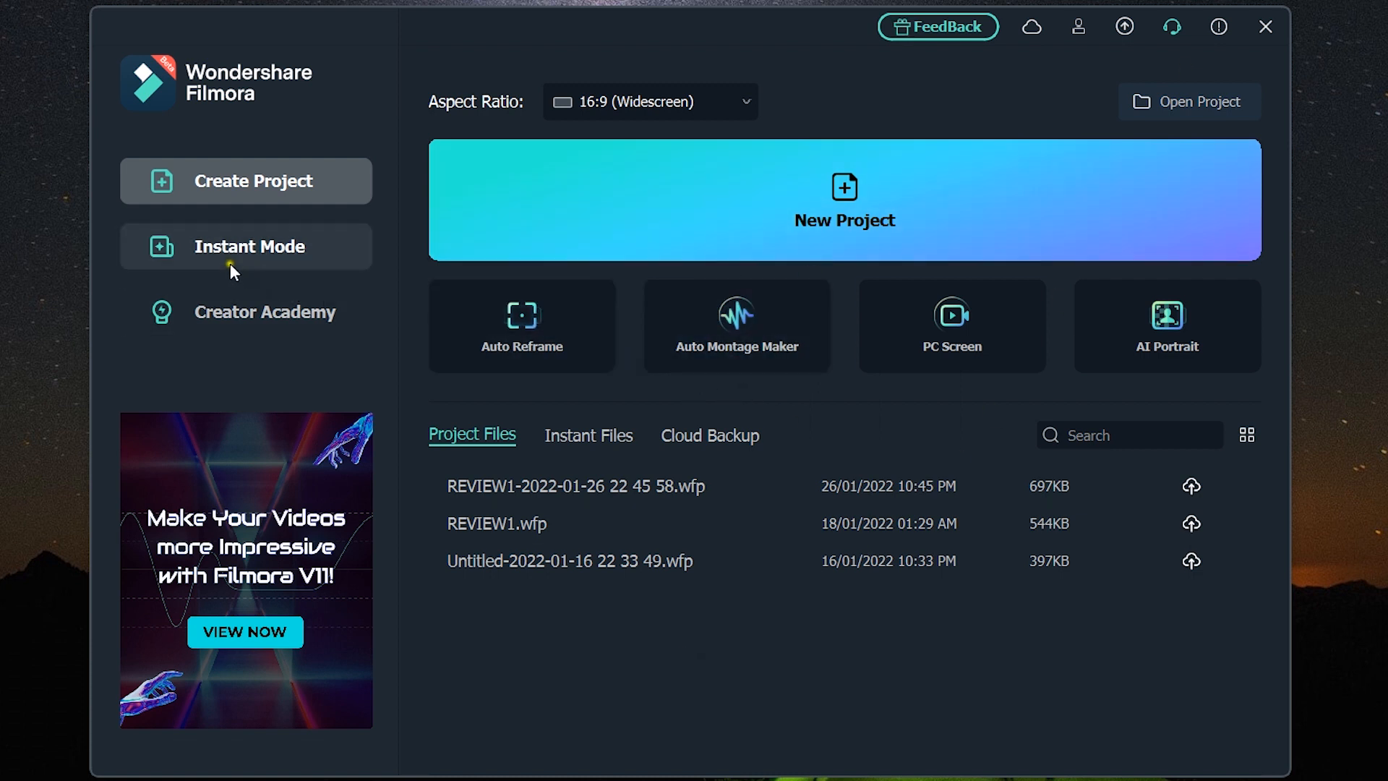
pyautogui.moveTo(291, 272)
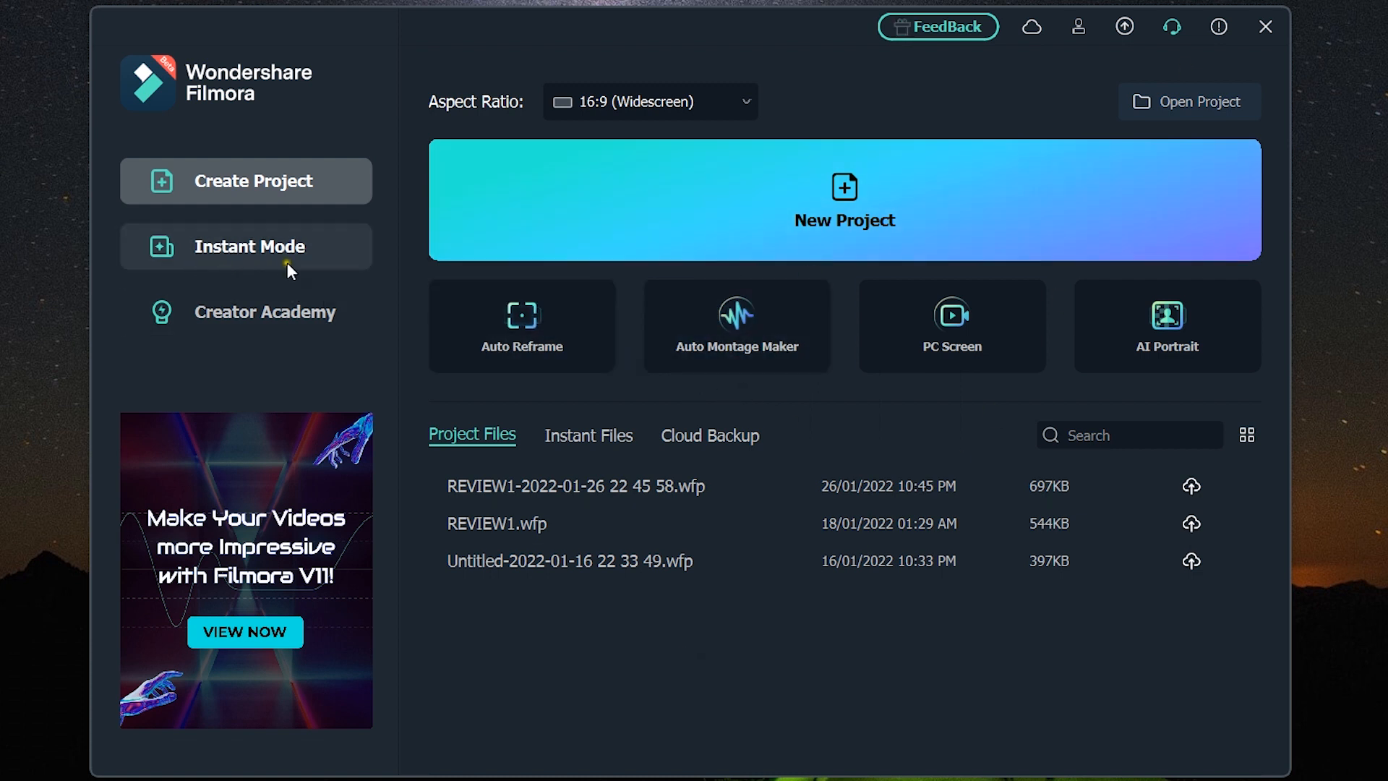
# Enter Instant Mode from the launcher and browse down to the Slideshow template category
pyautogui.click(250, 245)
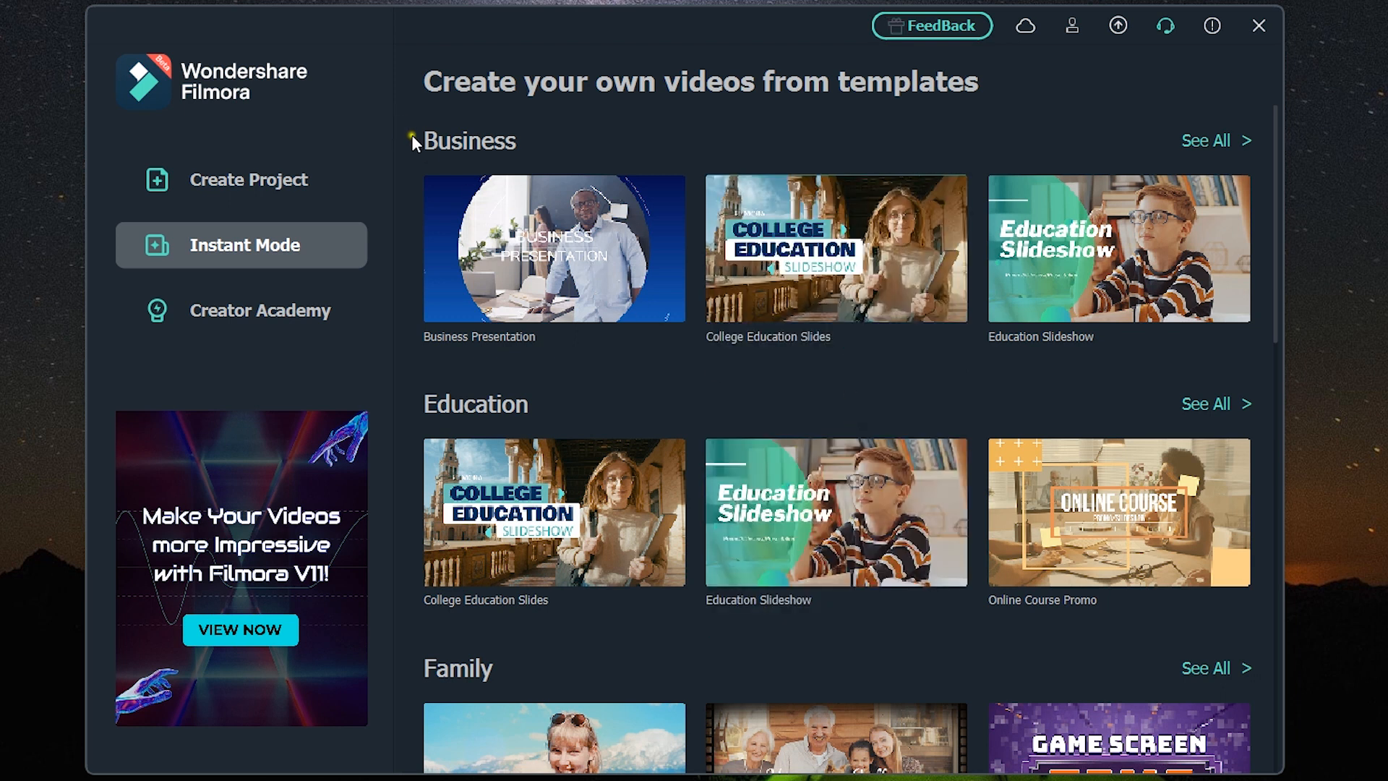
pyautogui.scroll(-3)
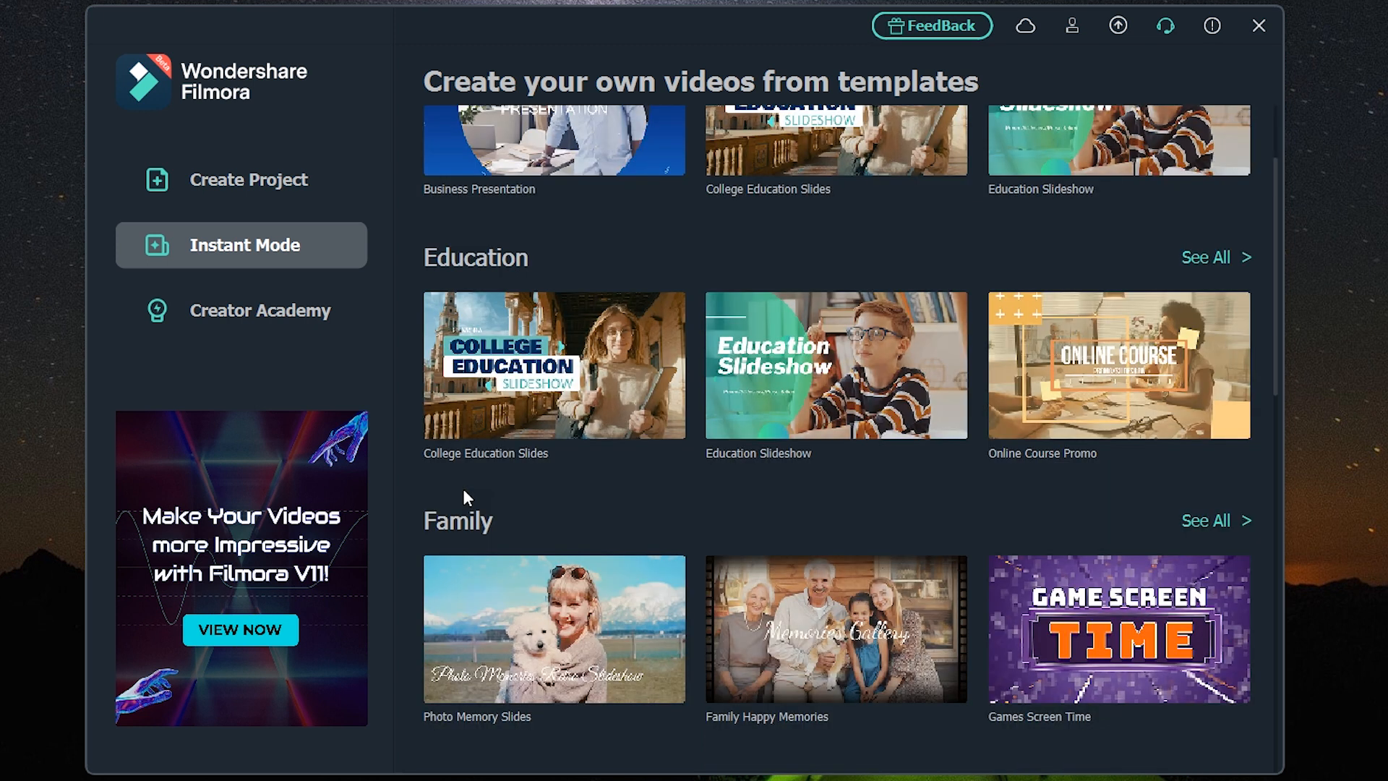
pyautogui.scroll(-3)
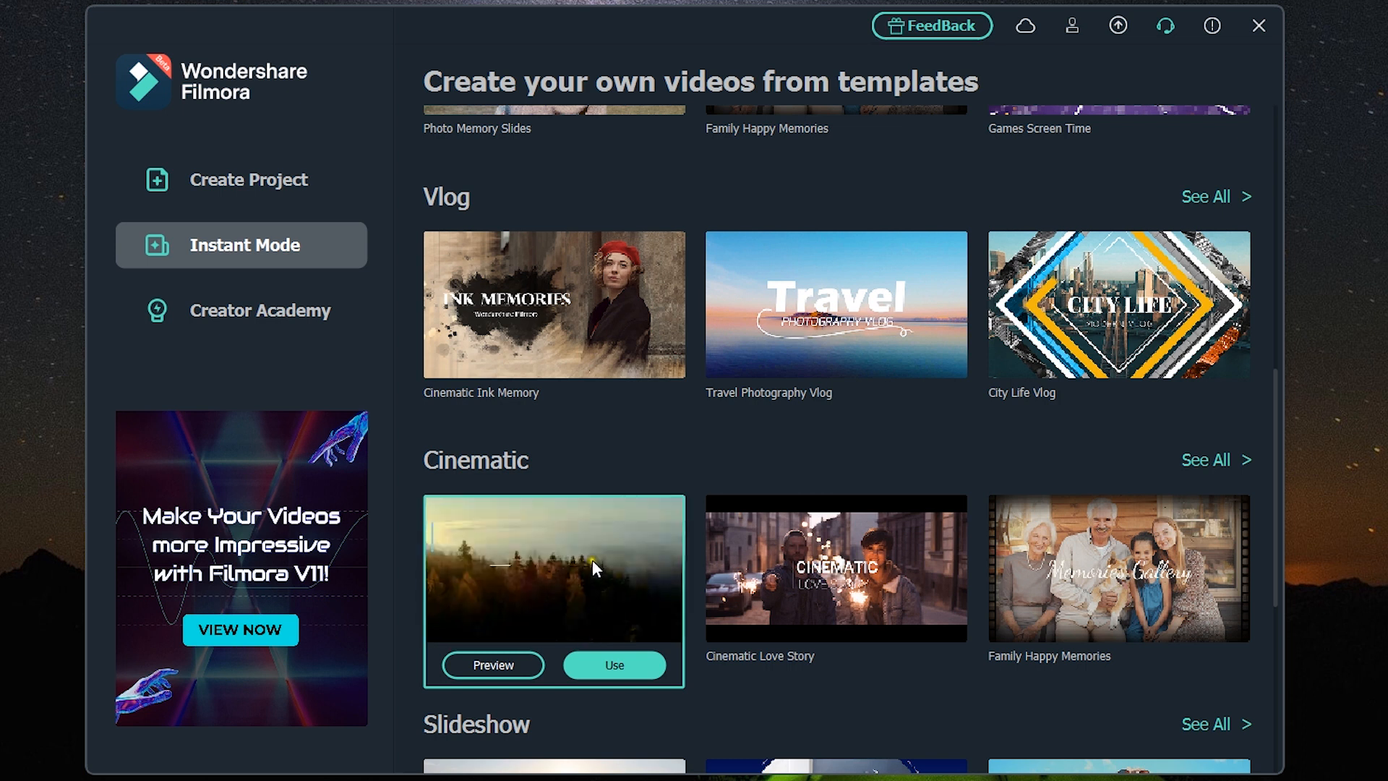
pyautogui.scroll(-3)
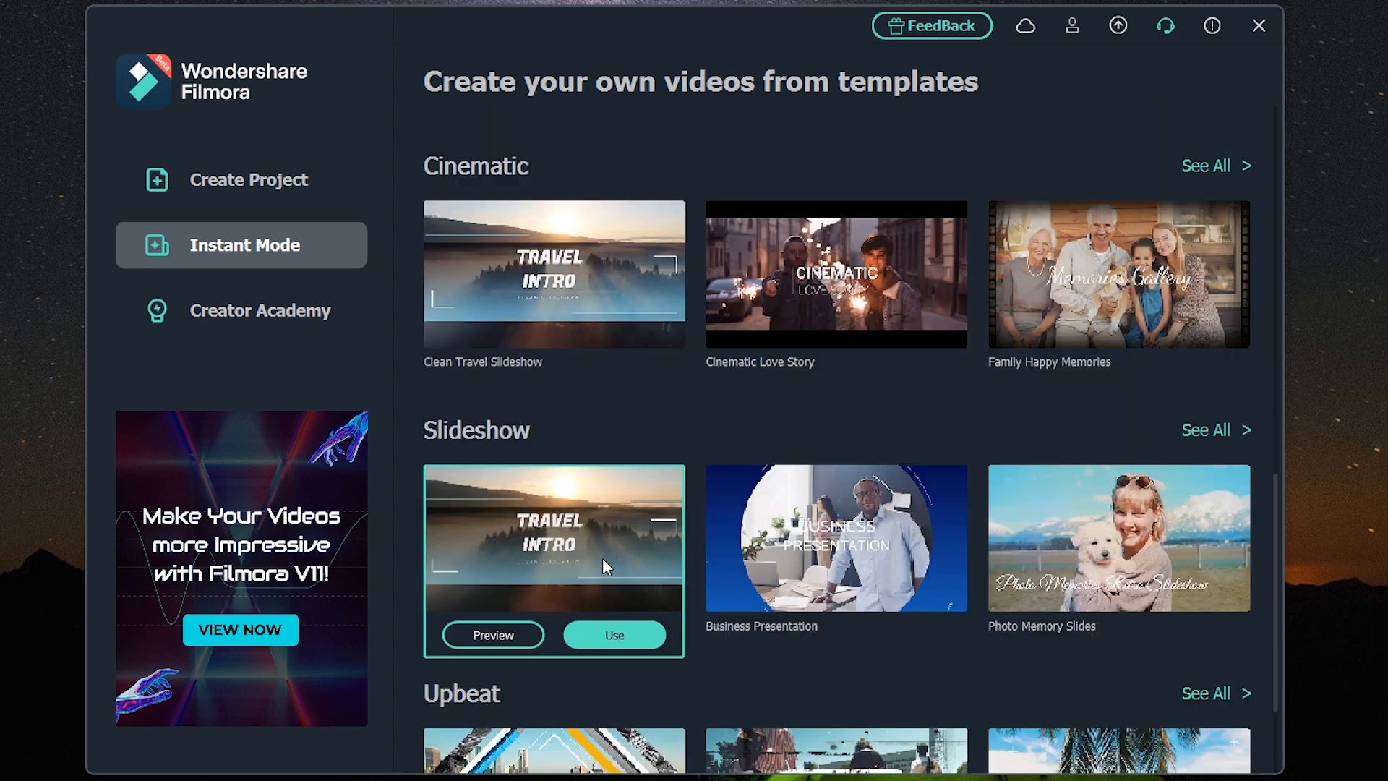
pyautogui.scroll(-3)
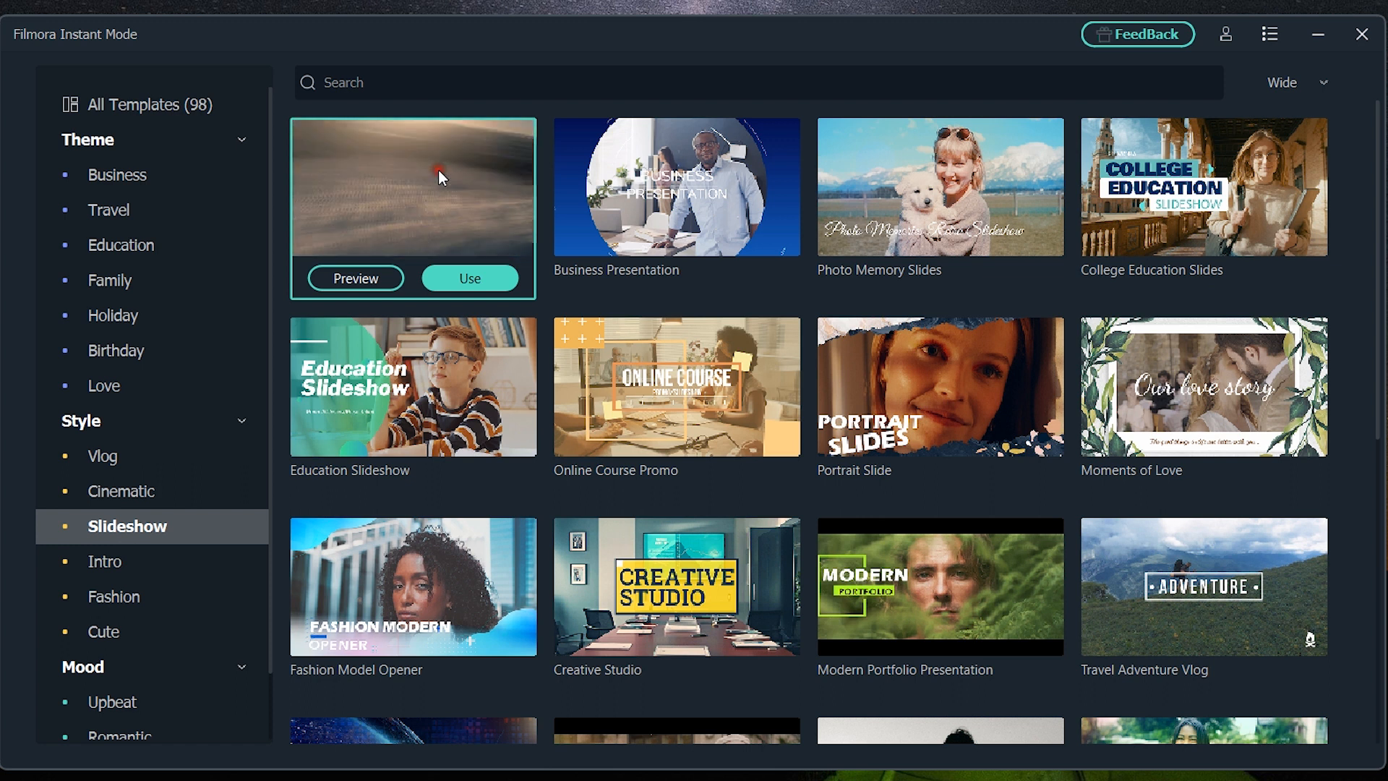
# Use the slideshow template and import the five test footage clips, including Intro Full
pyautogui.click(468, 277)
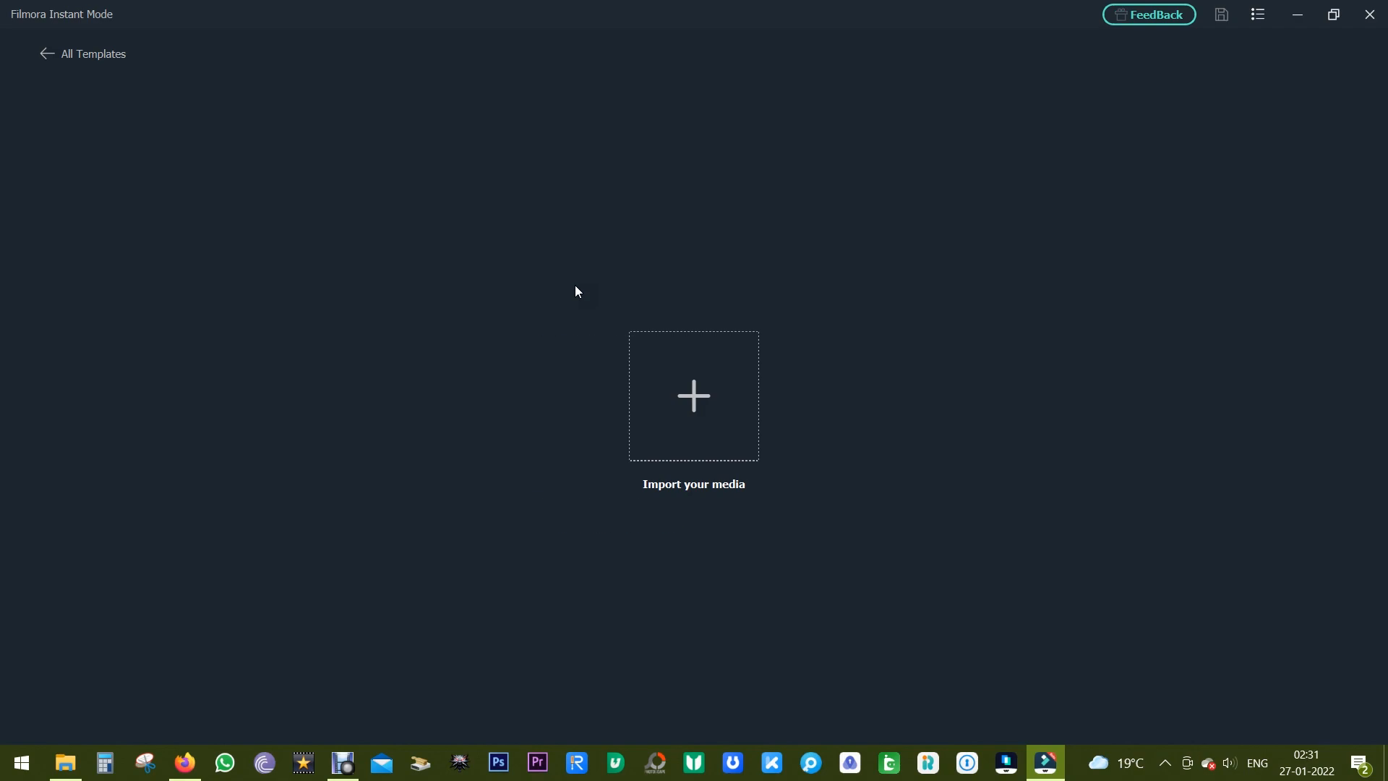
pyautogui.moveTo(700, 408)
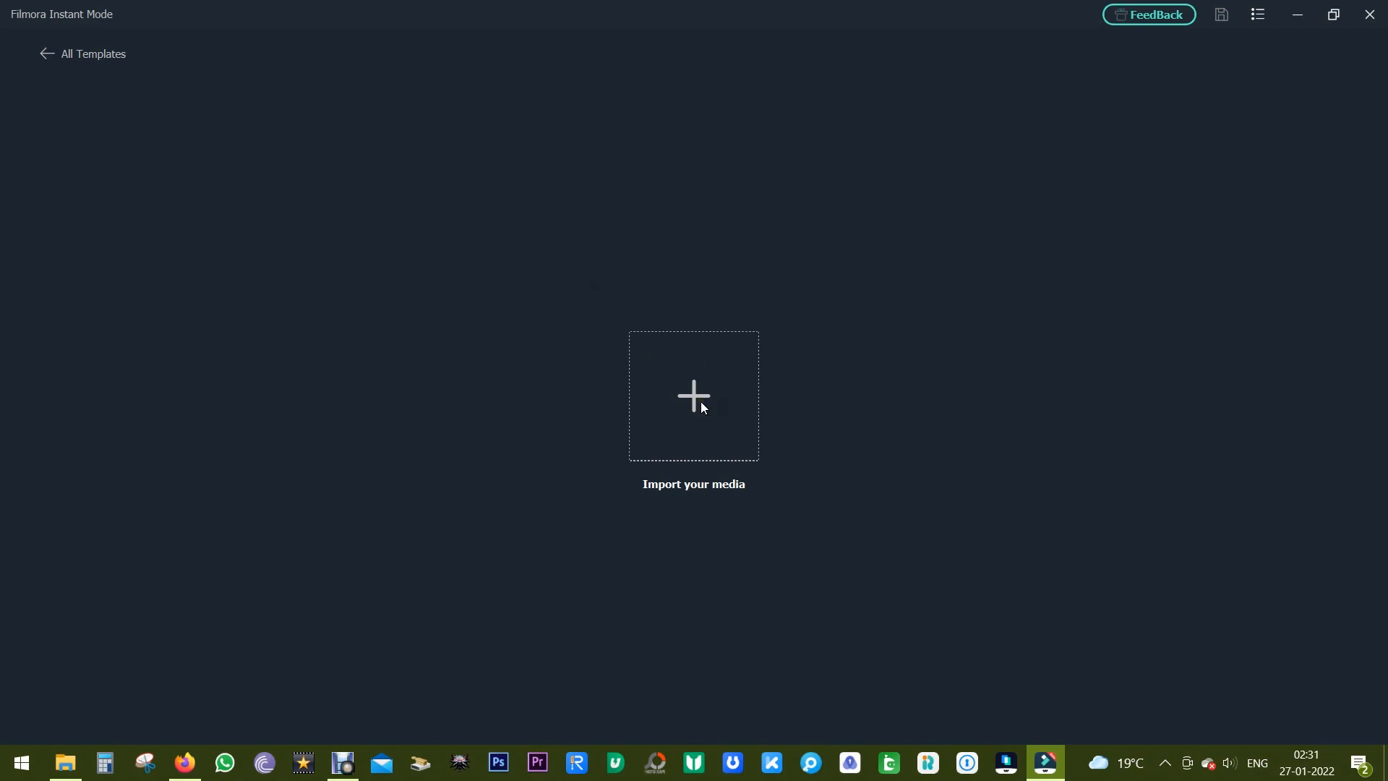
pyautogui.click(693, 396)
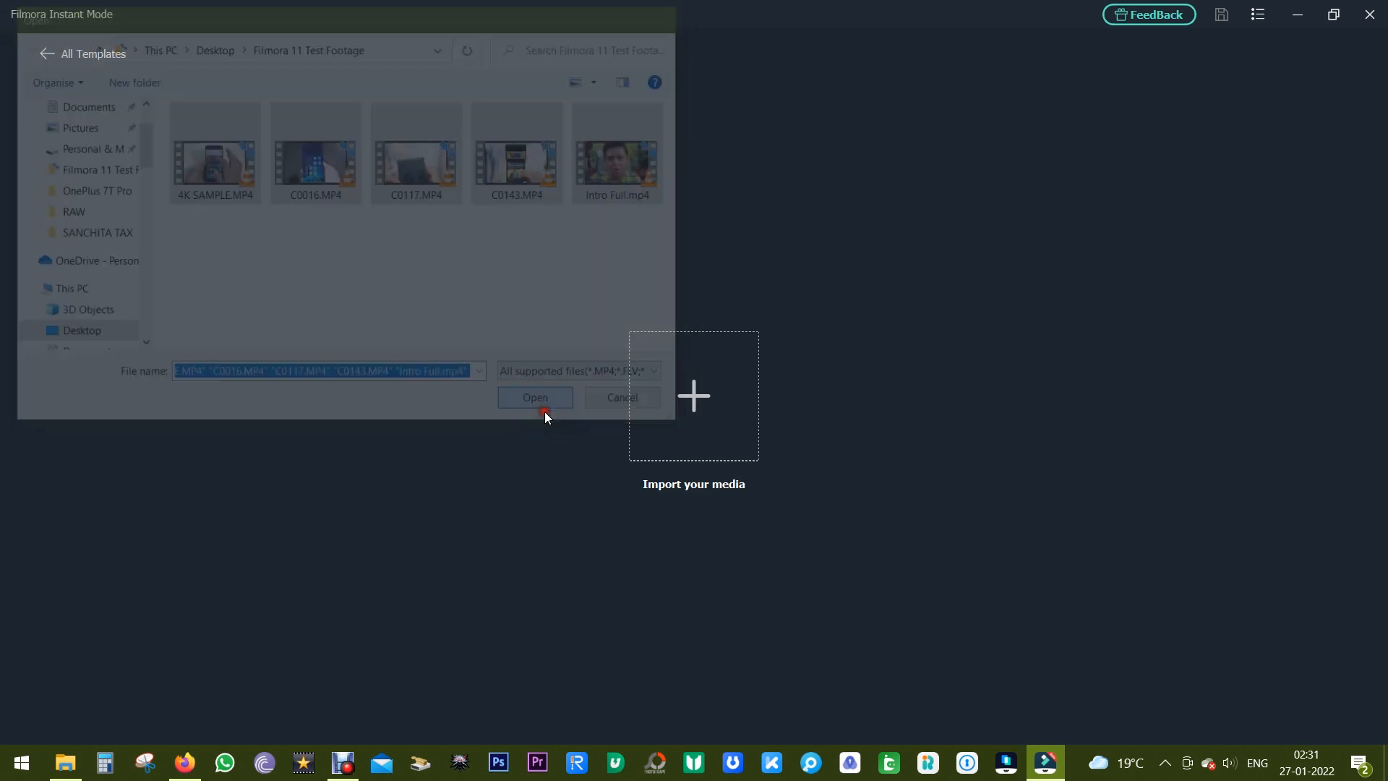
pyautogui.click(535, 397)
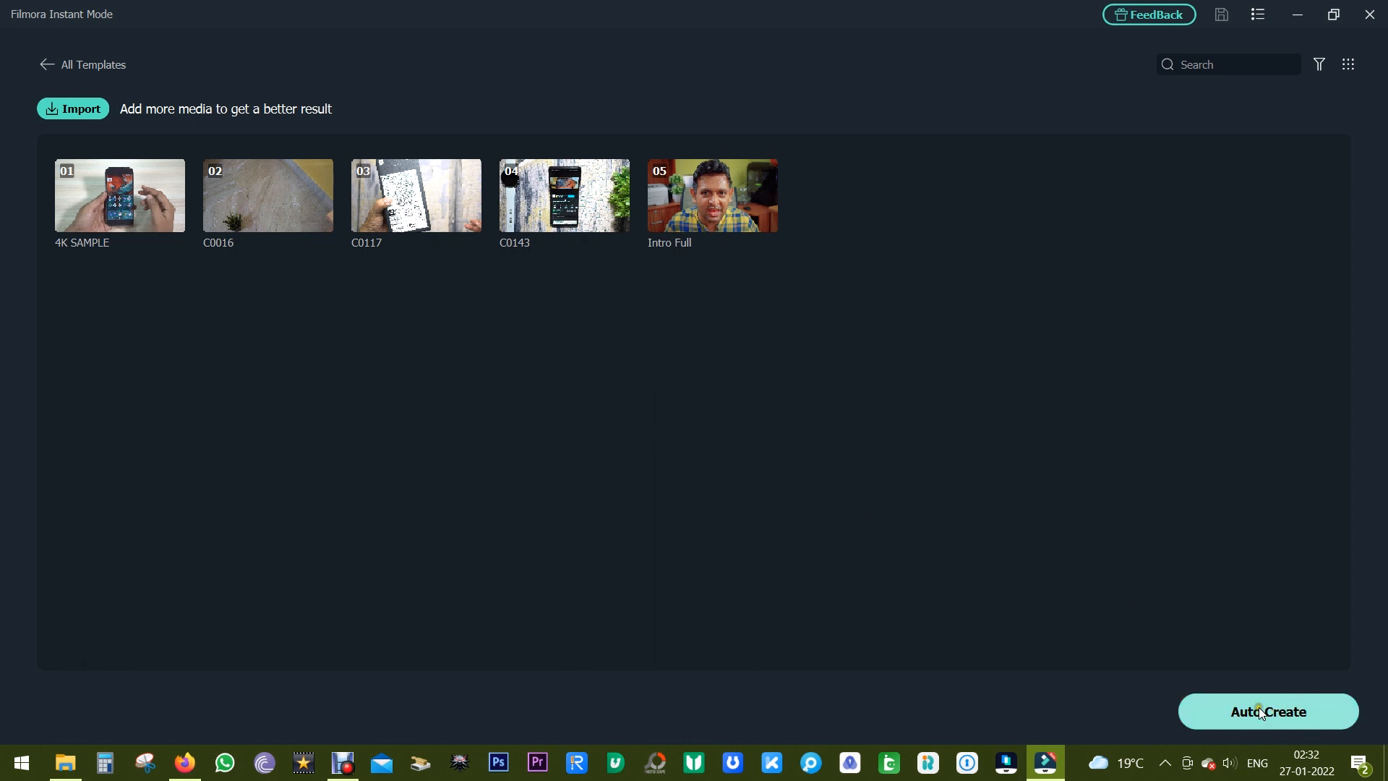
# Auto Create the Clean Travel Slideshow, a 34-second seven-clip sequence
pyautogui.click(1266, 711)
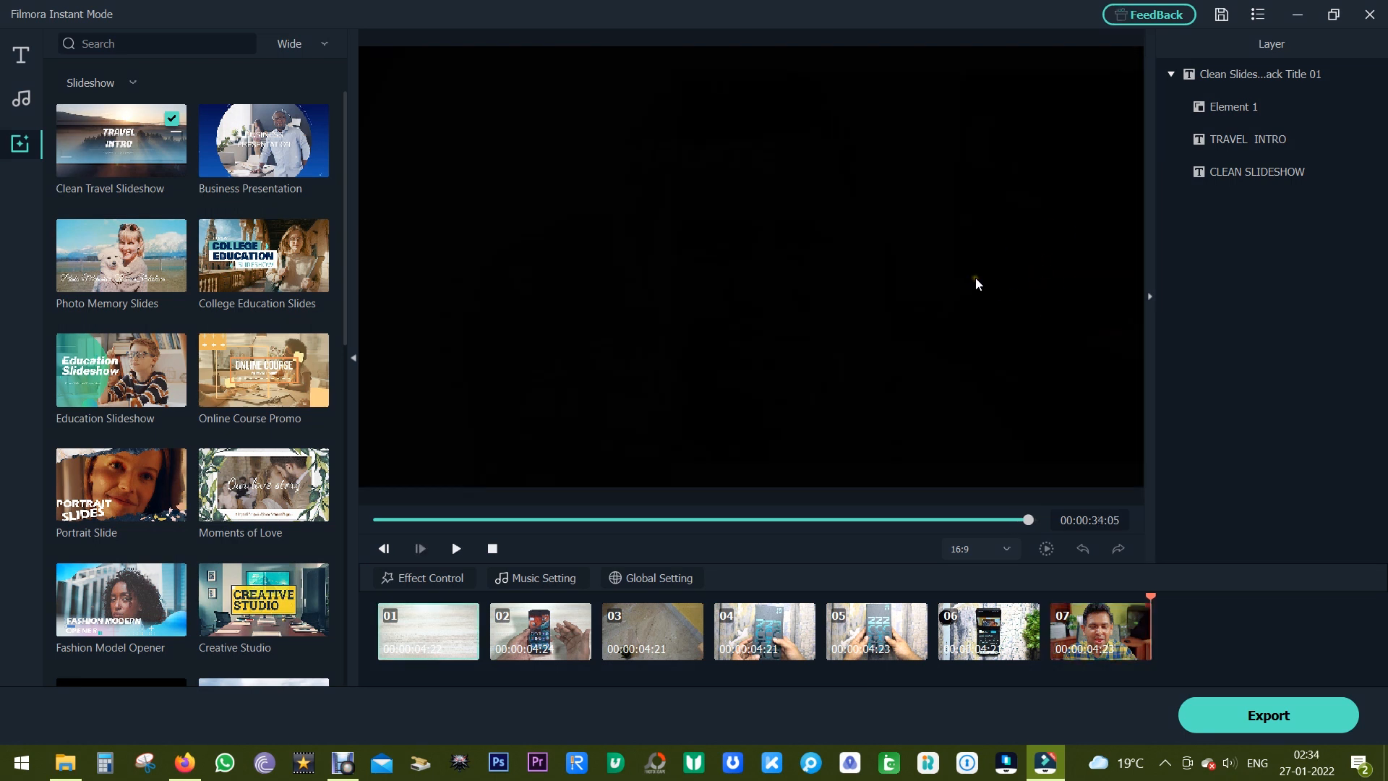
pyautogui.moveTo(946, 295)
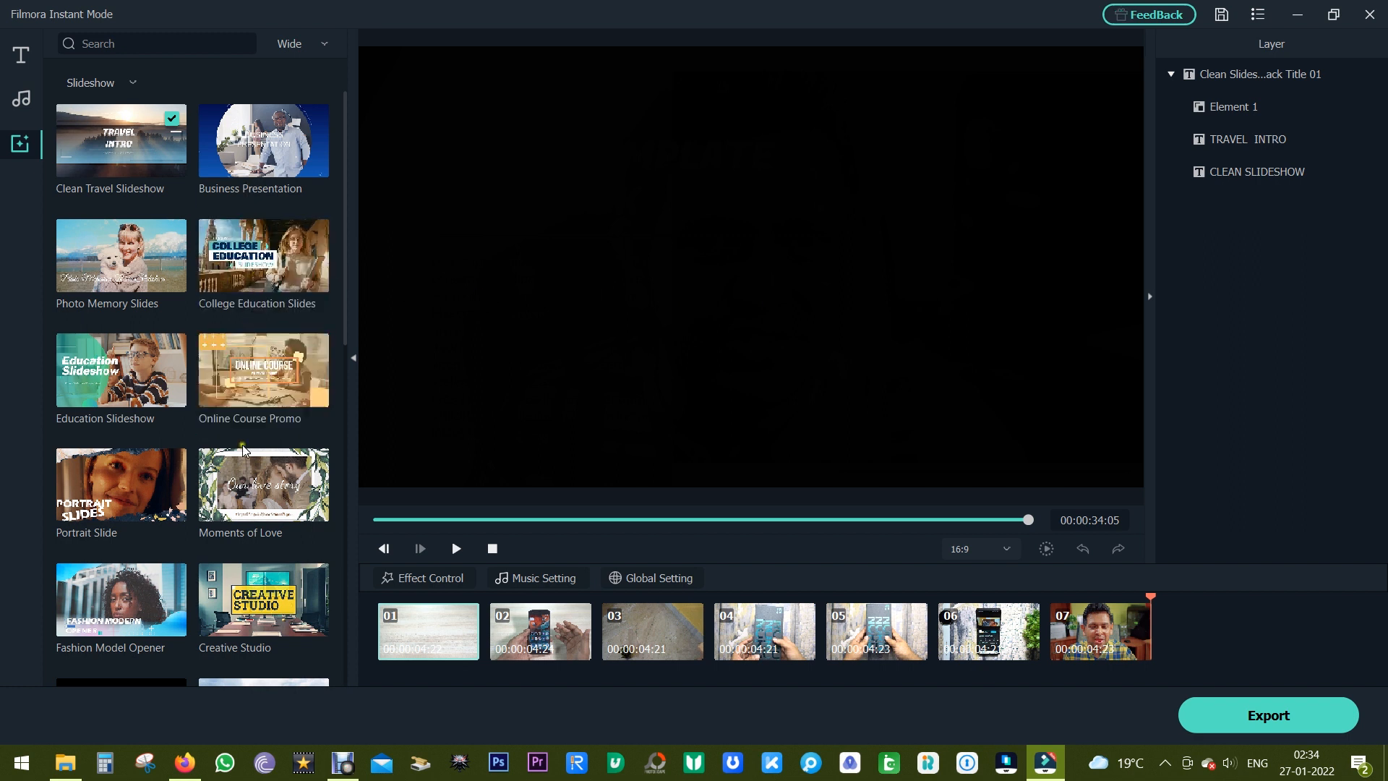
pyautogui.moveTo(264, 484)
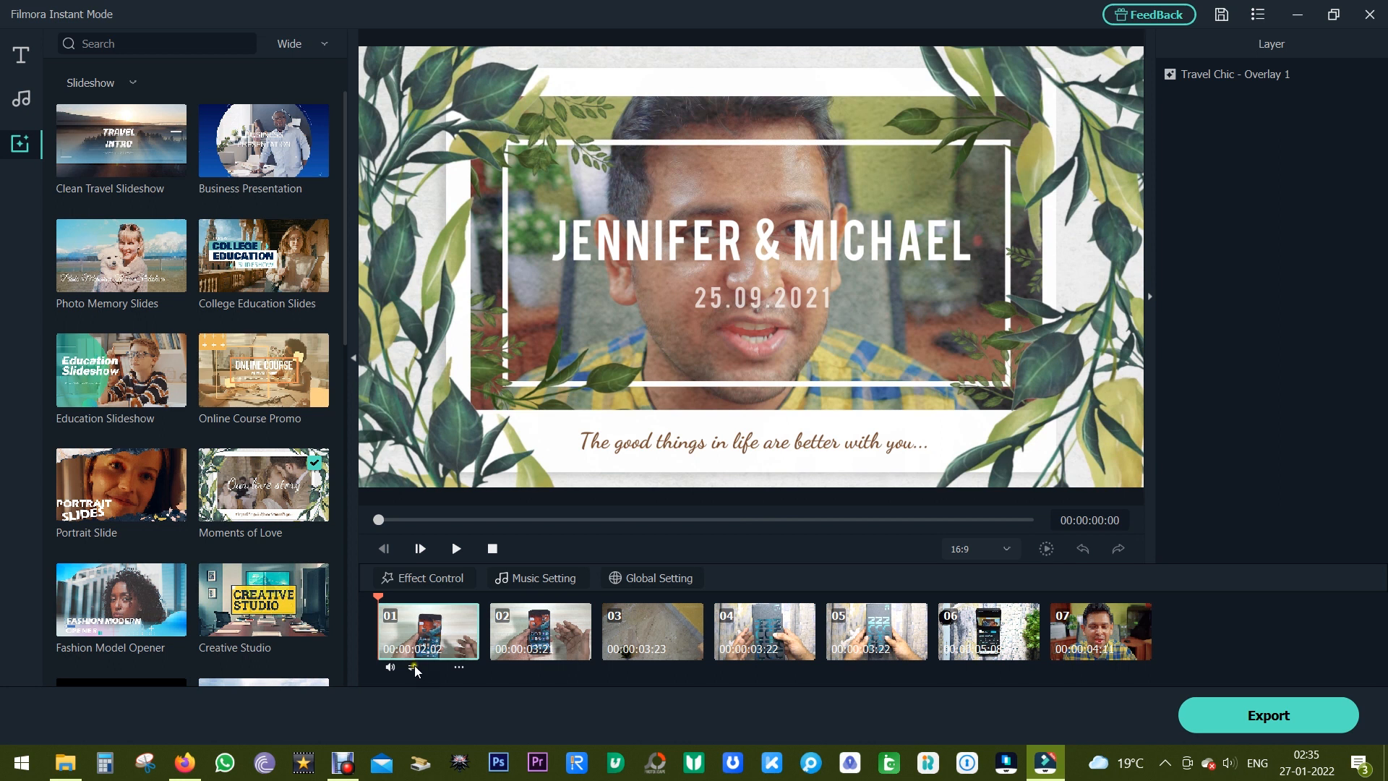
# Swap the slideshow's clip 01 for the Intro Full footage via Replace Highlight
pyautogui.click(415, 669)
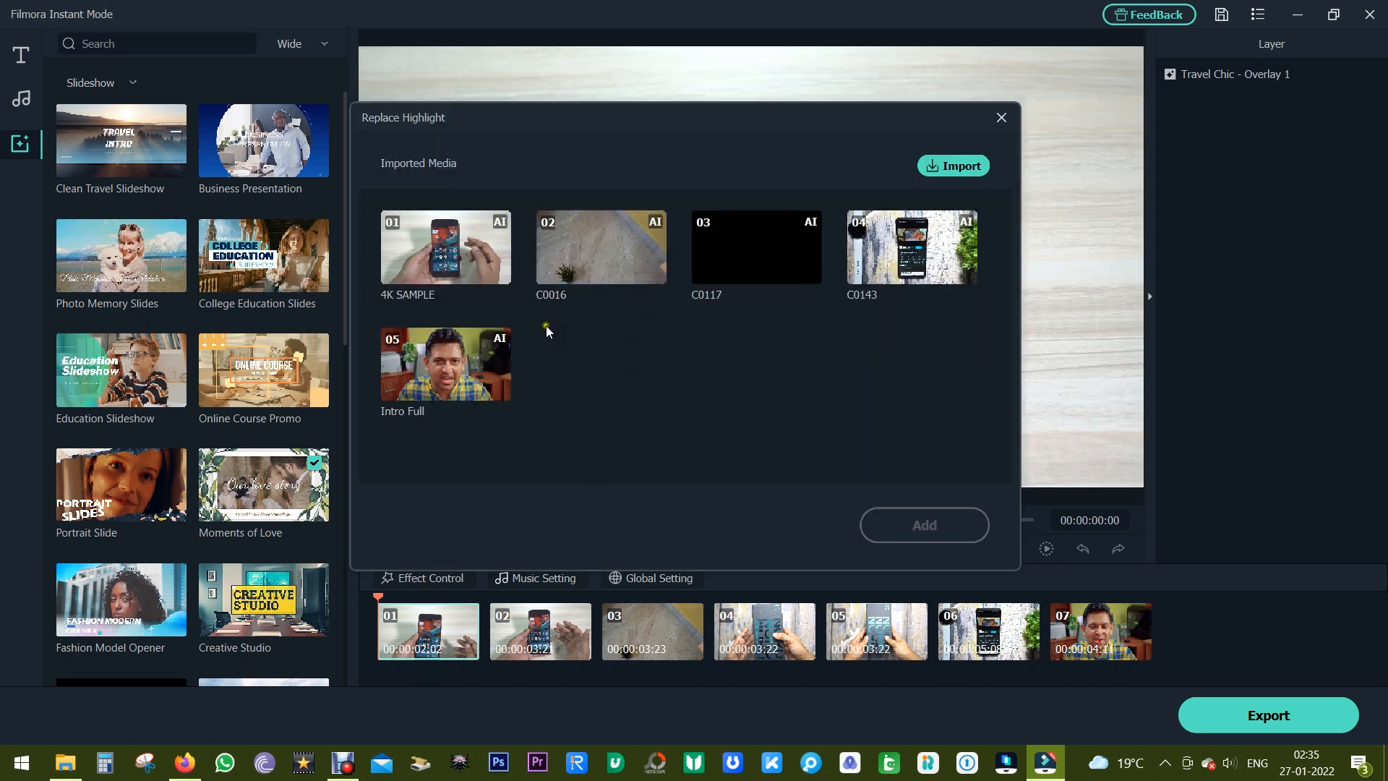
pyautogui.click(445, 364)
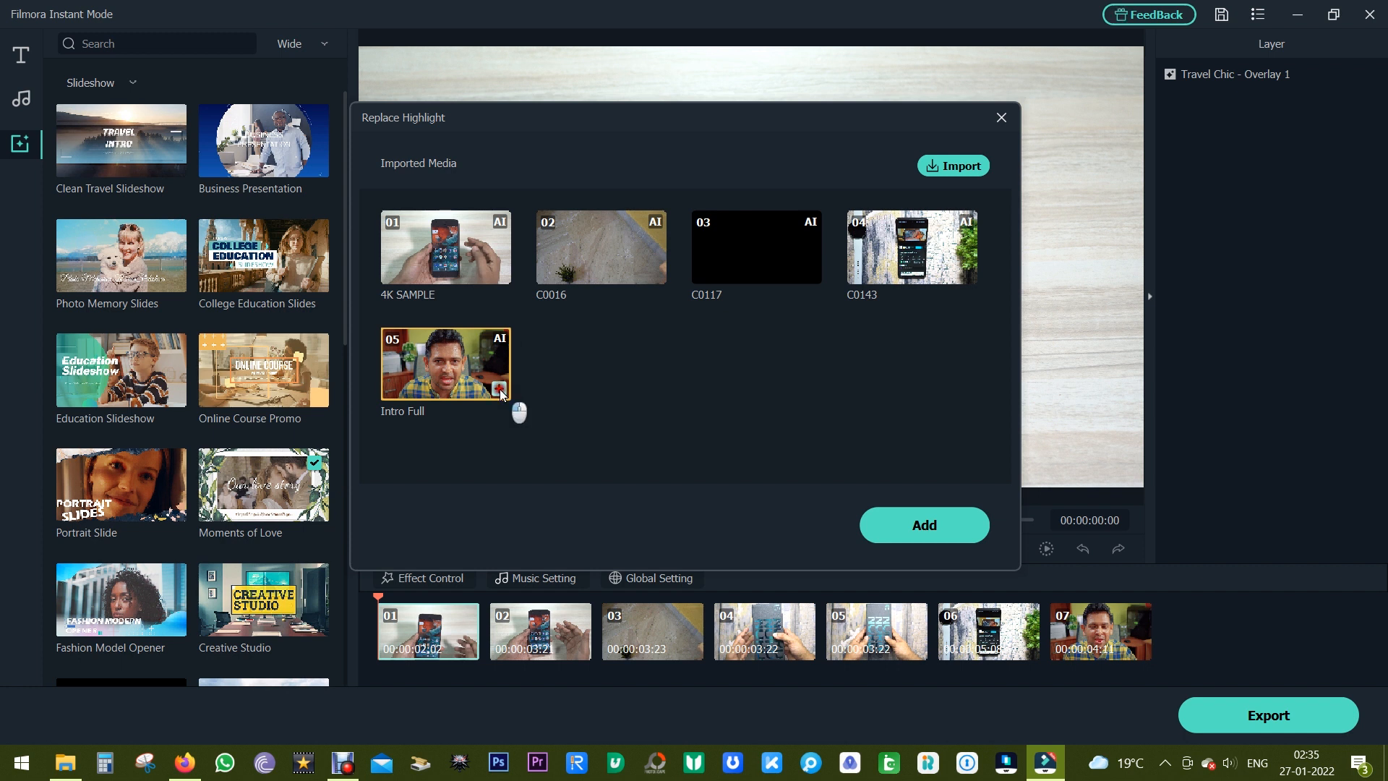
pyautogui.click(924, 524)
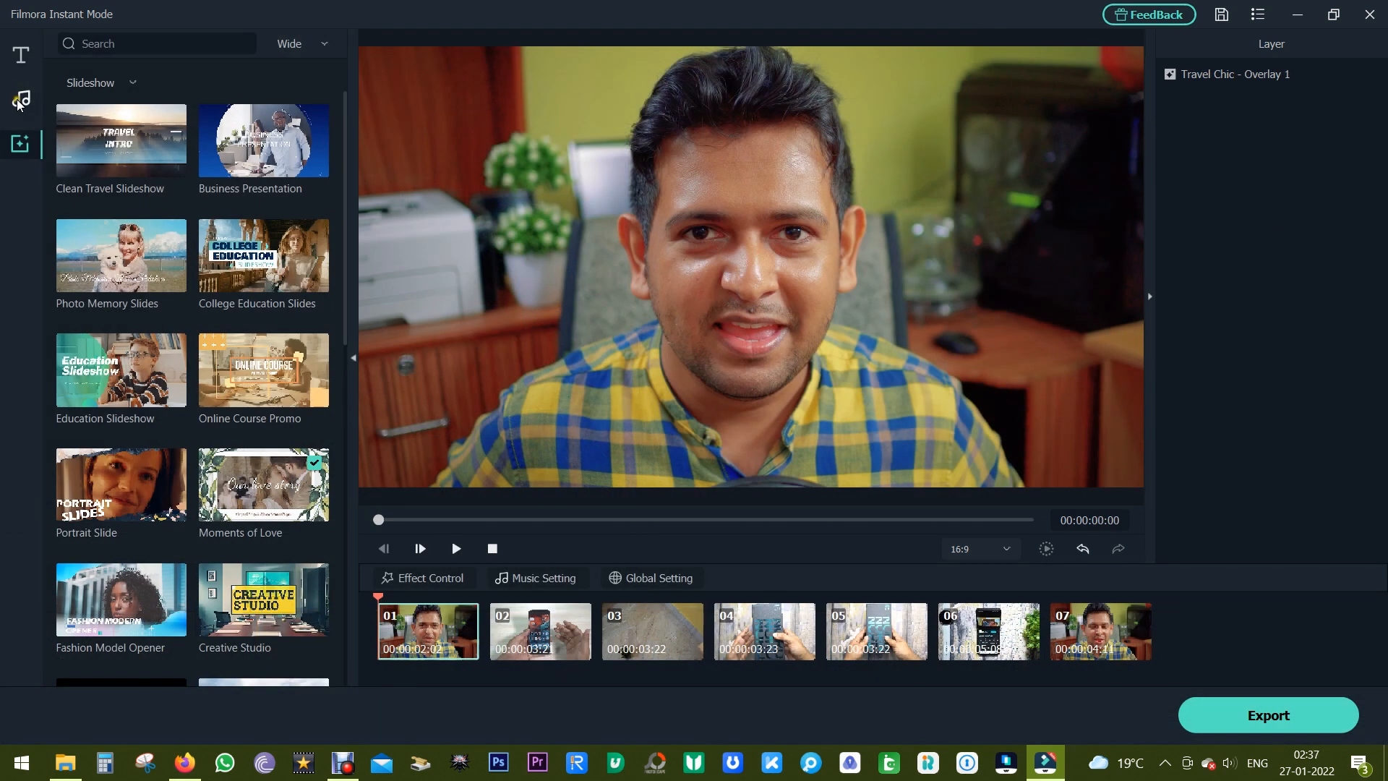
# Add the Credit 1 rolling credits title to the slideshow and preview it
pyautogui.click(21, 100)
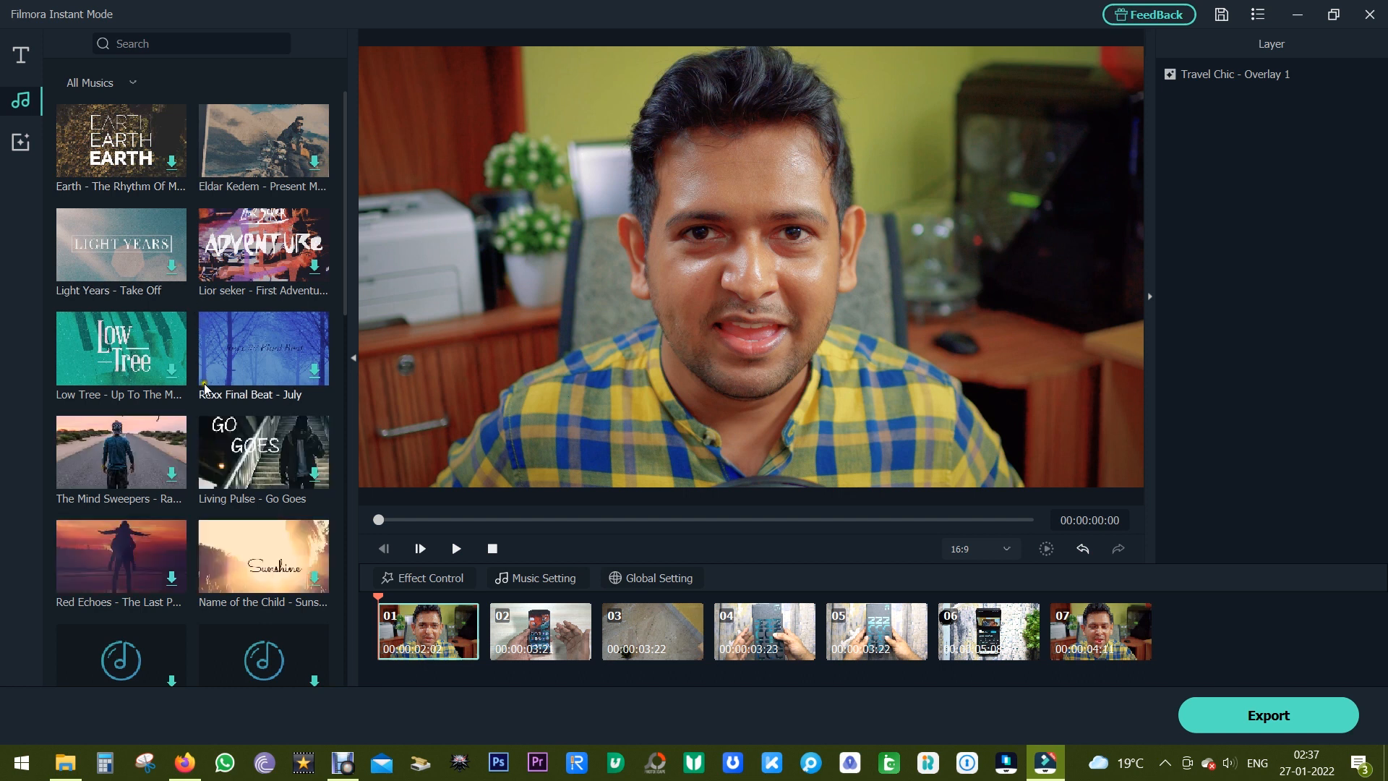
pyautogui.scroll(-3)
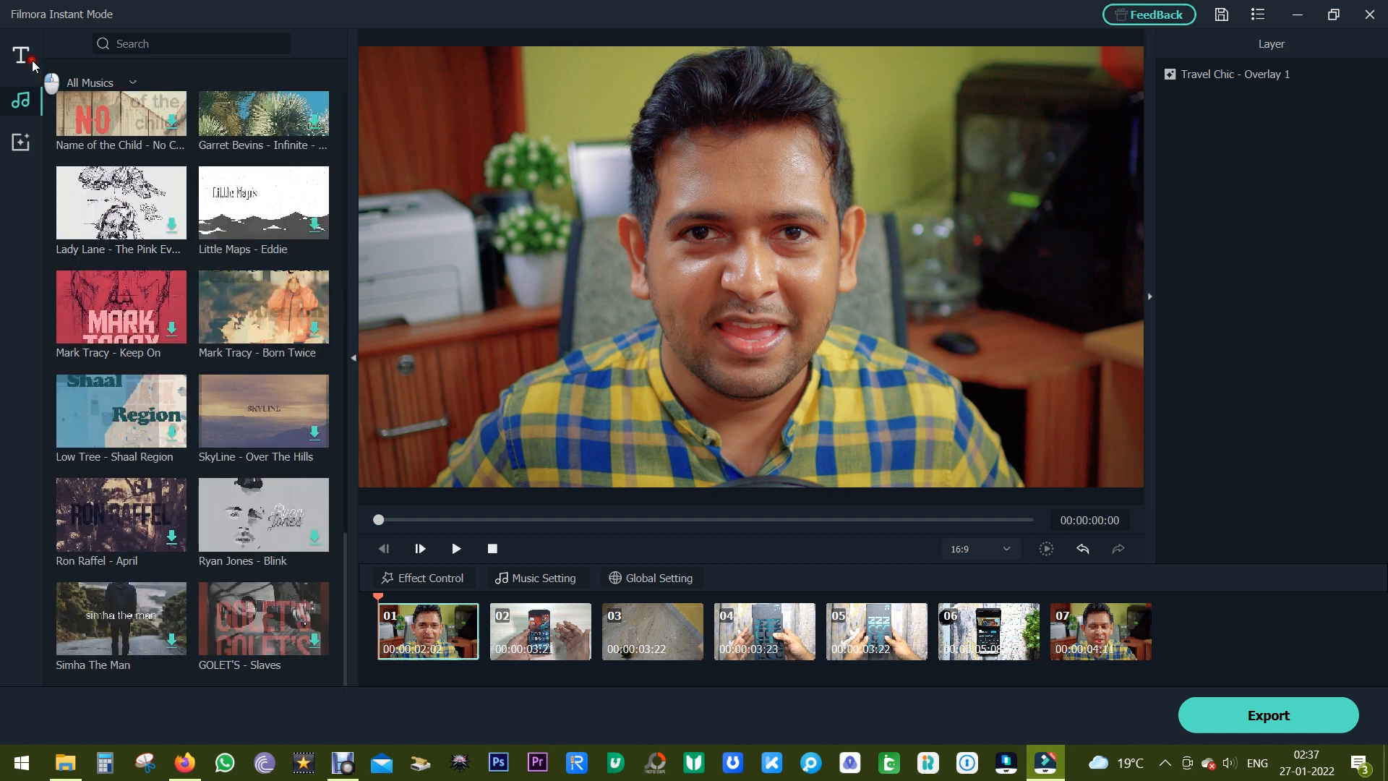
pyautogui.click(19, 55)
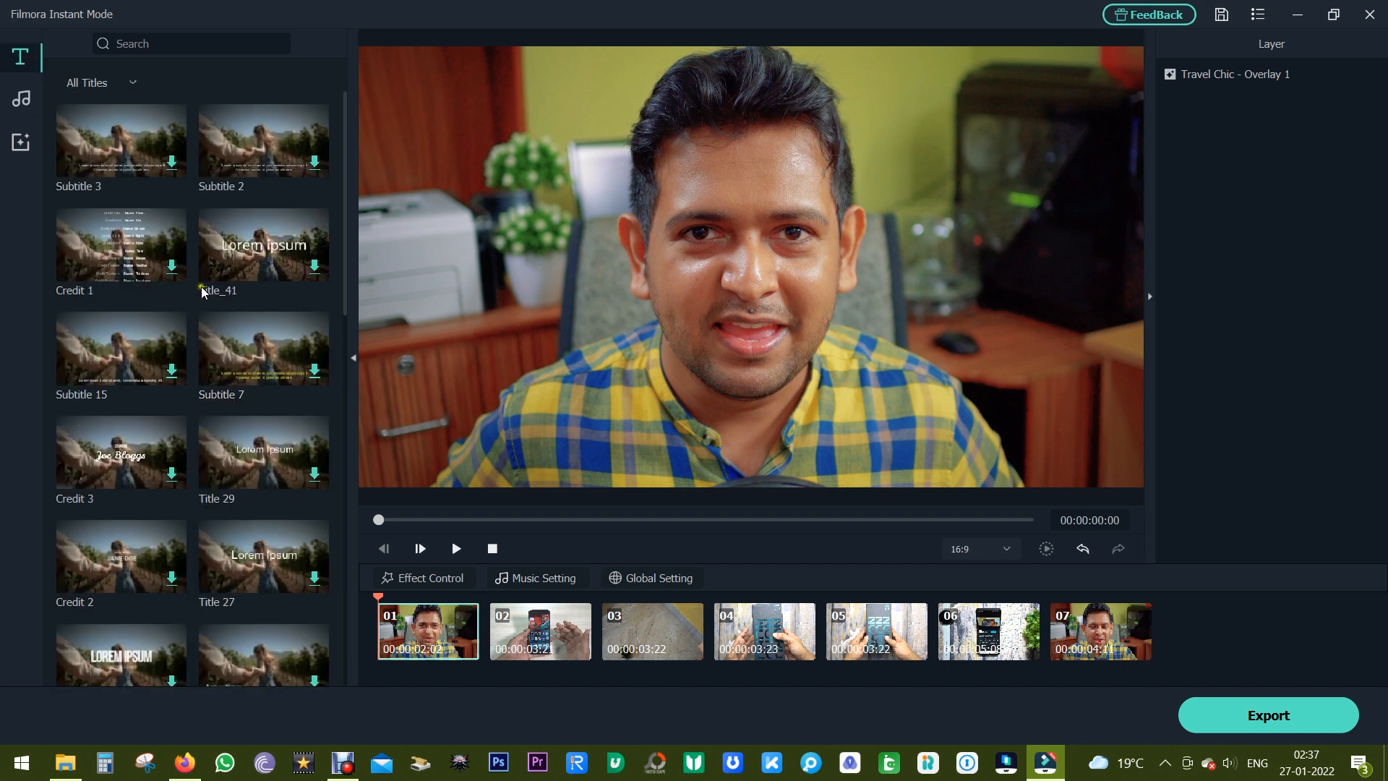
pyautogui.doubleClick(120, 245)
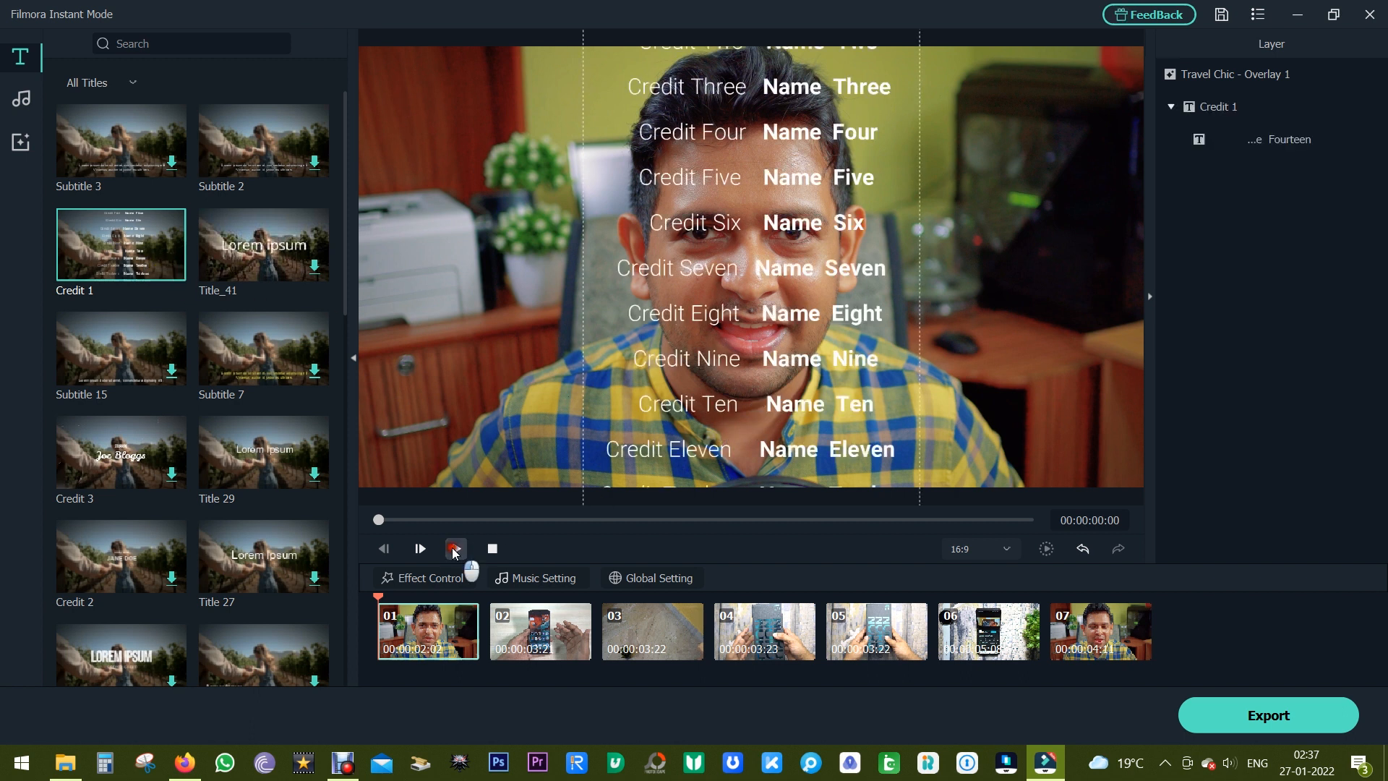
pyautogui.click(456, 549)
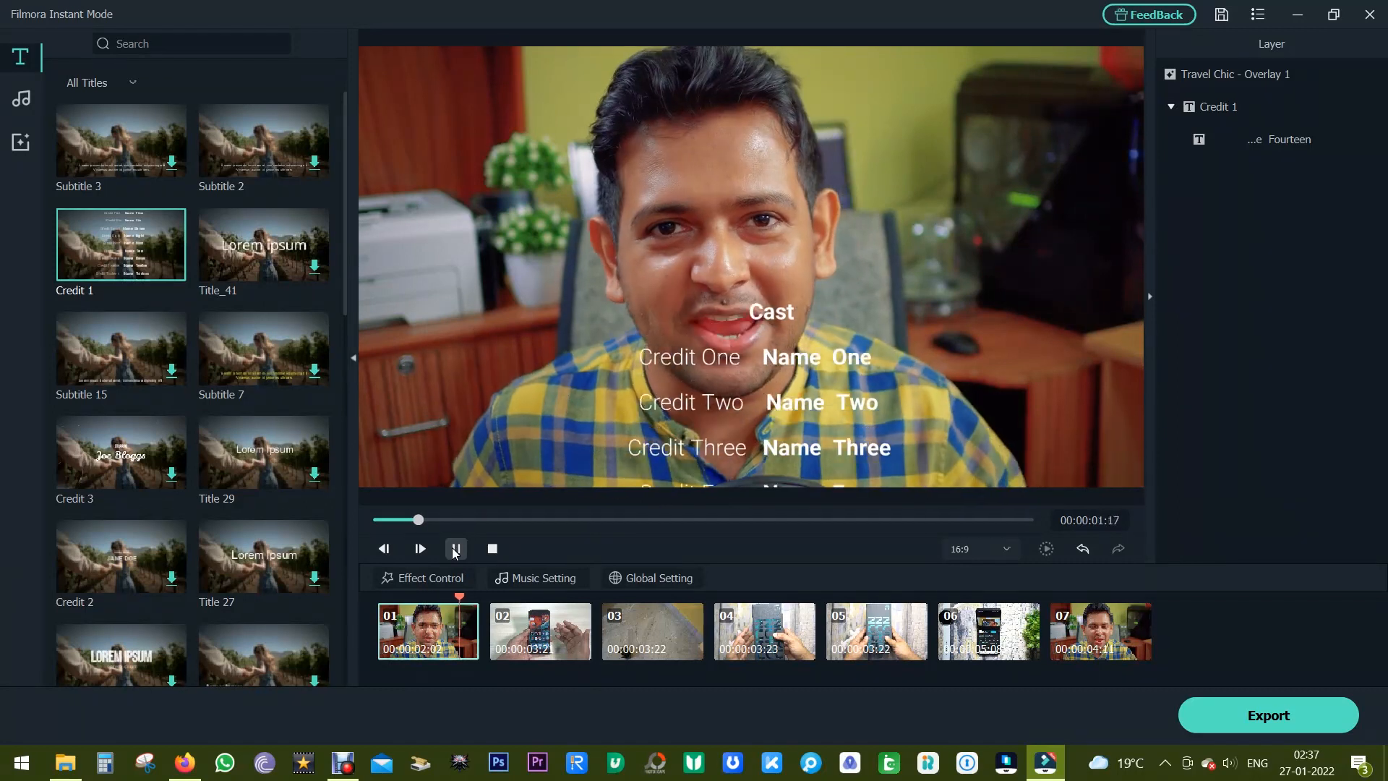
pyautogui.click(454, 549)
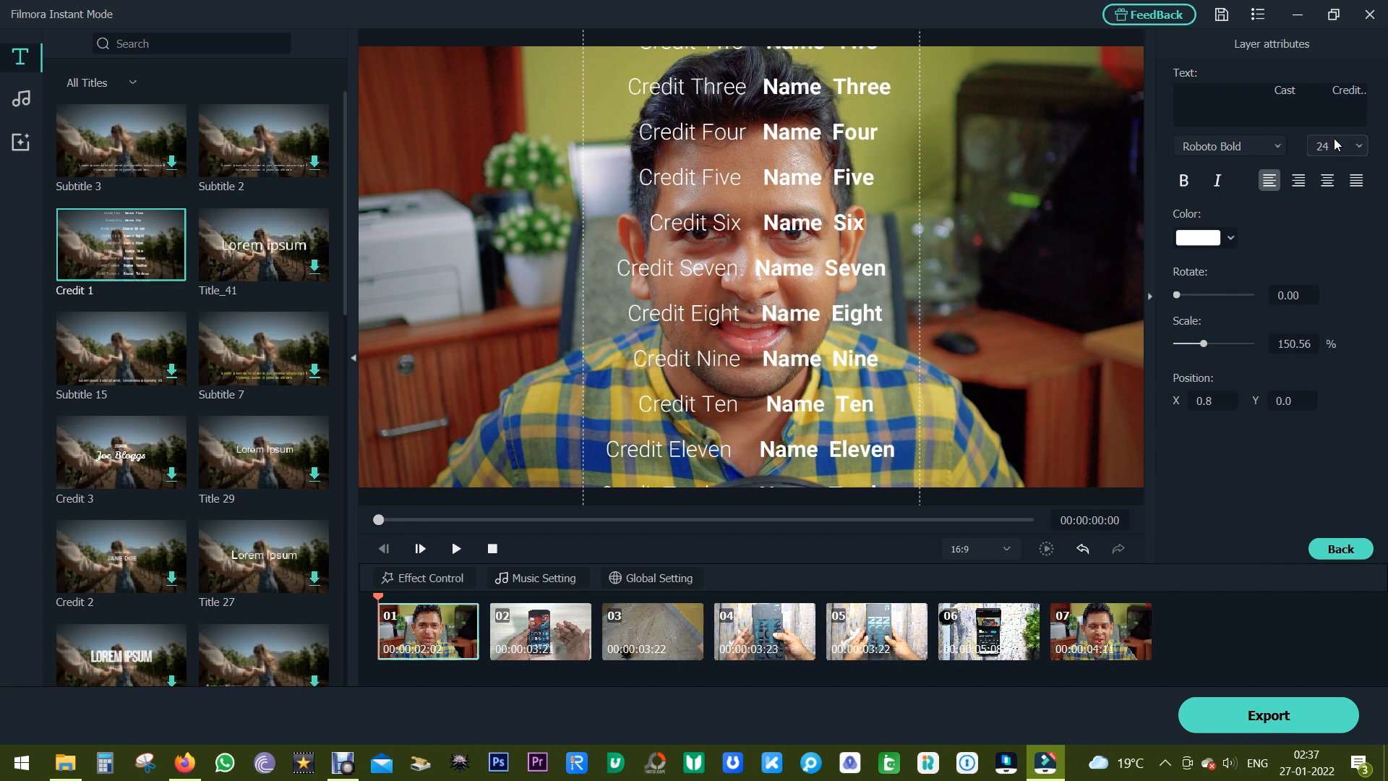
pyautogui.doubleClick(794, 223)
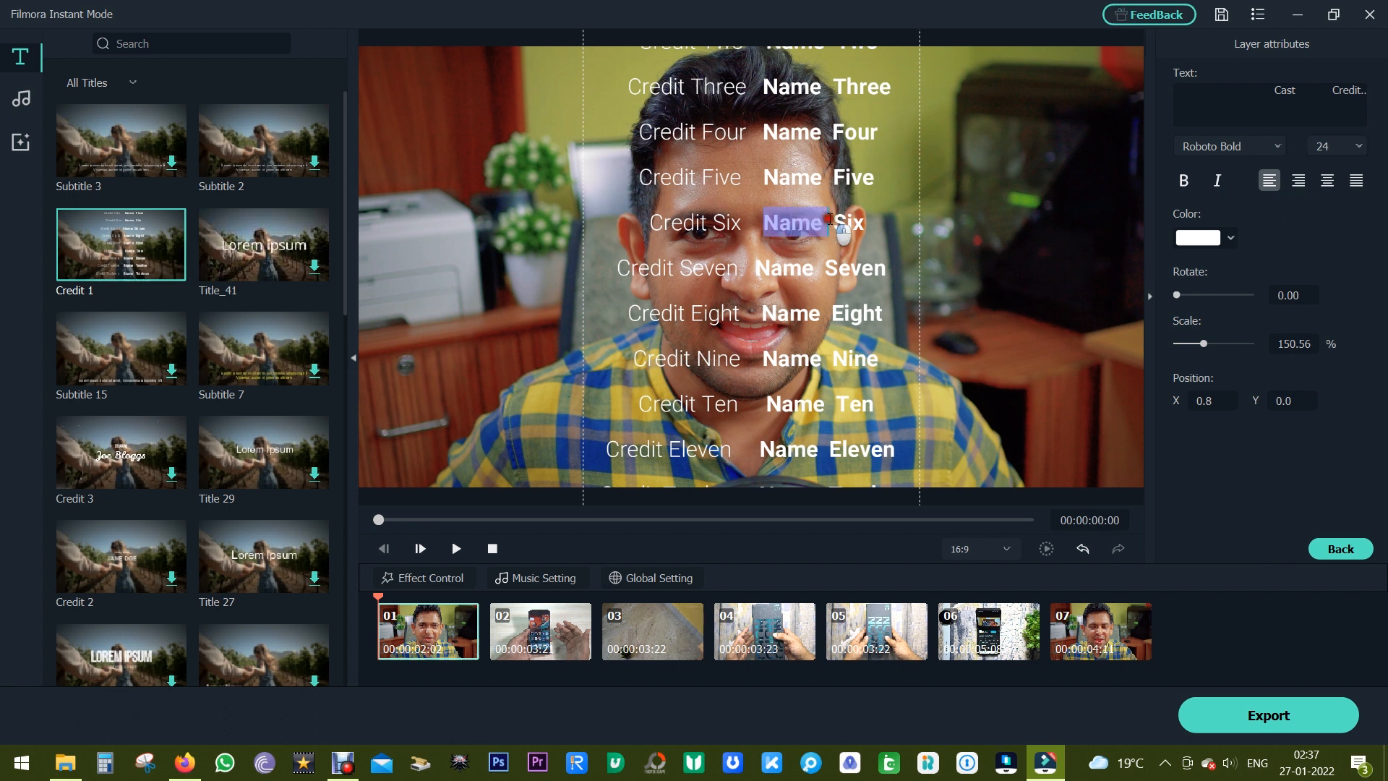
pyautogui.write('Sukesh Banik')
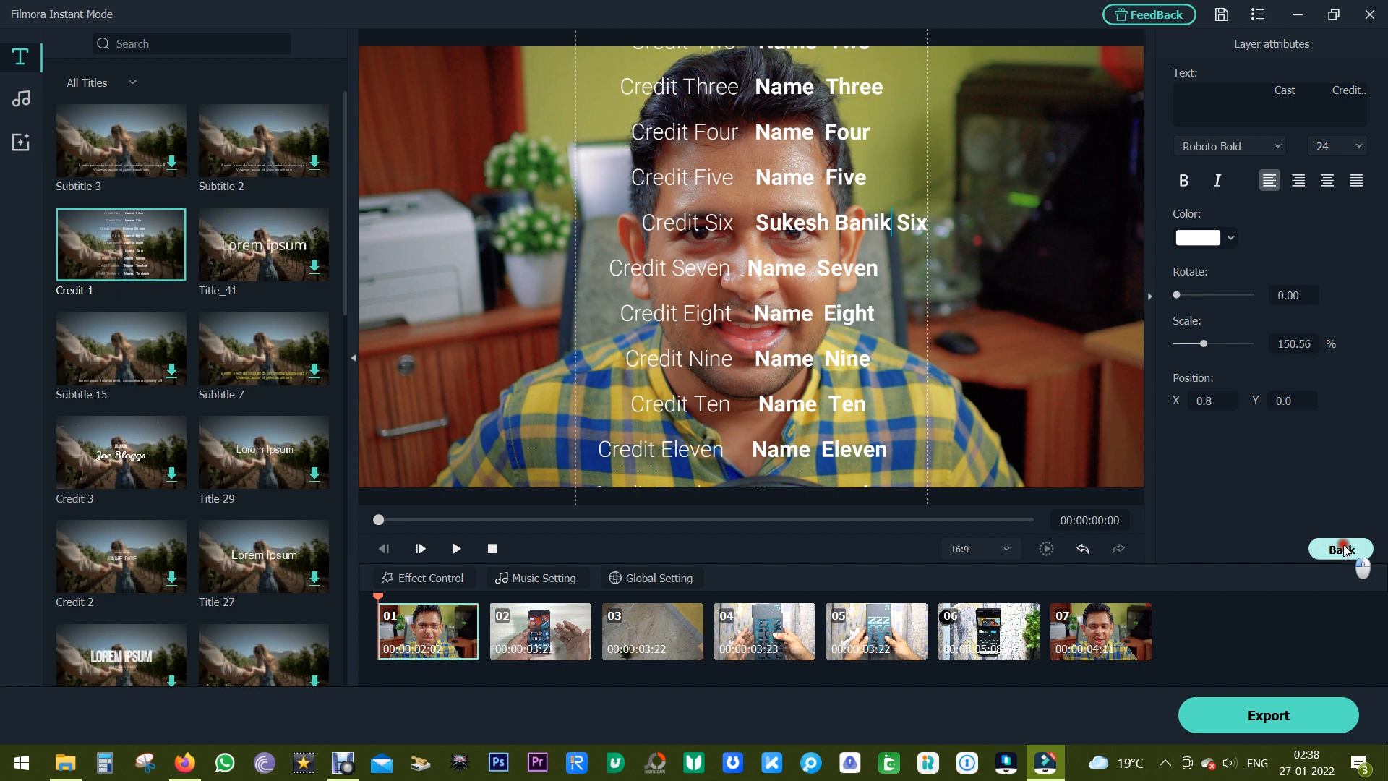
# Finish the credit text and show All Templates to preview the Game Endscreen GTA template
pyautogui.click(1339, 549)
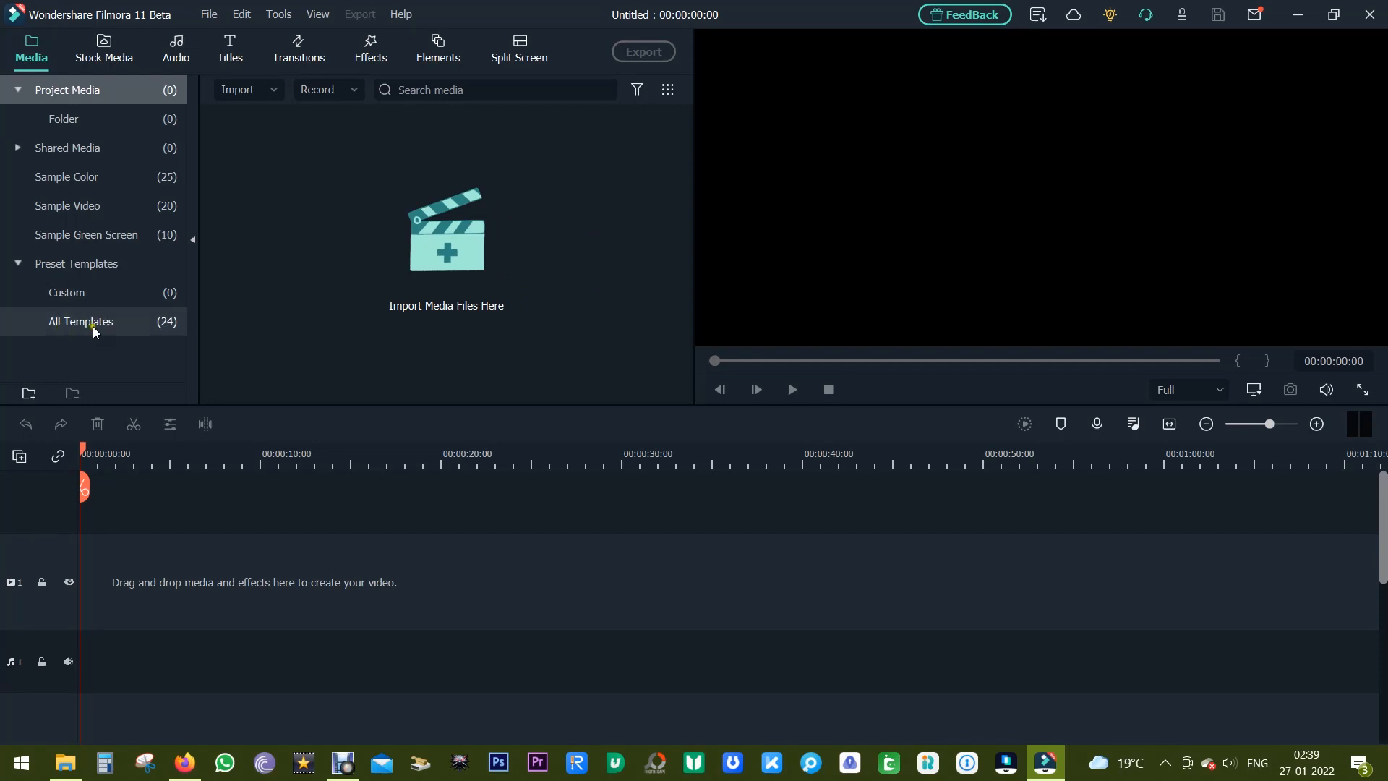
pyautogui.click(81, 321)
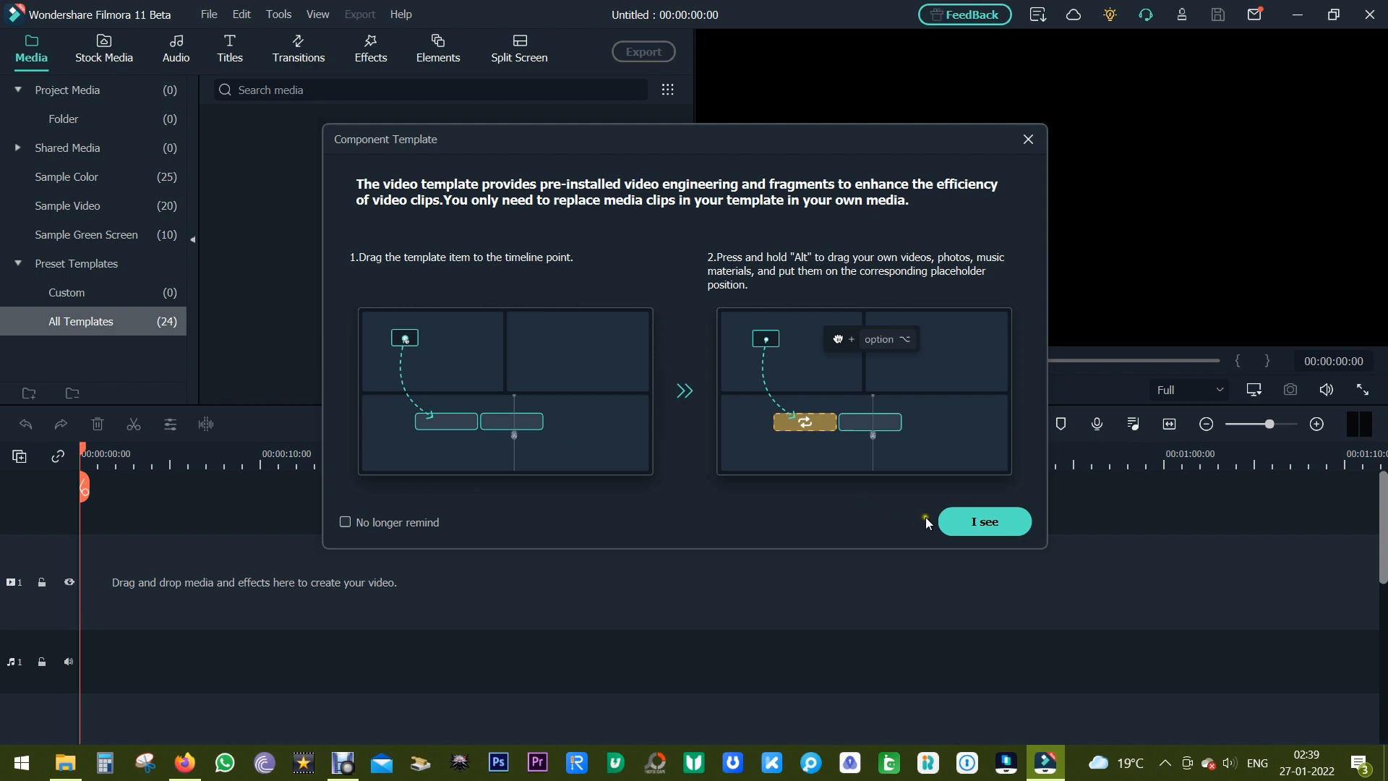
pyautogui.click(983, 522)
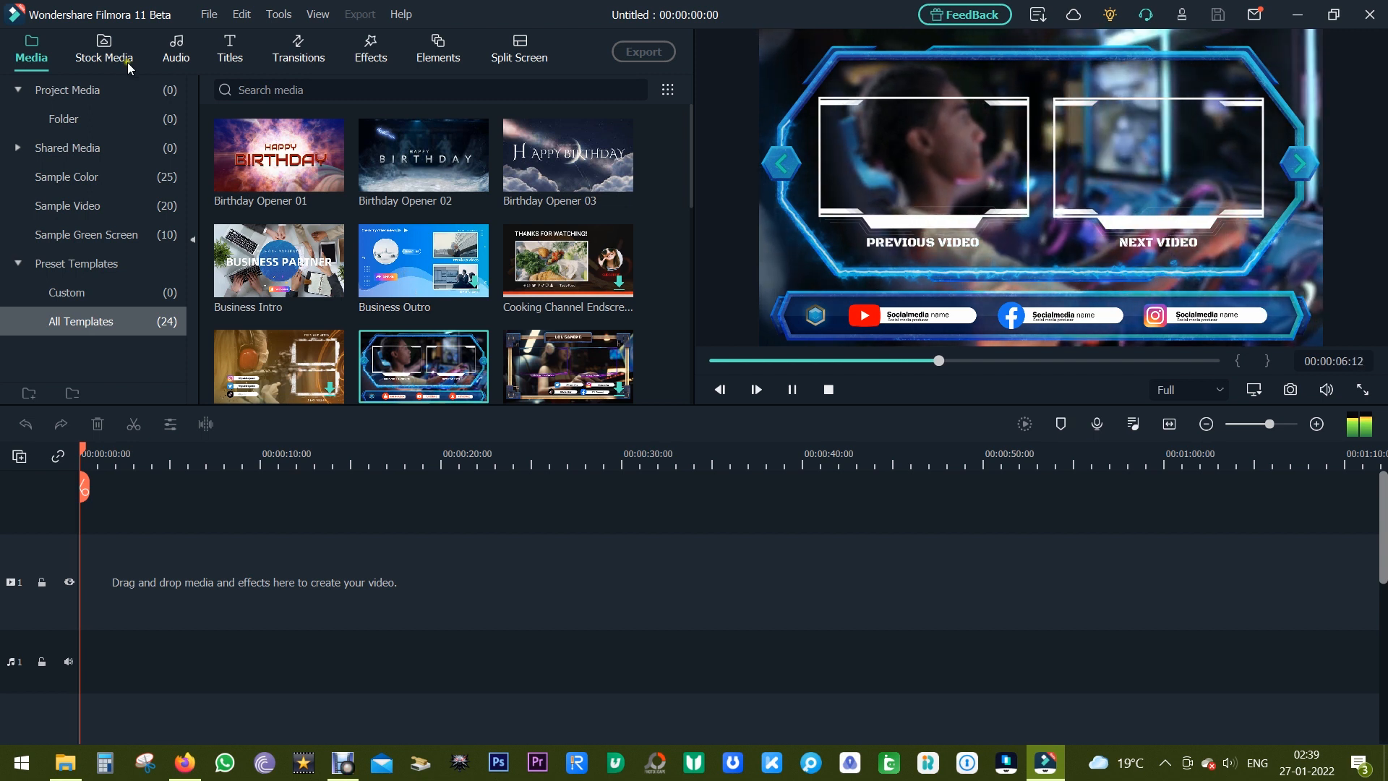
# Browse GIPHY, Unsplash and Pixabay stock media, then view and preview the four Downloads items
pyautogui.click(104, 49)
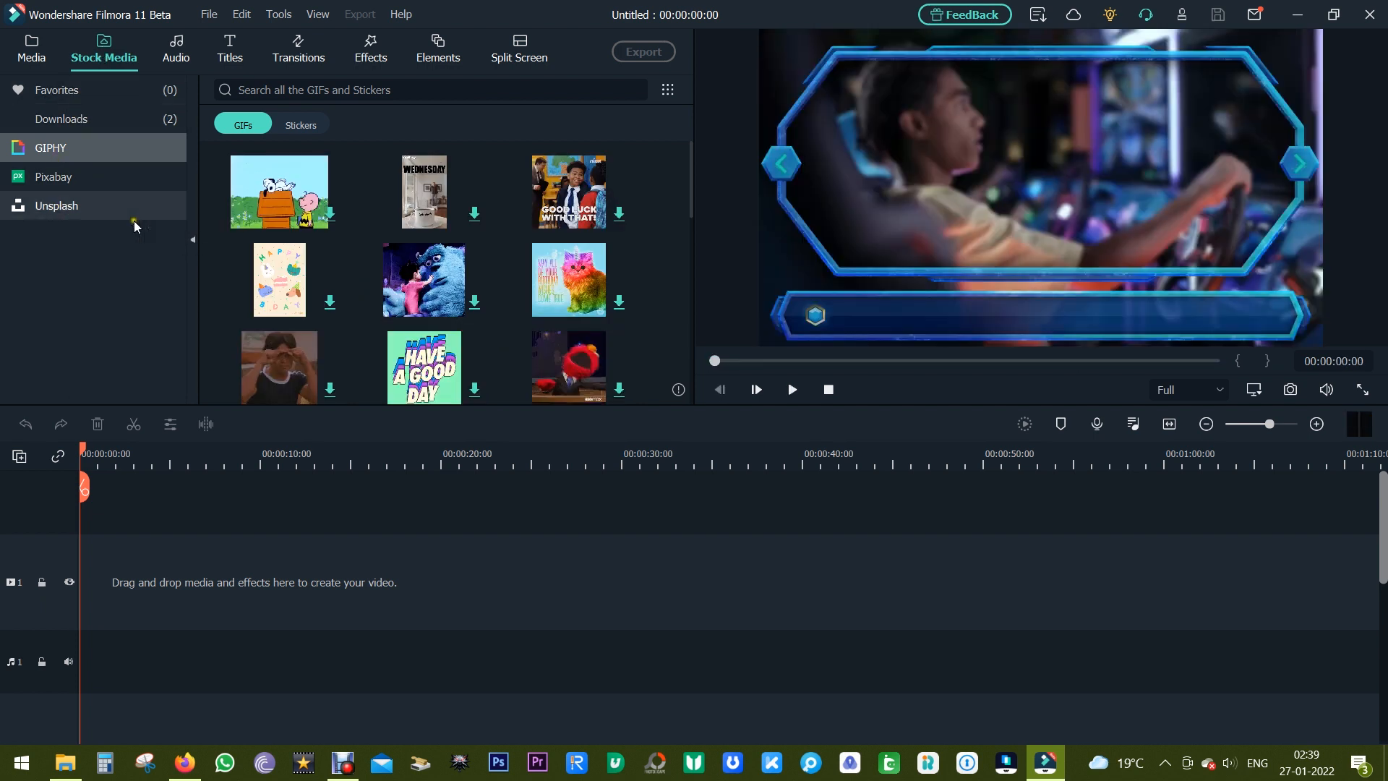
pyautogui.click(57, 206)
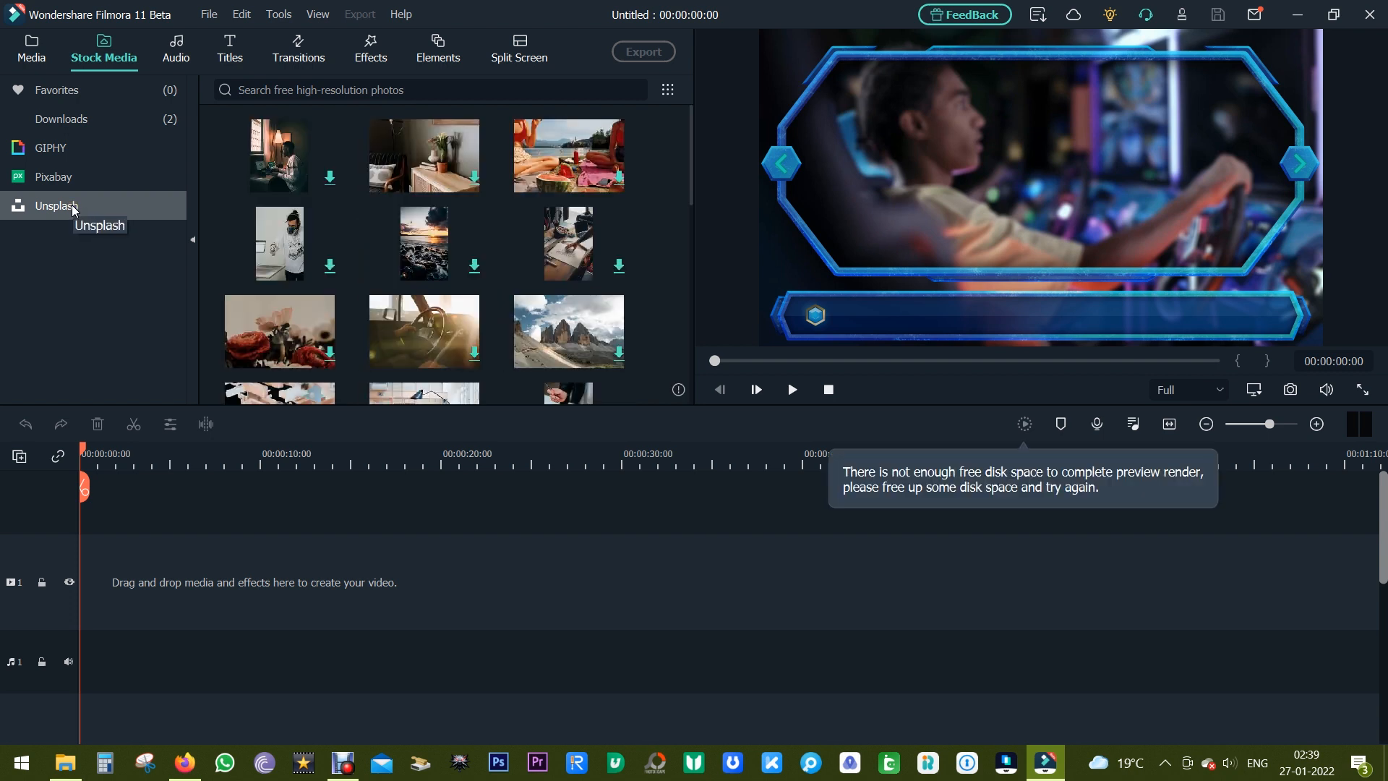
pyautogui.click(52, 176)
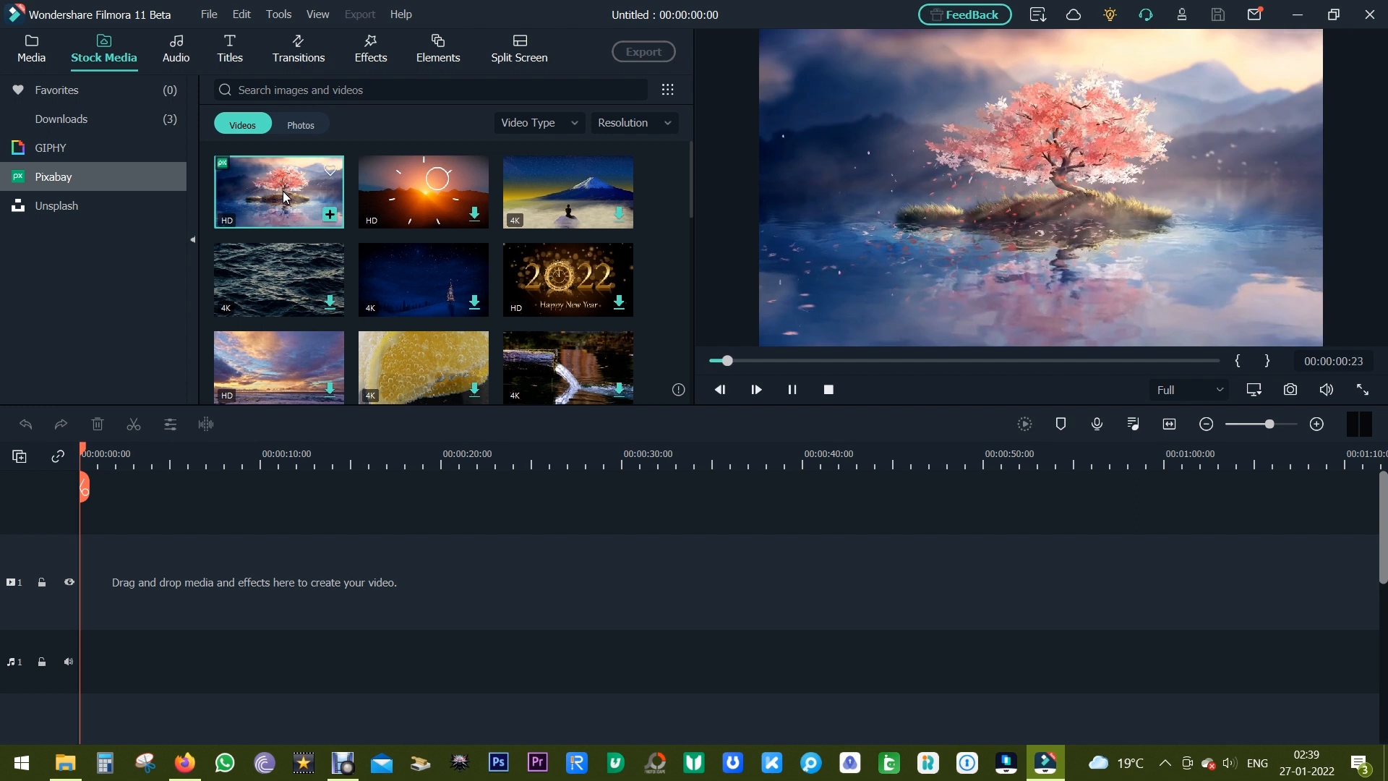
pyautogui.click(56, 205)
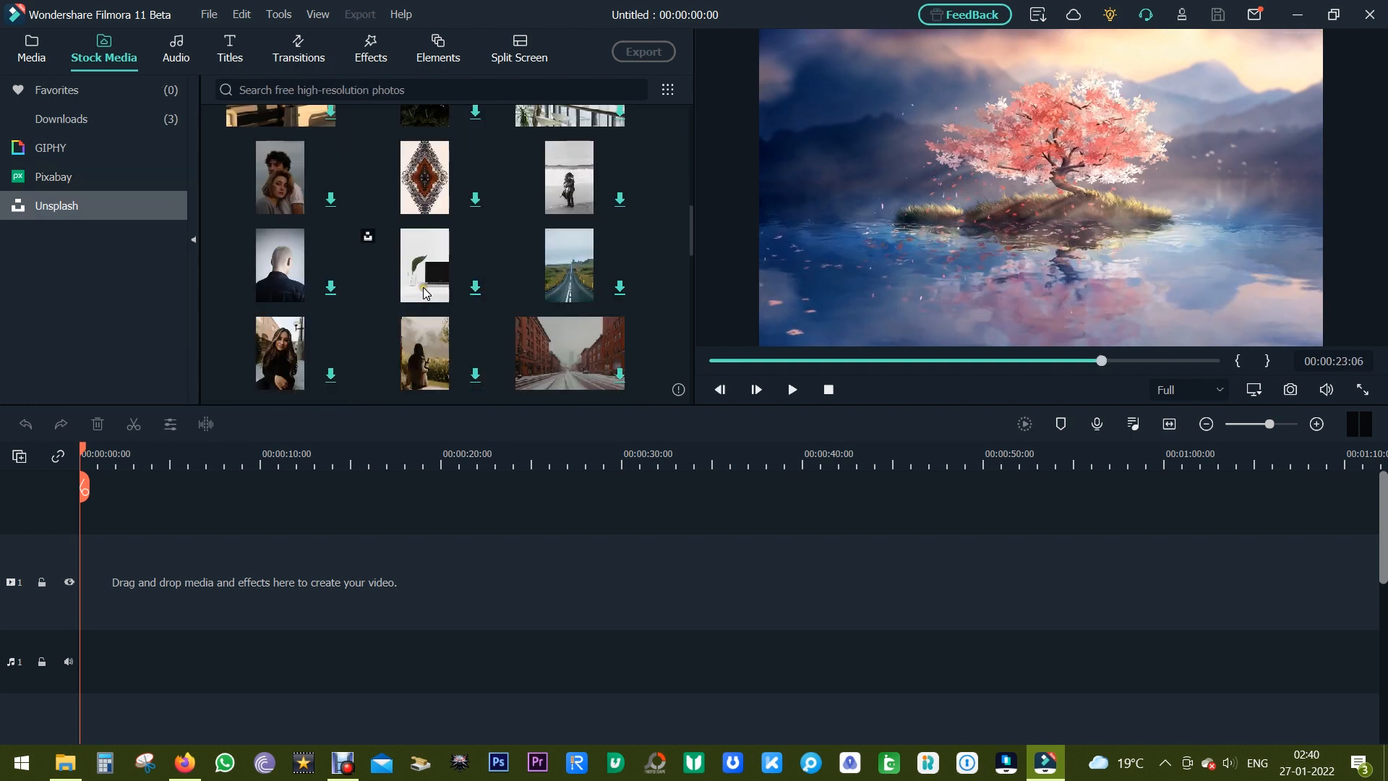
pyautogui.scroll(-3)
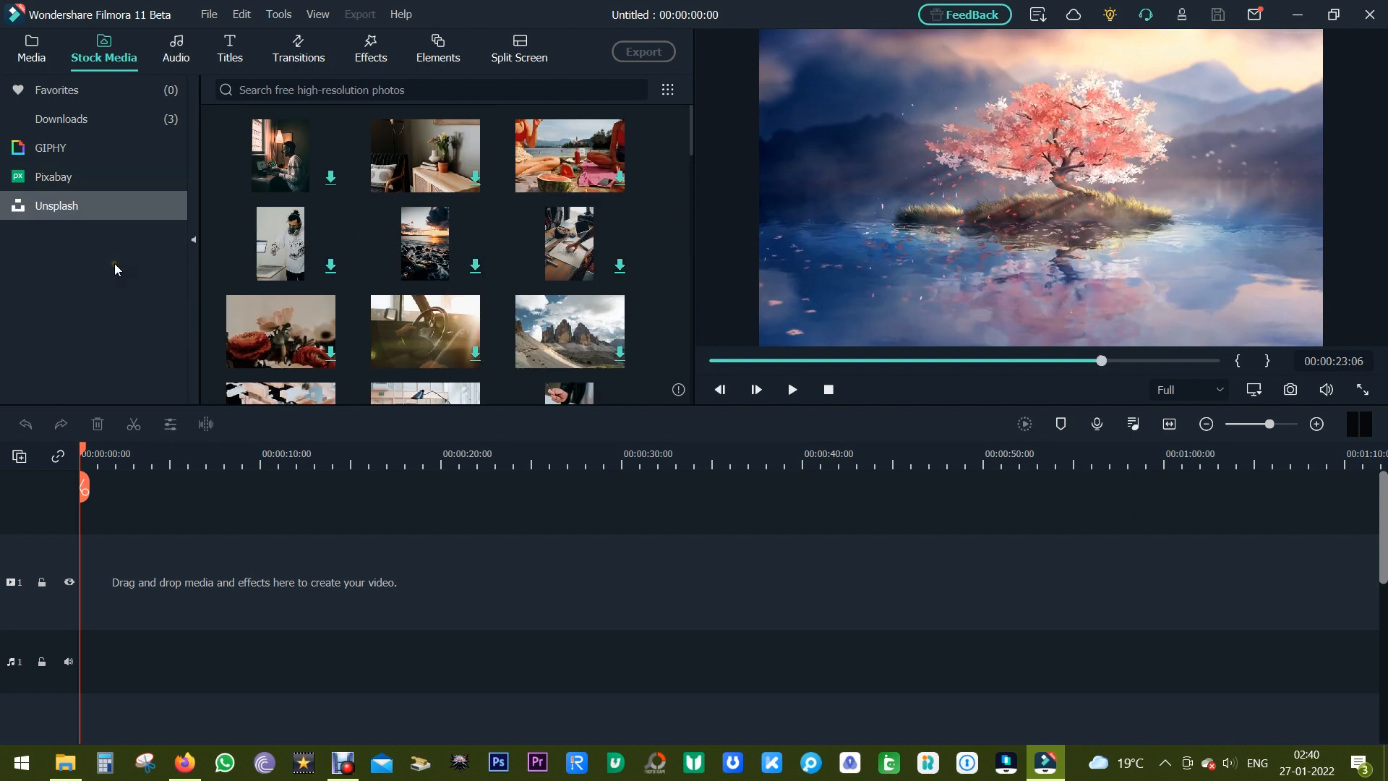
pyautogui.click(61, 118)
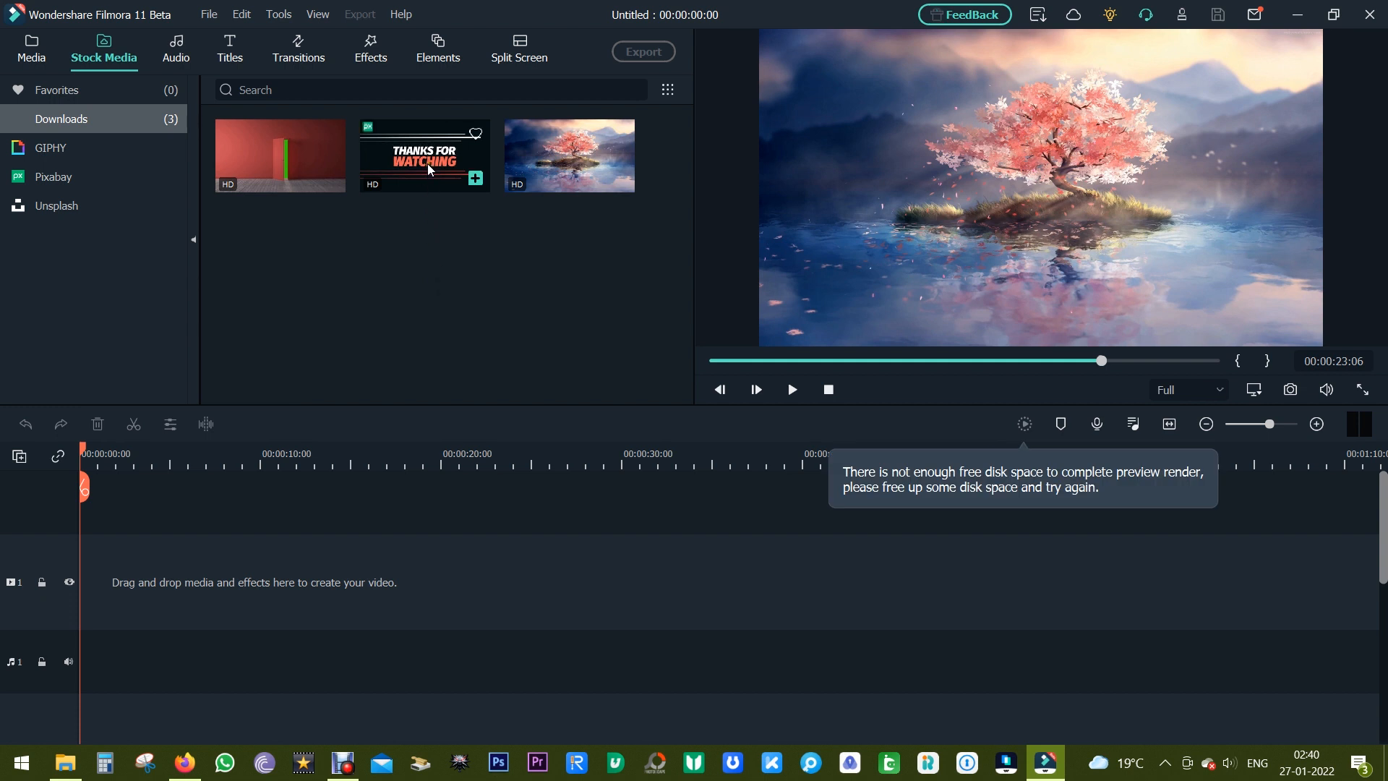
pyautogui.click(791, 389)
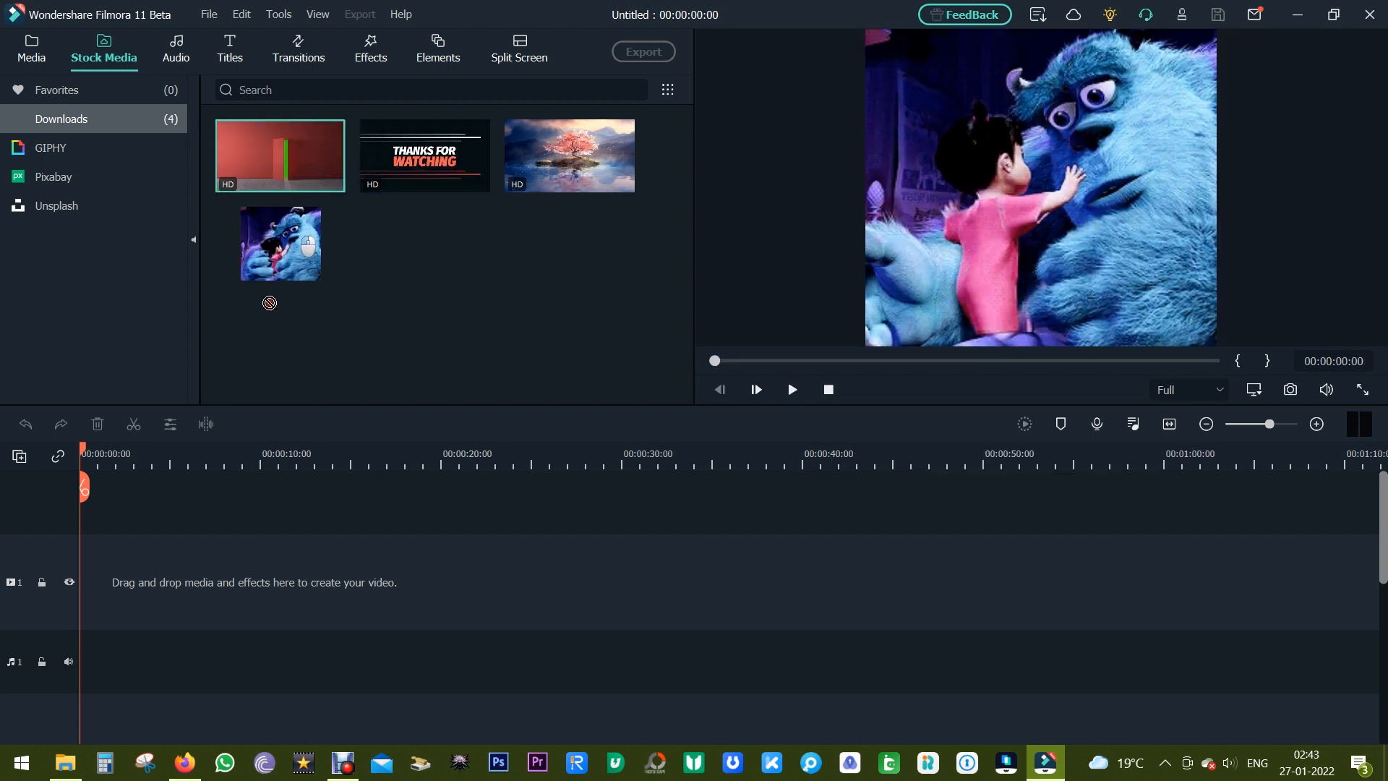
# Place the red room clip at the timeline start and delete the second Intro Full segment
pyautogui.moveTo(280, 243); pyautogui.dragTo(138, 580)
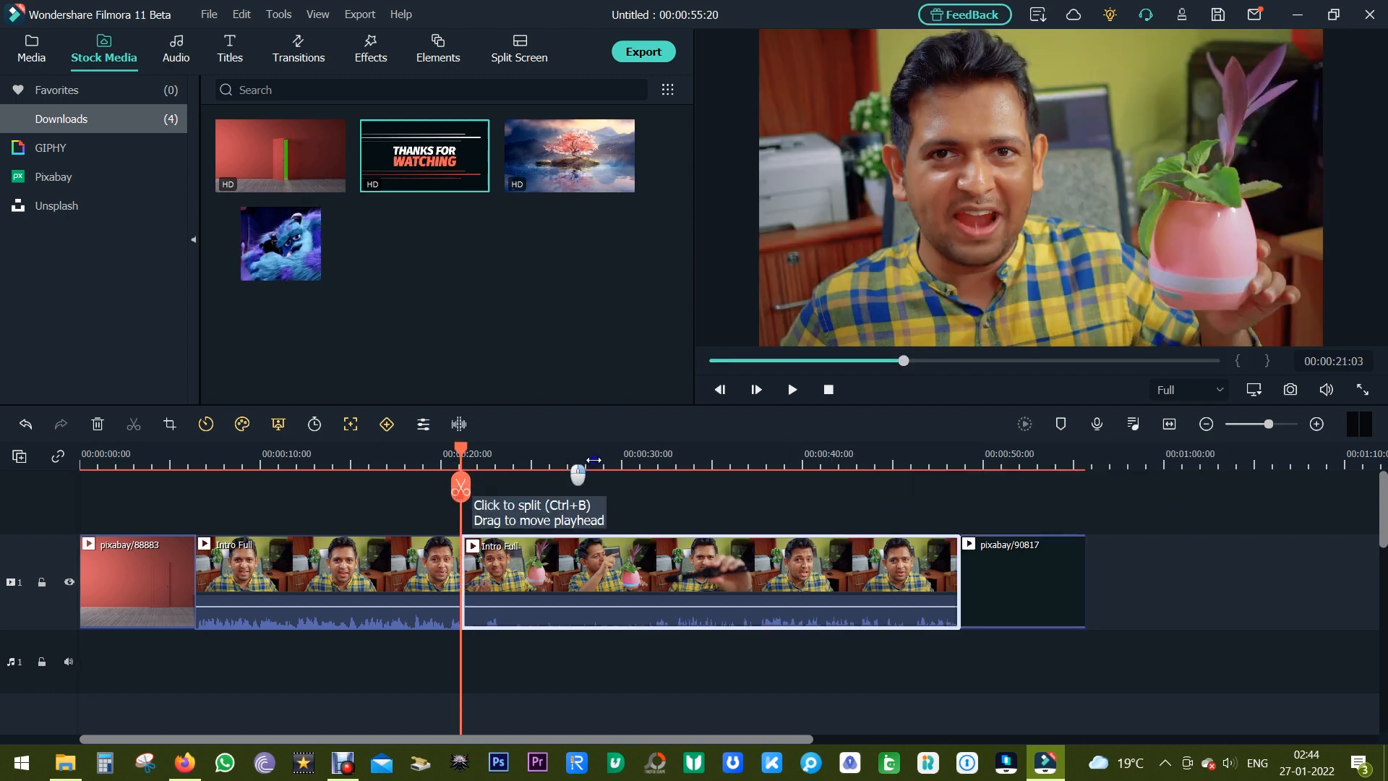
pyautogui.rightClick(823, 567)
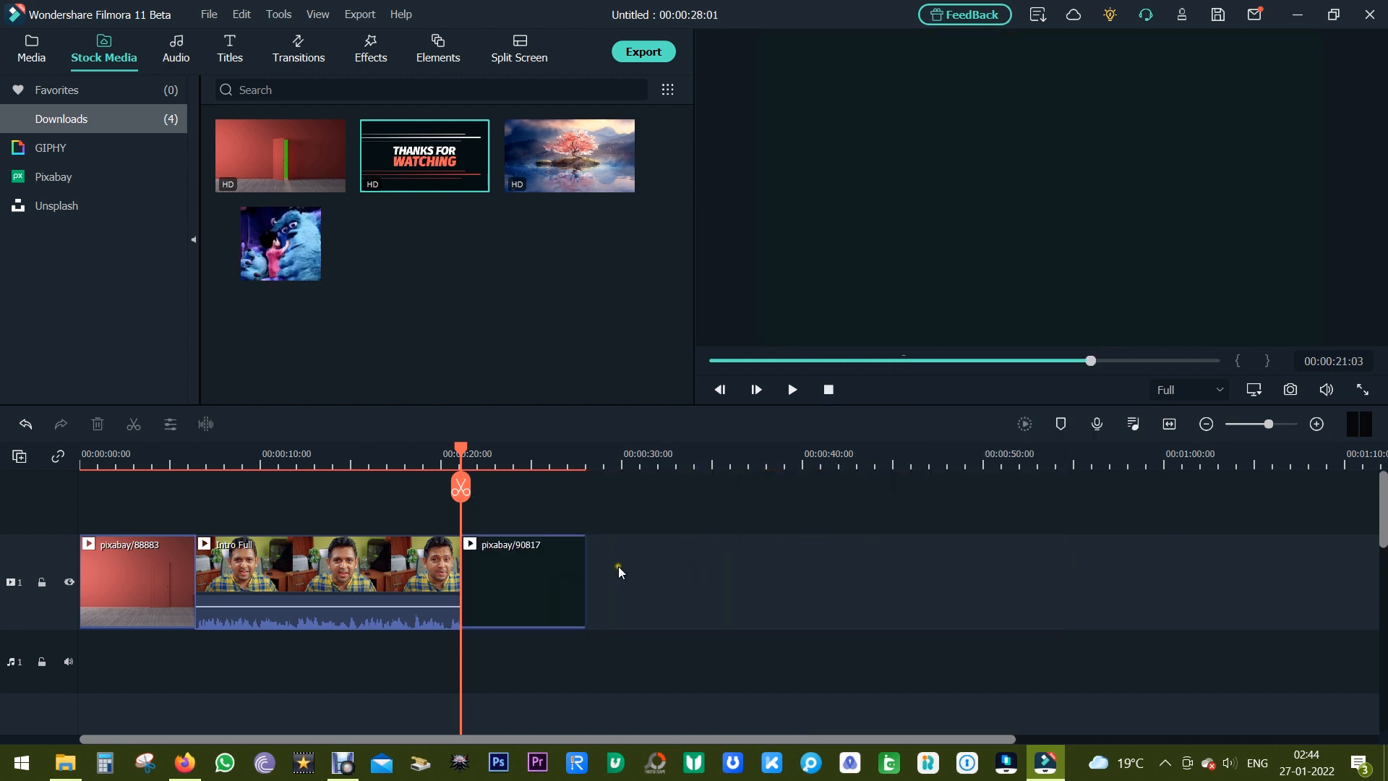
pyautogui.click(30, 49)
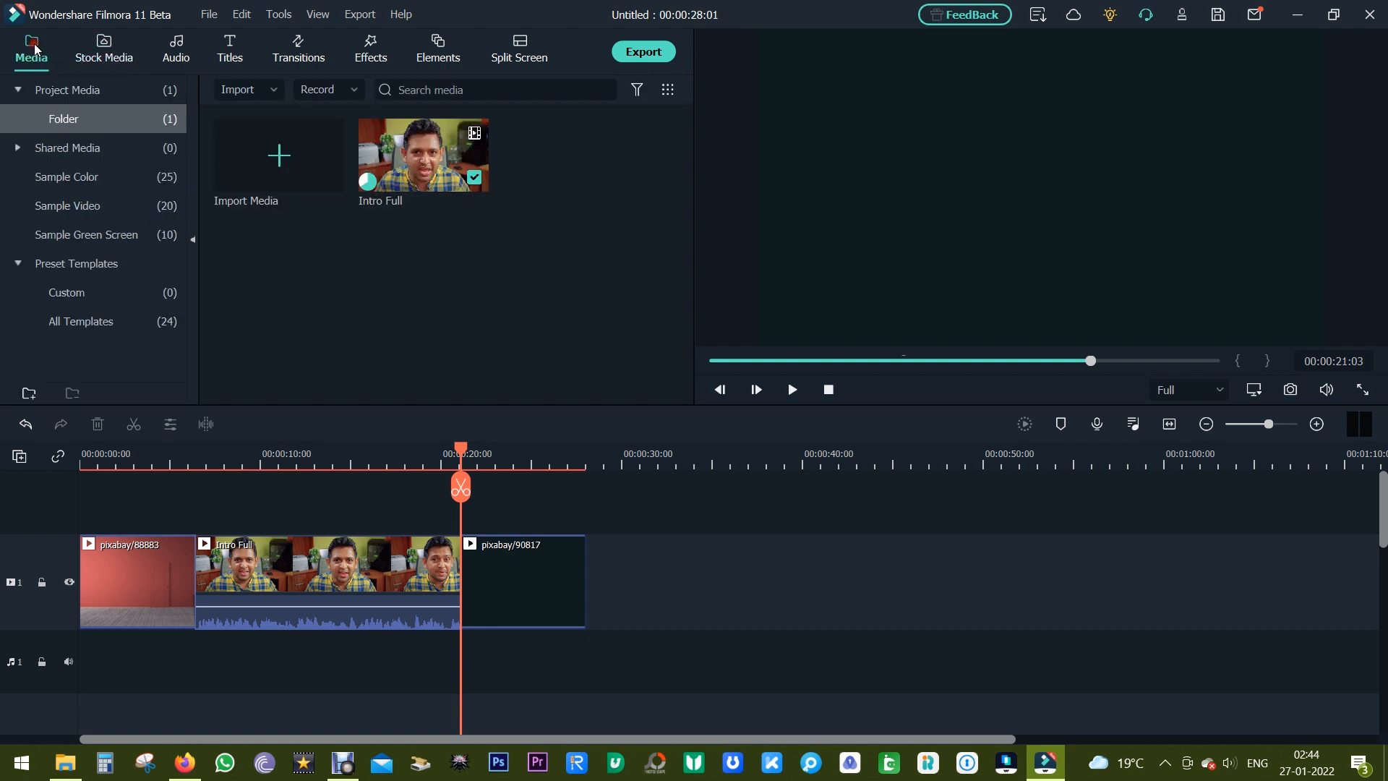
# Append the Game Endscreen GTA template after pixabay/90817 and play the edit to review it
pyautogui.click(81, 321)
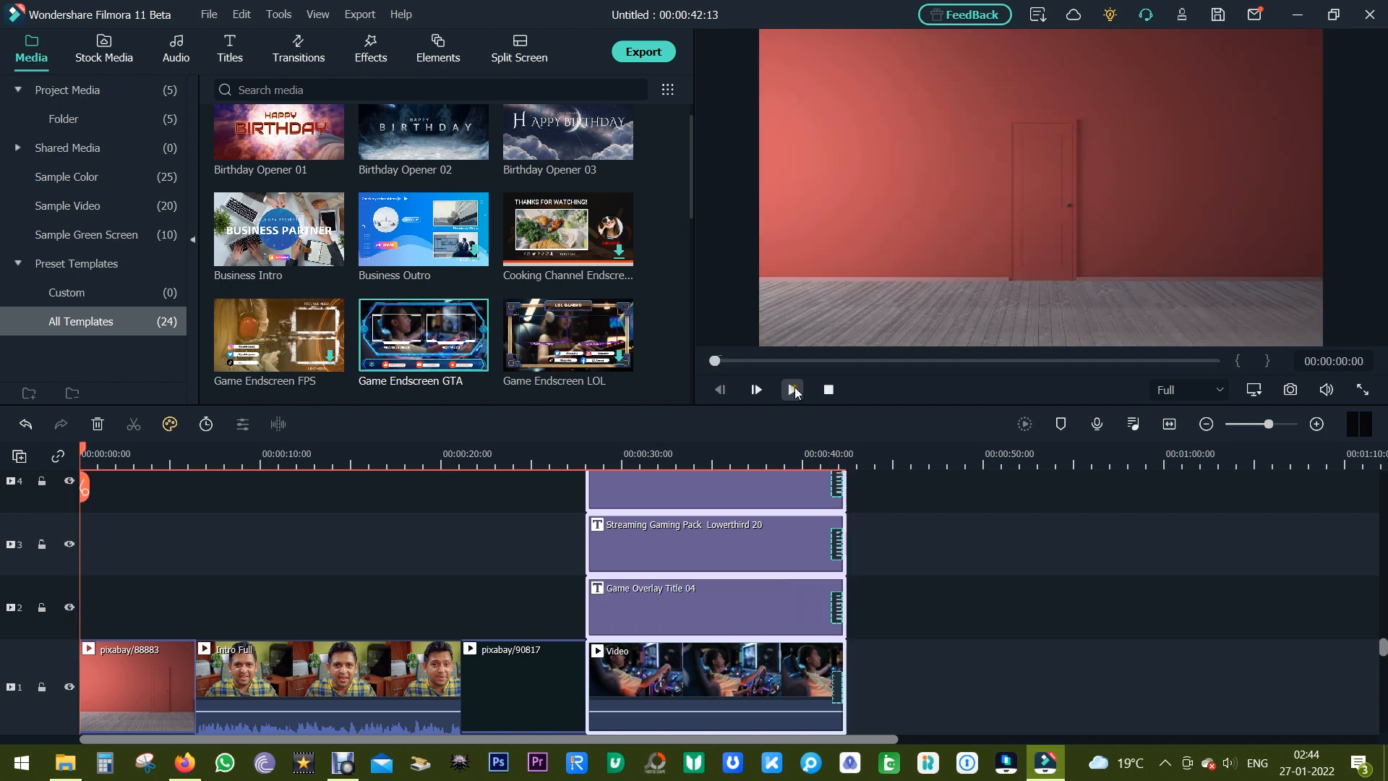
pyautogui.click(791, 389)
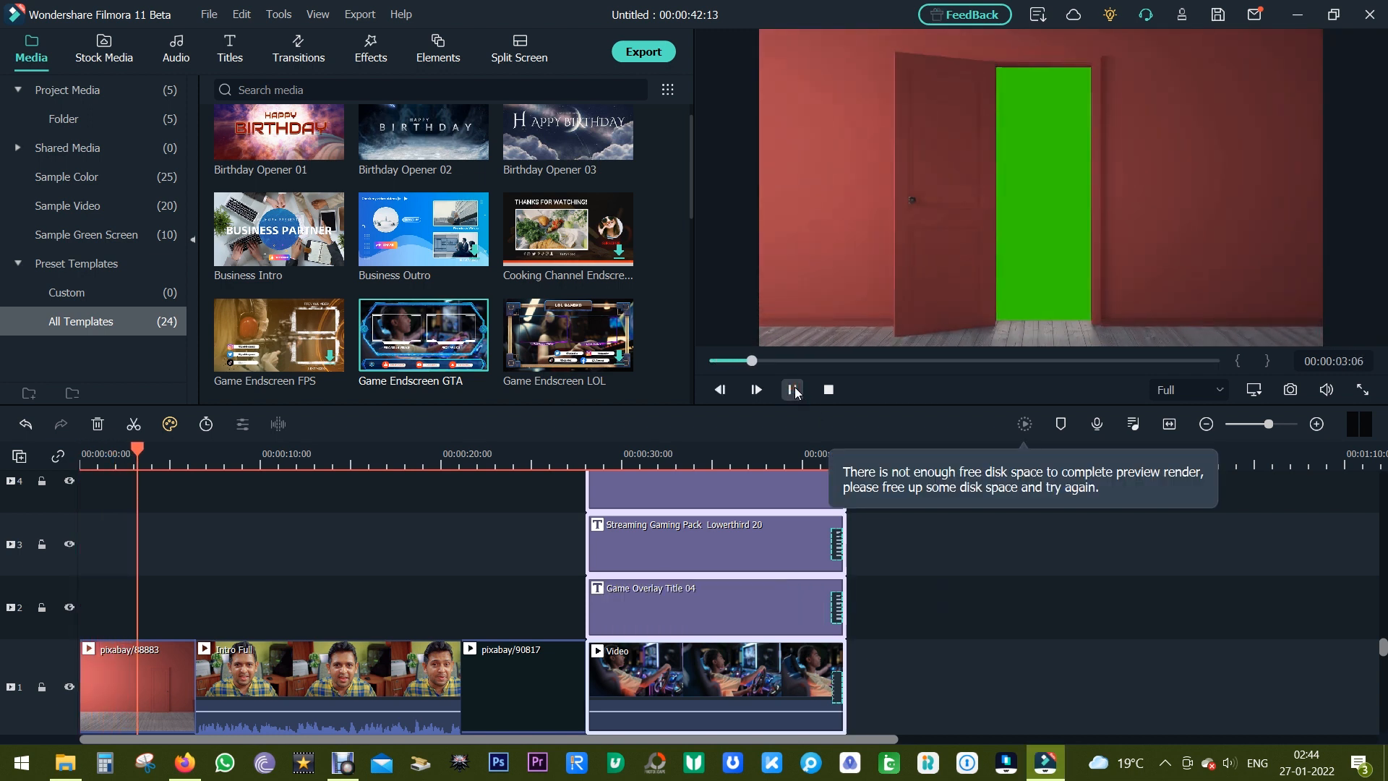
pyautogui.click(793, 390)
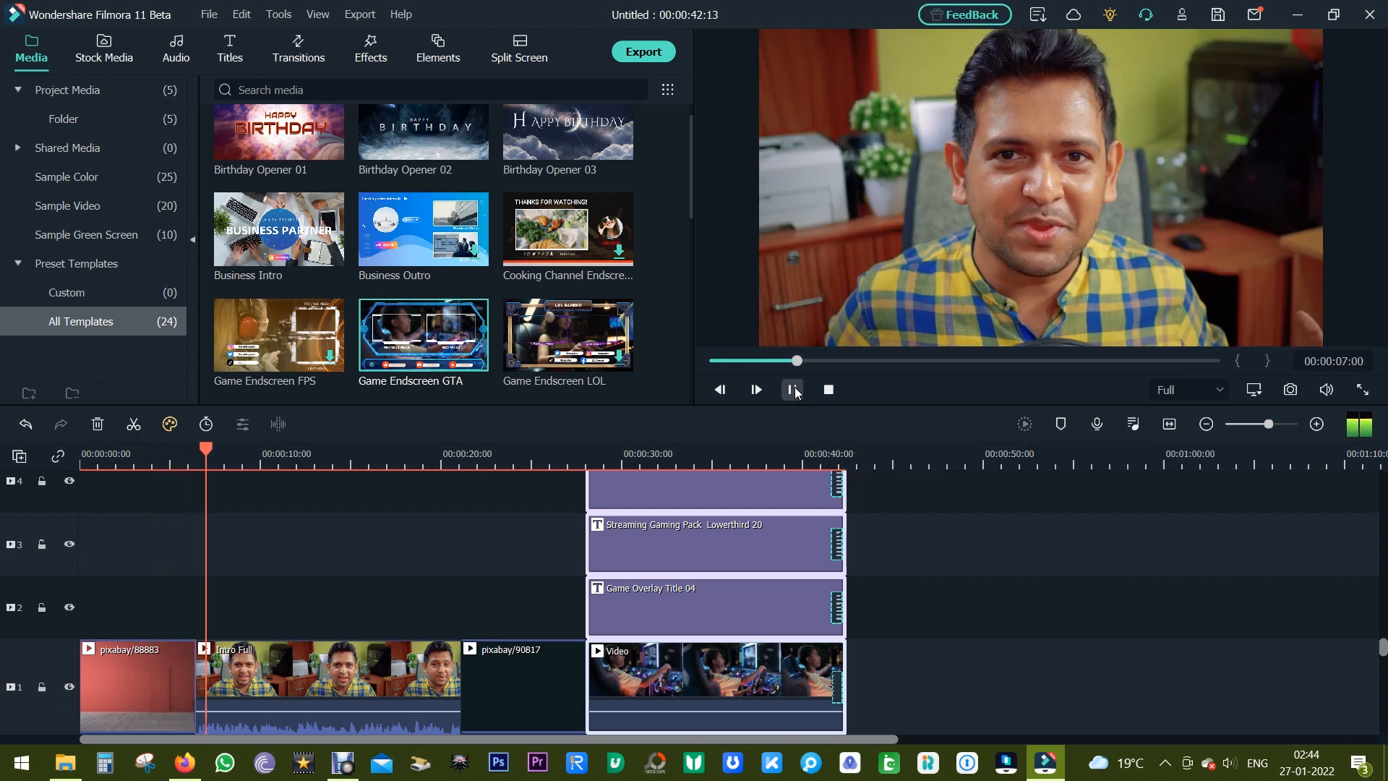
pyautogui.click(793, 389)
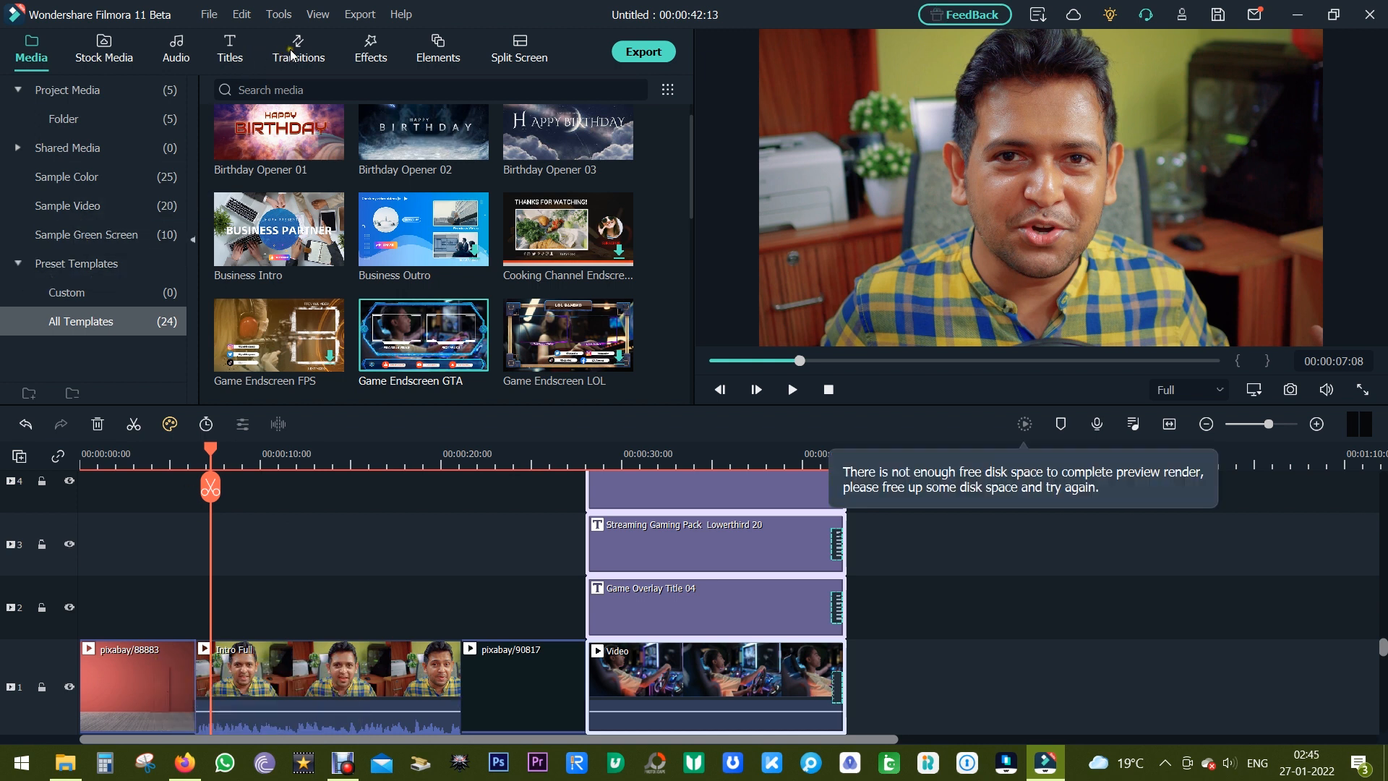
# Download the VHS And Glitch Effect transition for the cut between pixabay/88883 and Intro Full
pyautogui.click(298, 49)
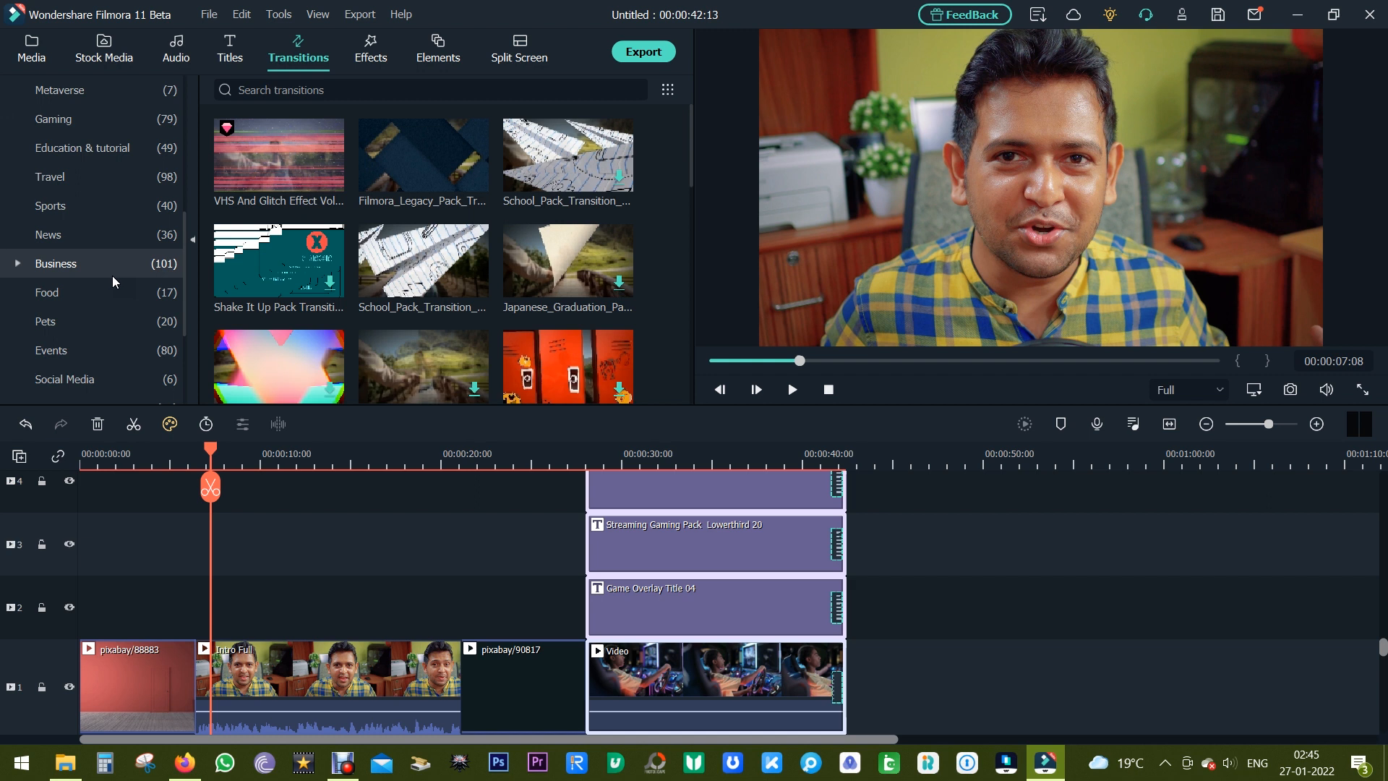
pyautogui.scroll(-3)
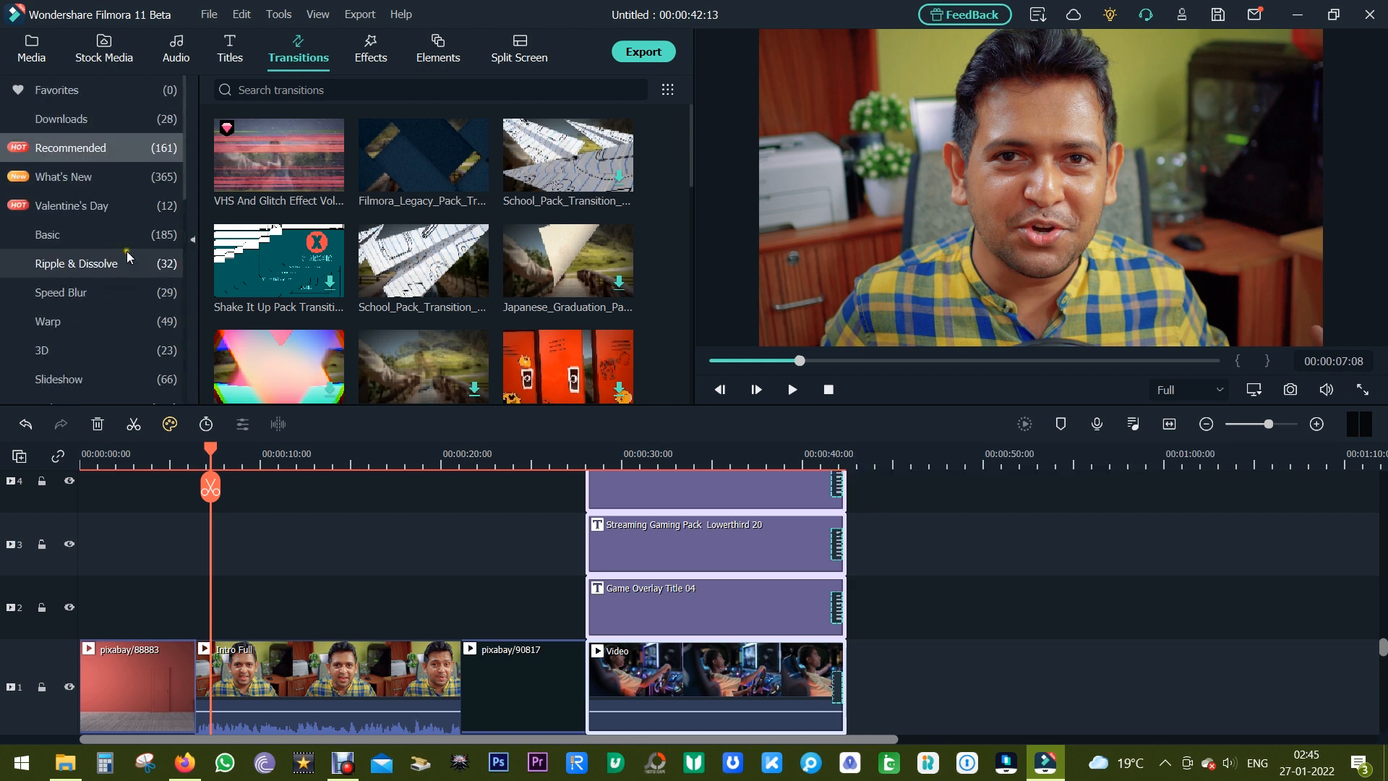
pyautogui.click(64, 176)
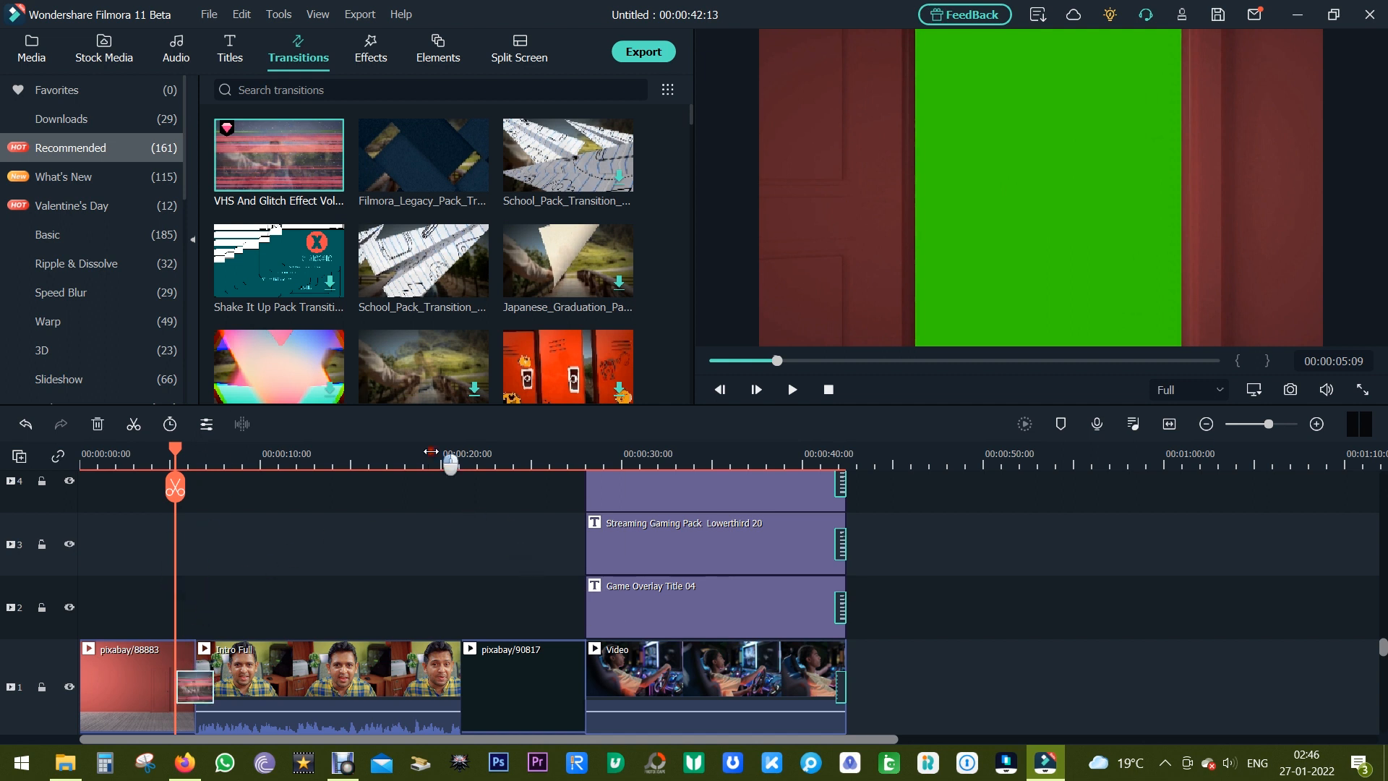
# Zoom the timeline and play through the end screen from the 20-second mark, then stop
pyautogui.click(791, 389)
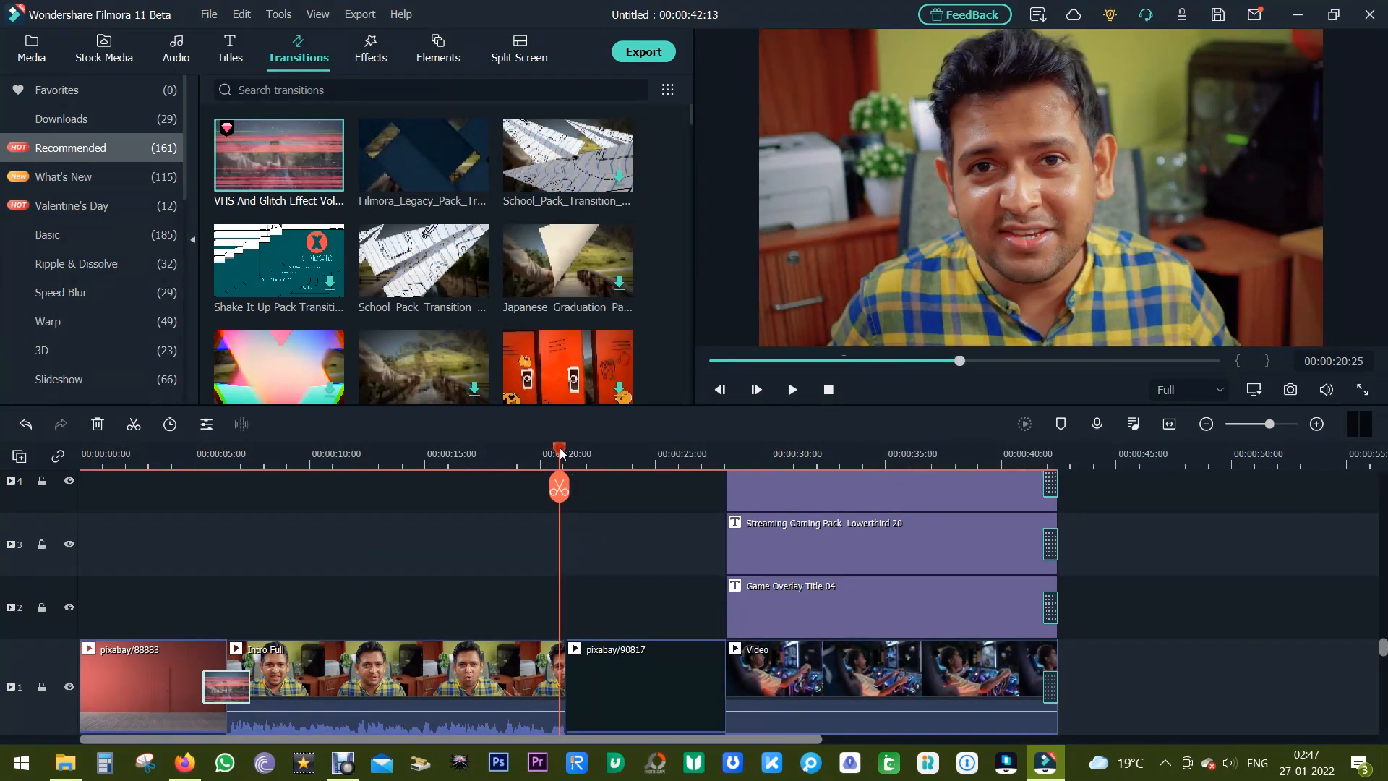
pyautogui.click(791, 389)
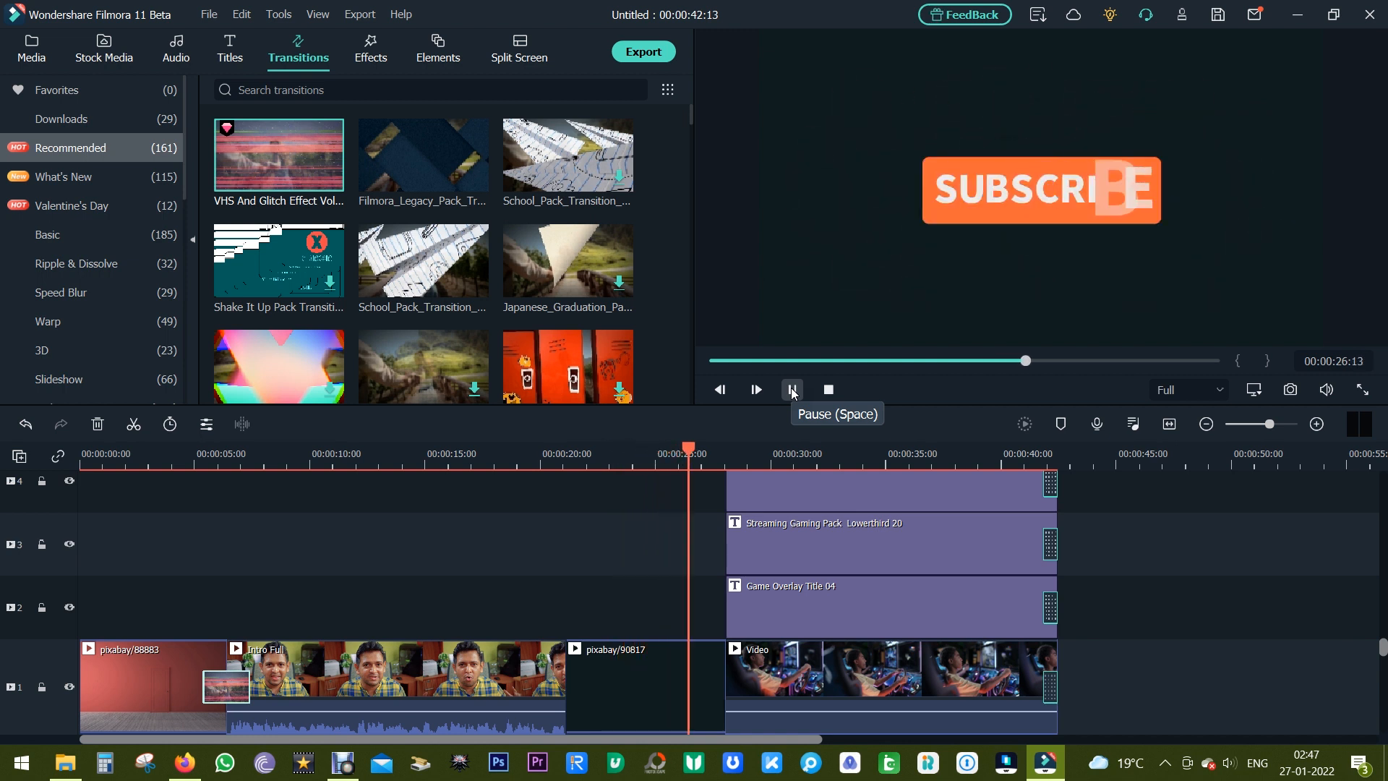
pyautogui.click(791, 389)
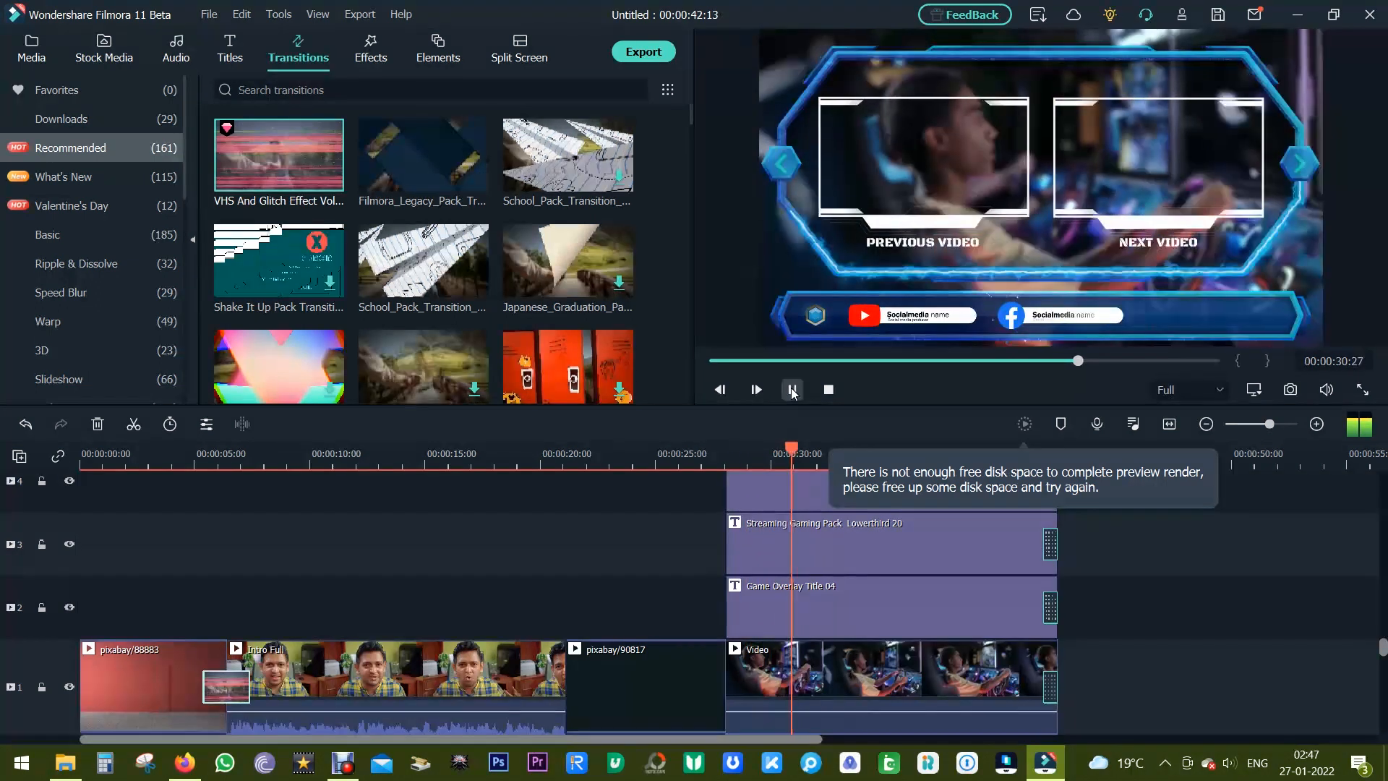
pyautogui.click(757, 389)
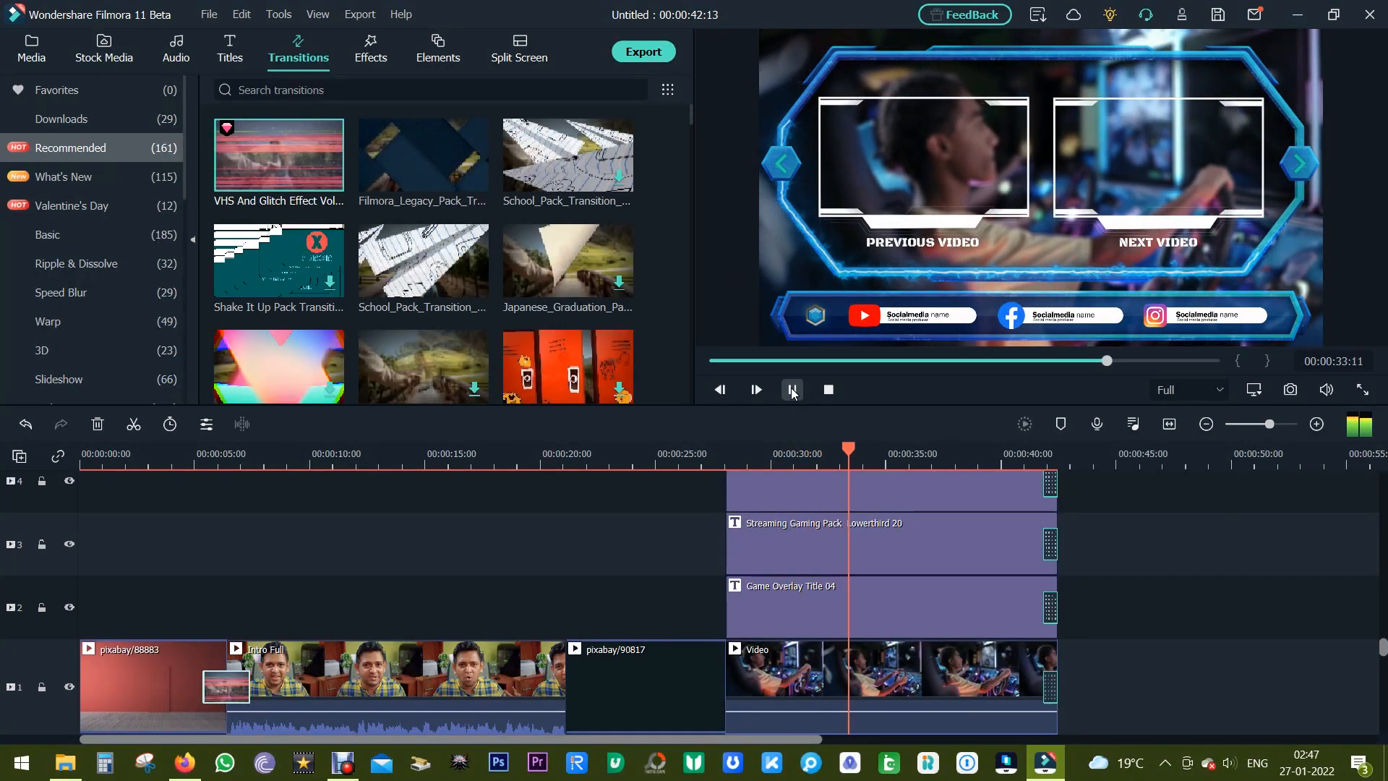
pyautogui.click(792, 389)
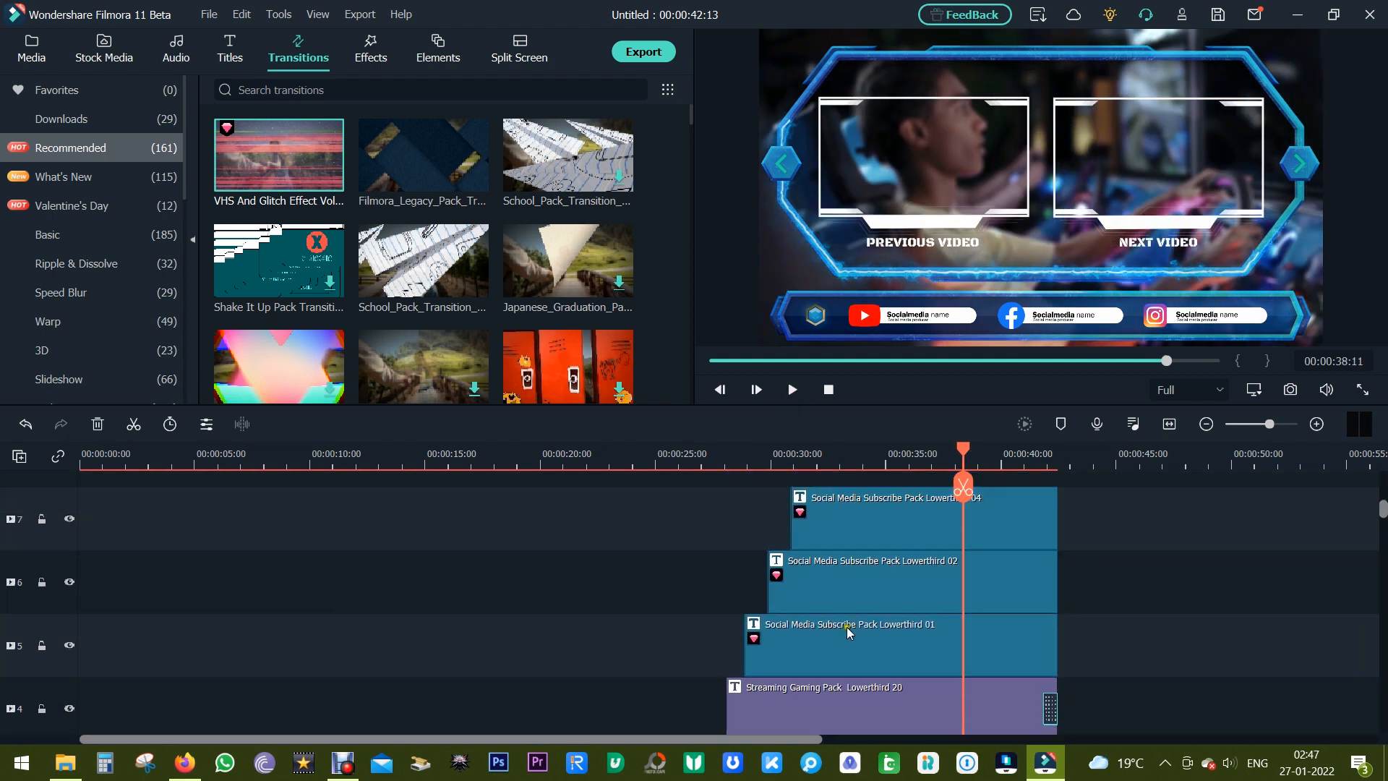
# Place only the 30-second C0117 product clip on video track 1 of a fresh timeline
pyautogui.doubleClick(885, 645)
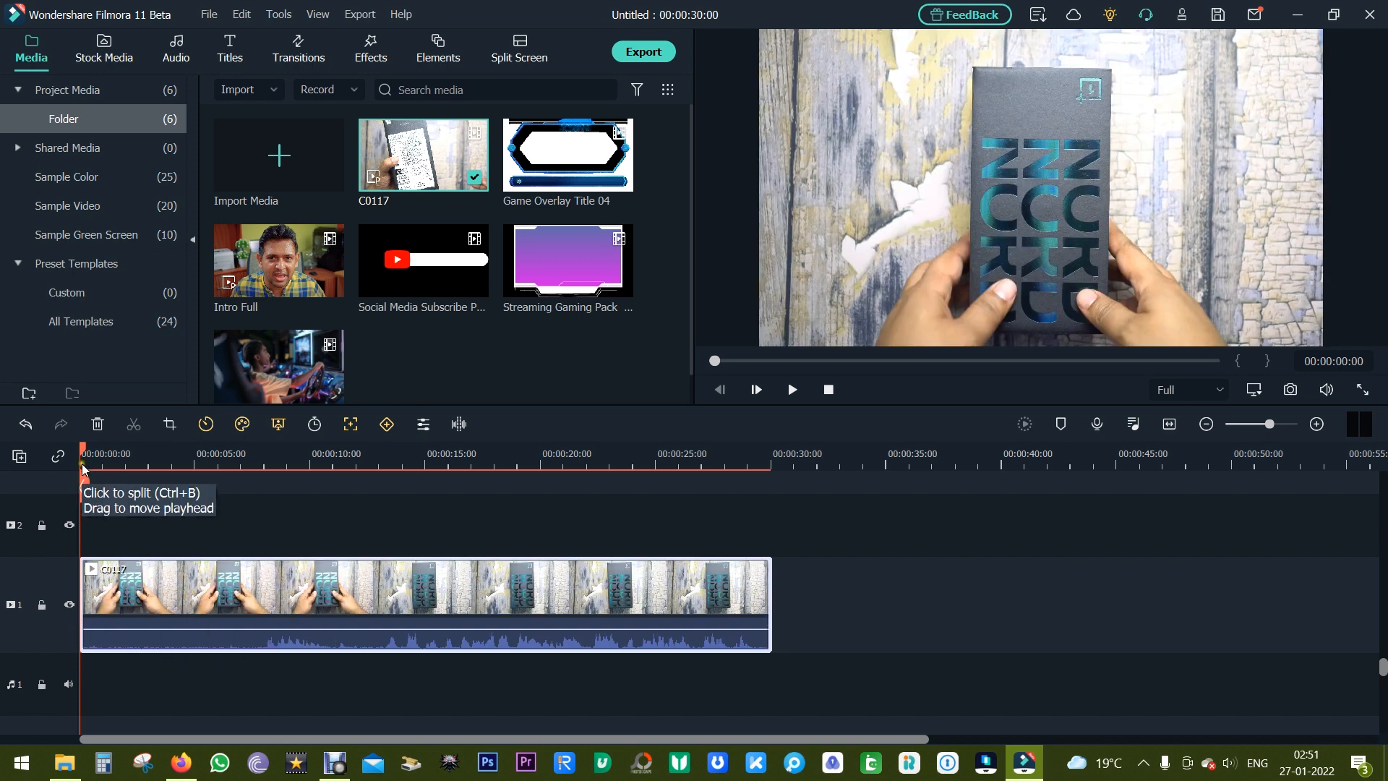
# Apply the Customize speed ramp preset to C0117 after scrubbing two seconds in
pyautogui.rightClick(217, 581)
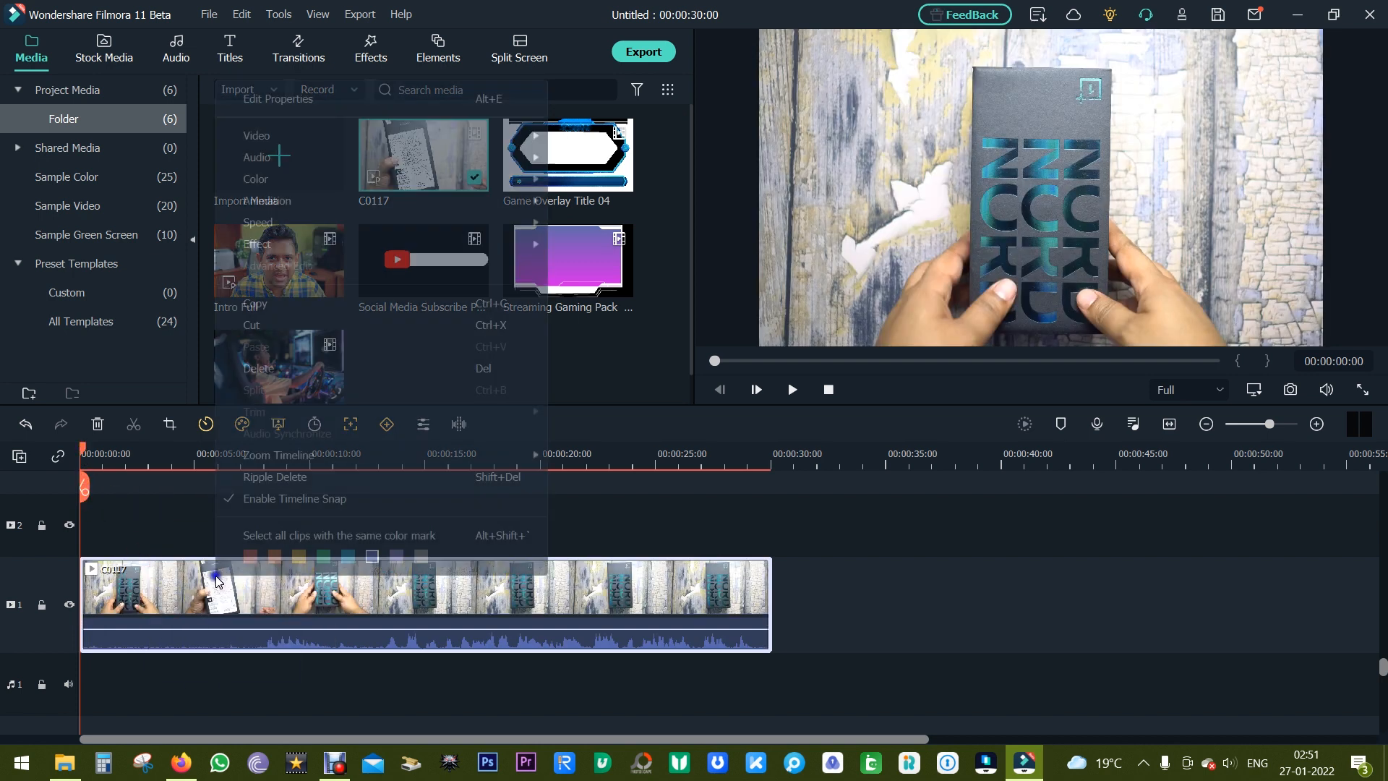
pyautogui.moveTo(257, 222)
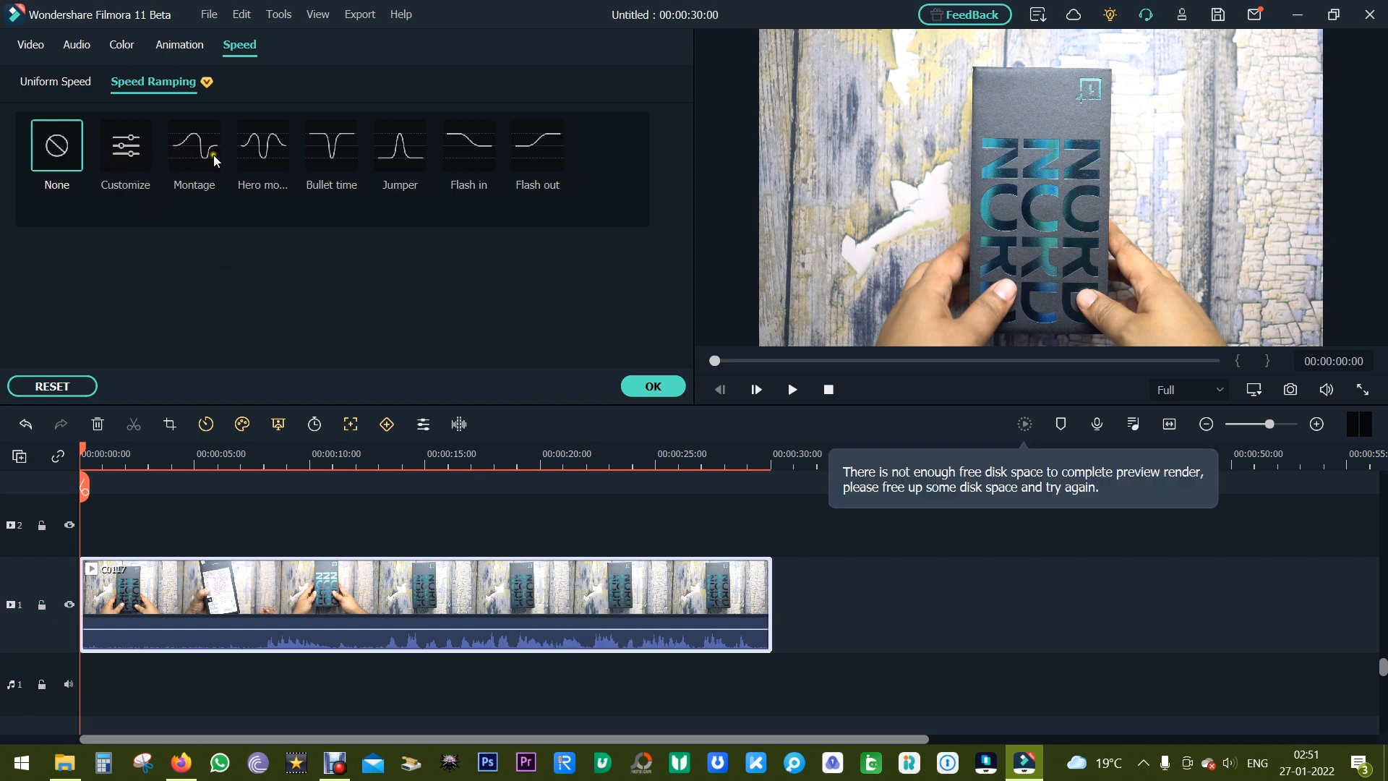
pyautogui.moveTo(272, 183)
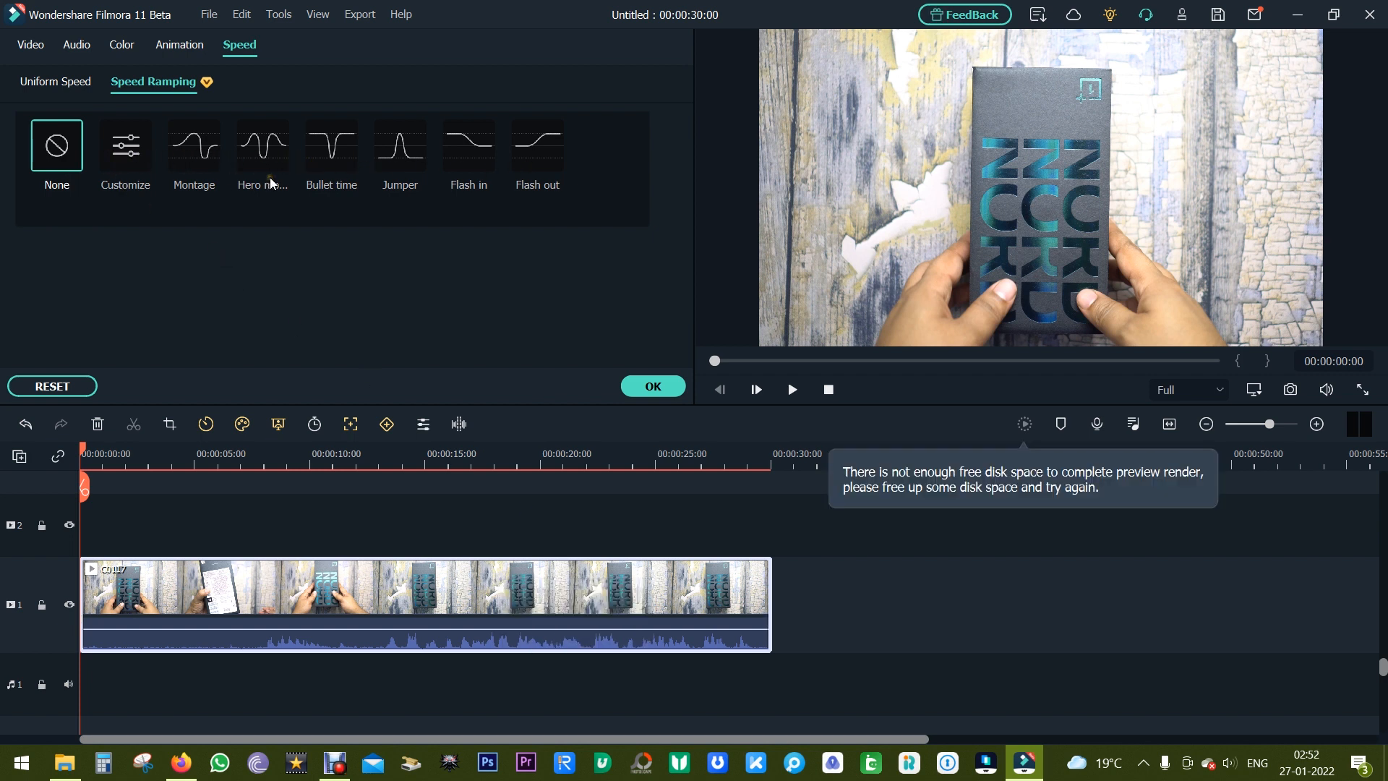
pyautogui.click(89, 468)
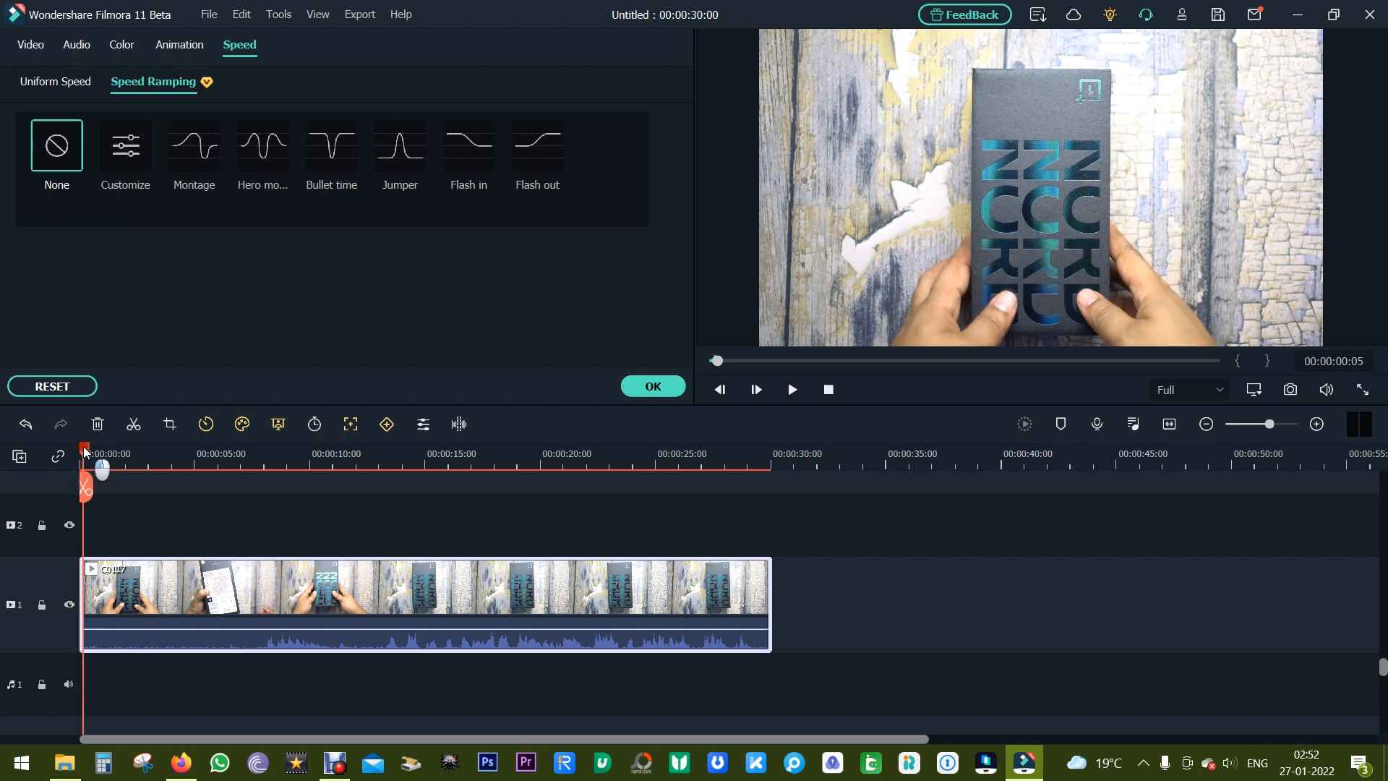
pyautogui.moveTo(84, 468); pyautogui.dragTo(132, 469)
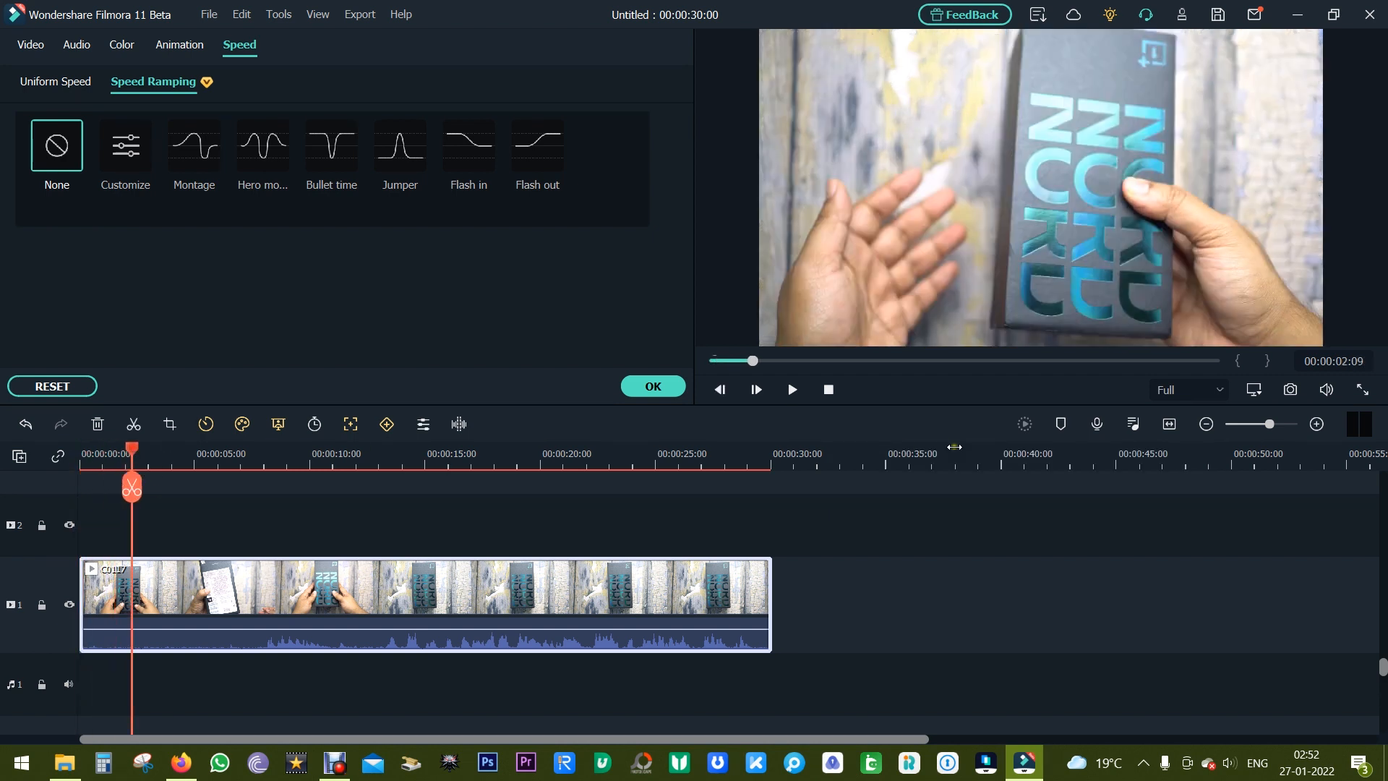
pyautogui.click(791, 389)
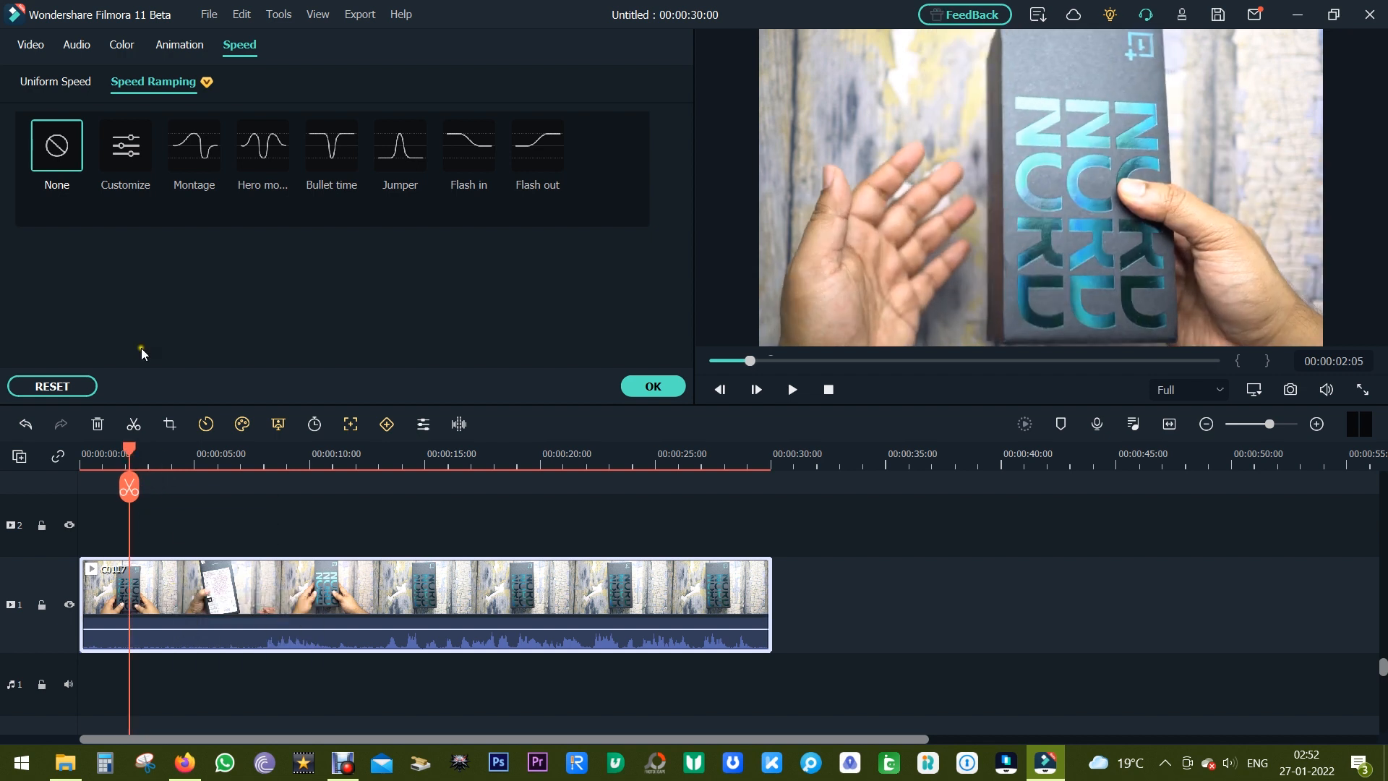
pyautogui.click(125, 145)
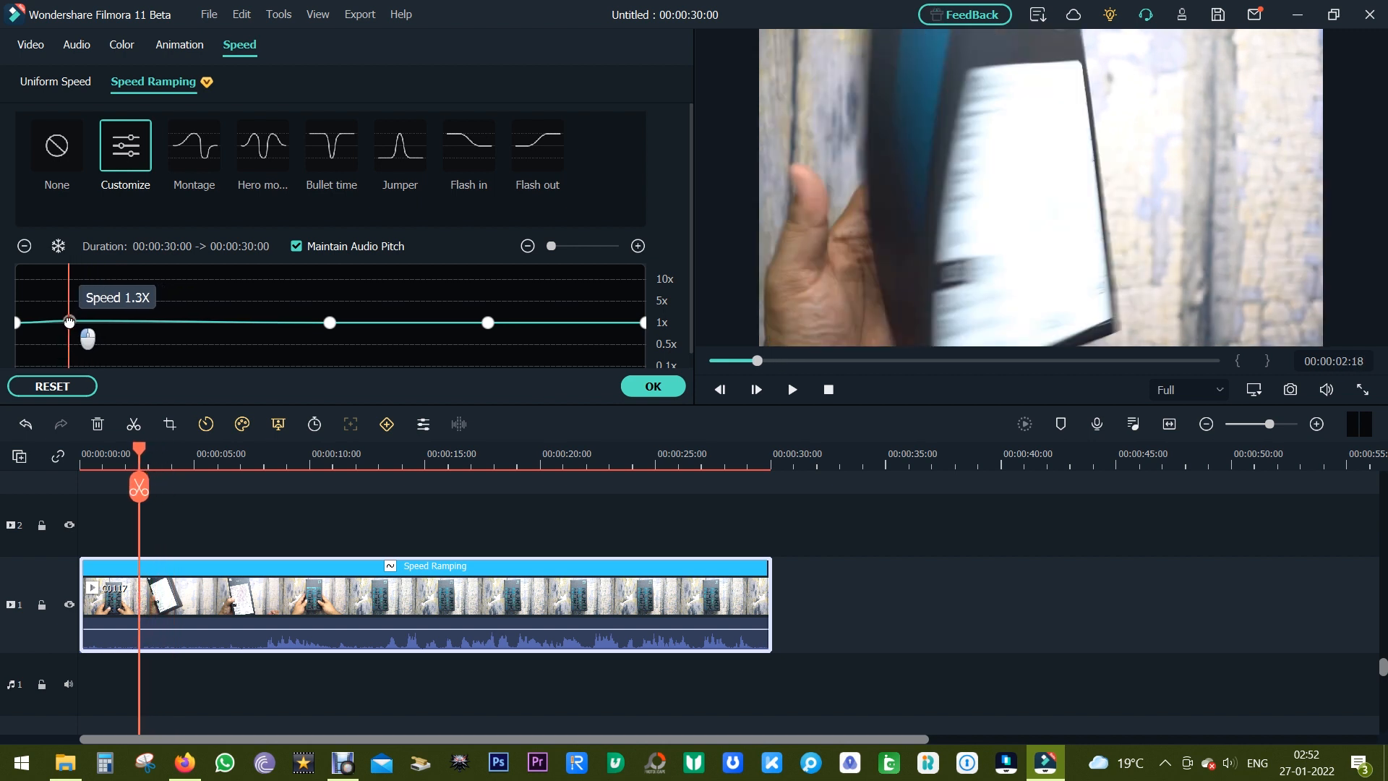
# Drag the second speed point below 1x for an early slow-motion dip and preview it
pyautogui.moveTo(70, 322); pyautogui.dragTo(62, 322)
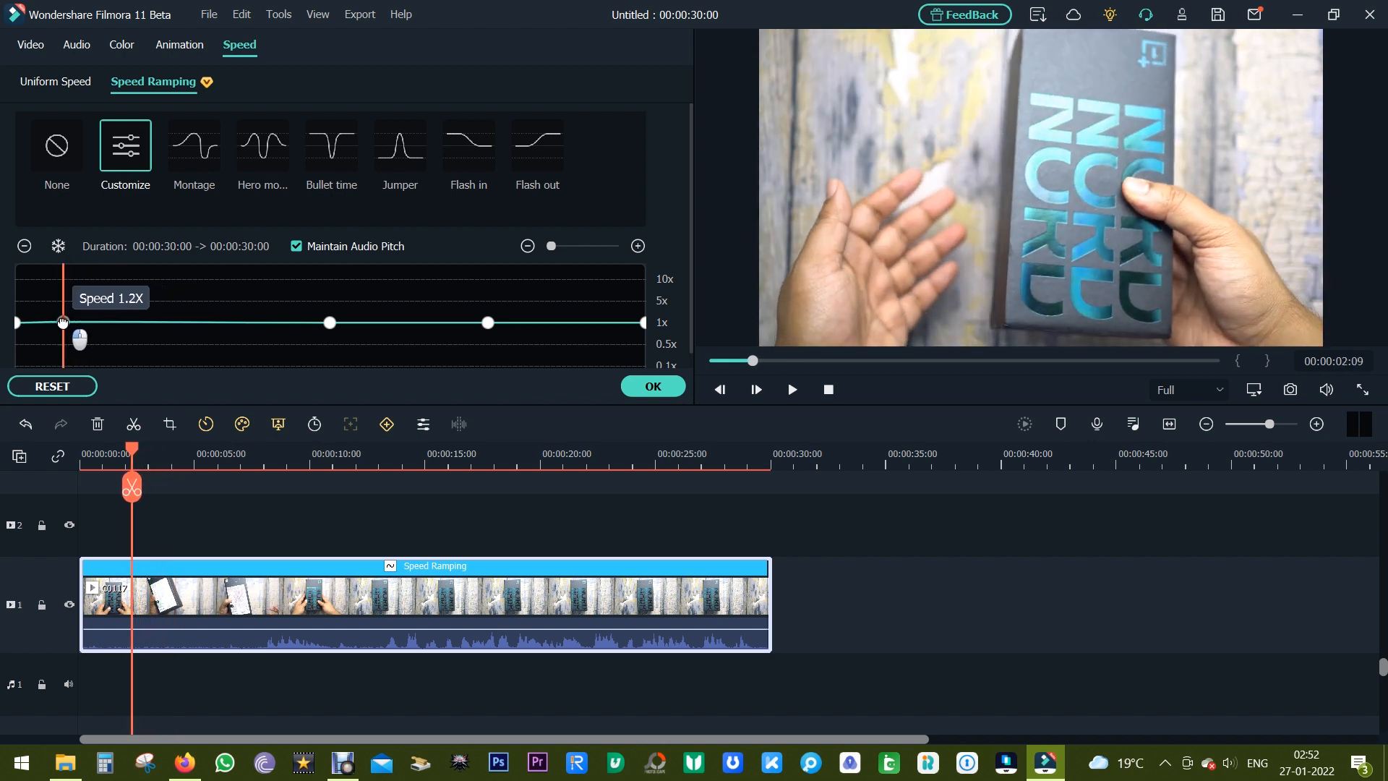
pyautogui.moveTo(63, 321); pyautogui.dragTo(62, 325)
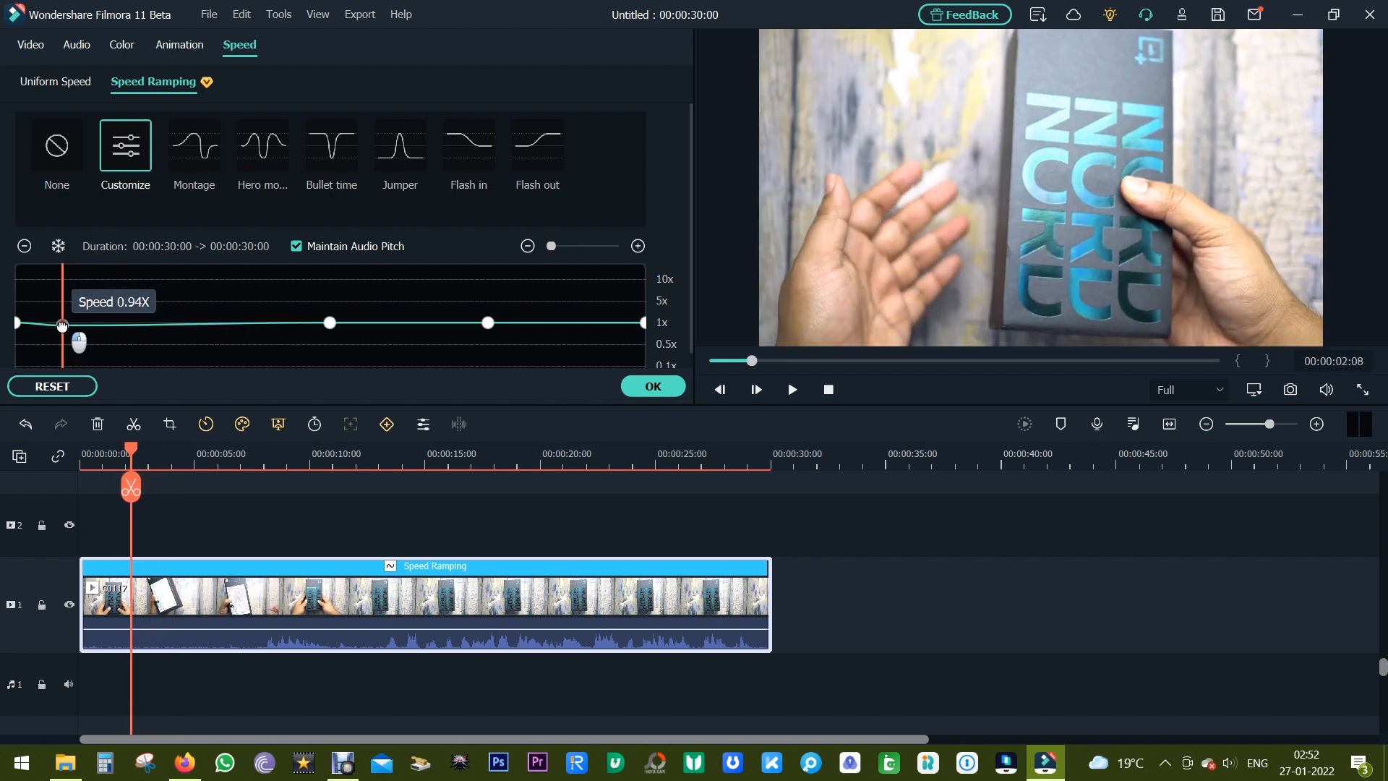
pyautogui.moveTo(62, 325); pyautogui.dragTo(71, 337)
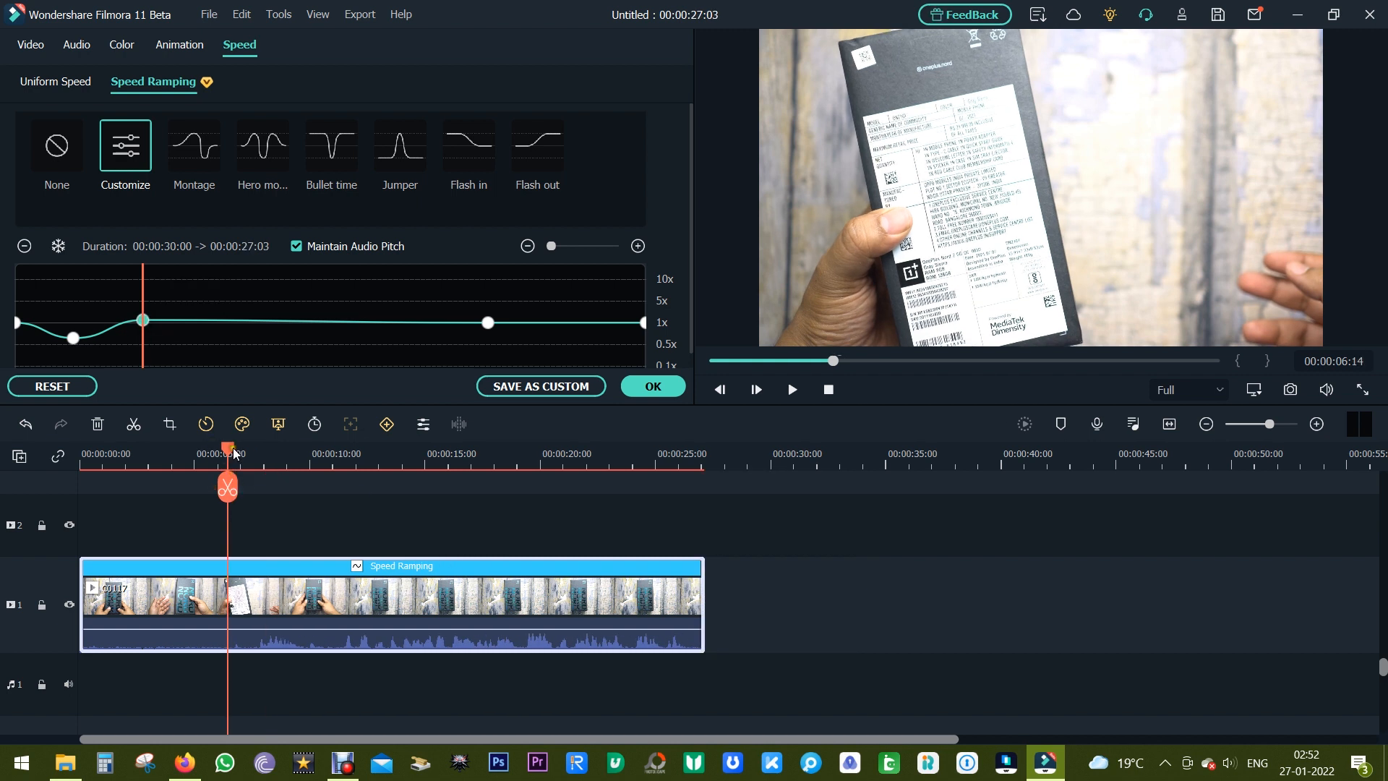
pyautogui.click(790, 389)
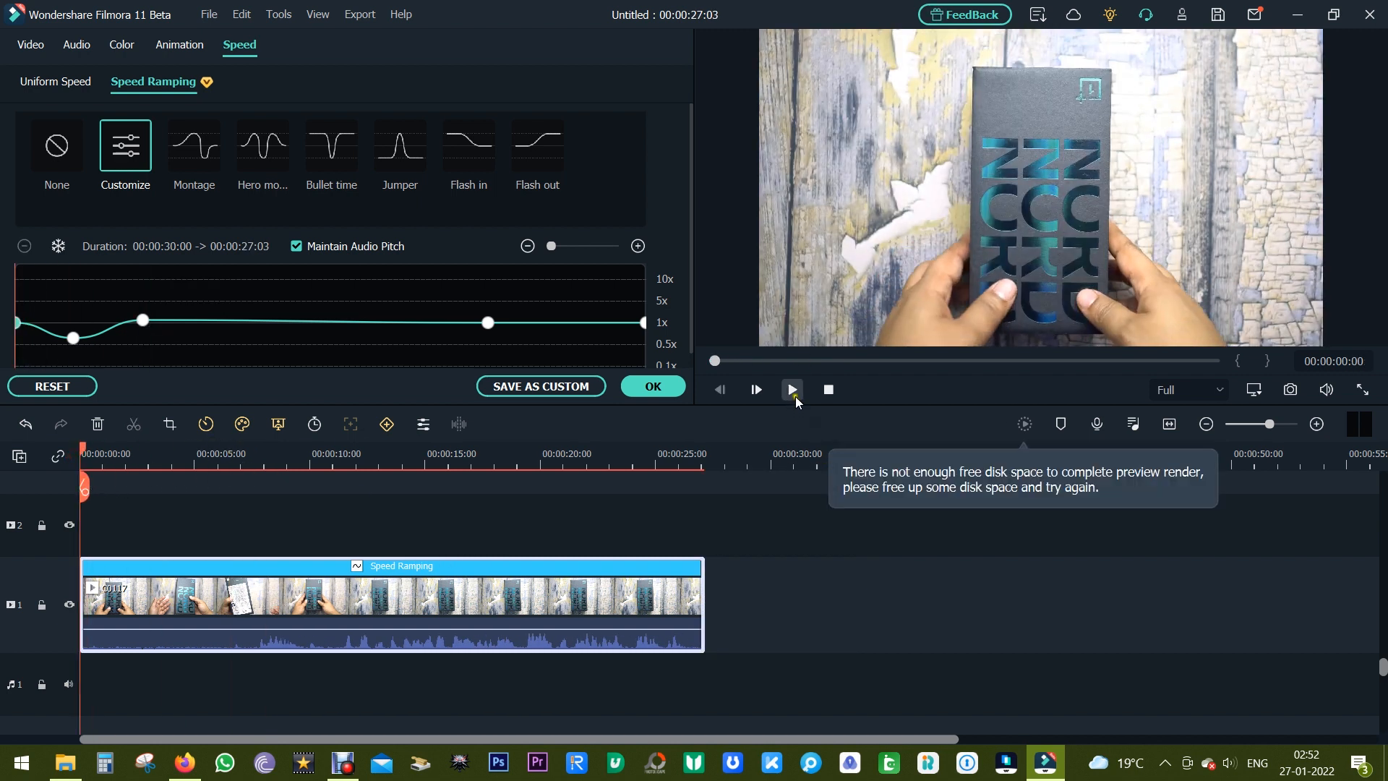
pyautogui.click(791, 389)
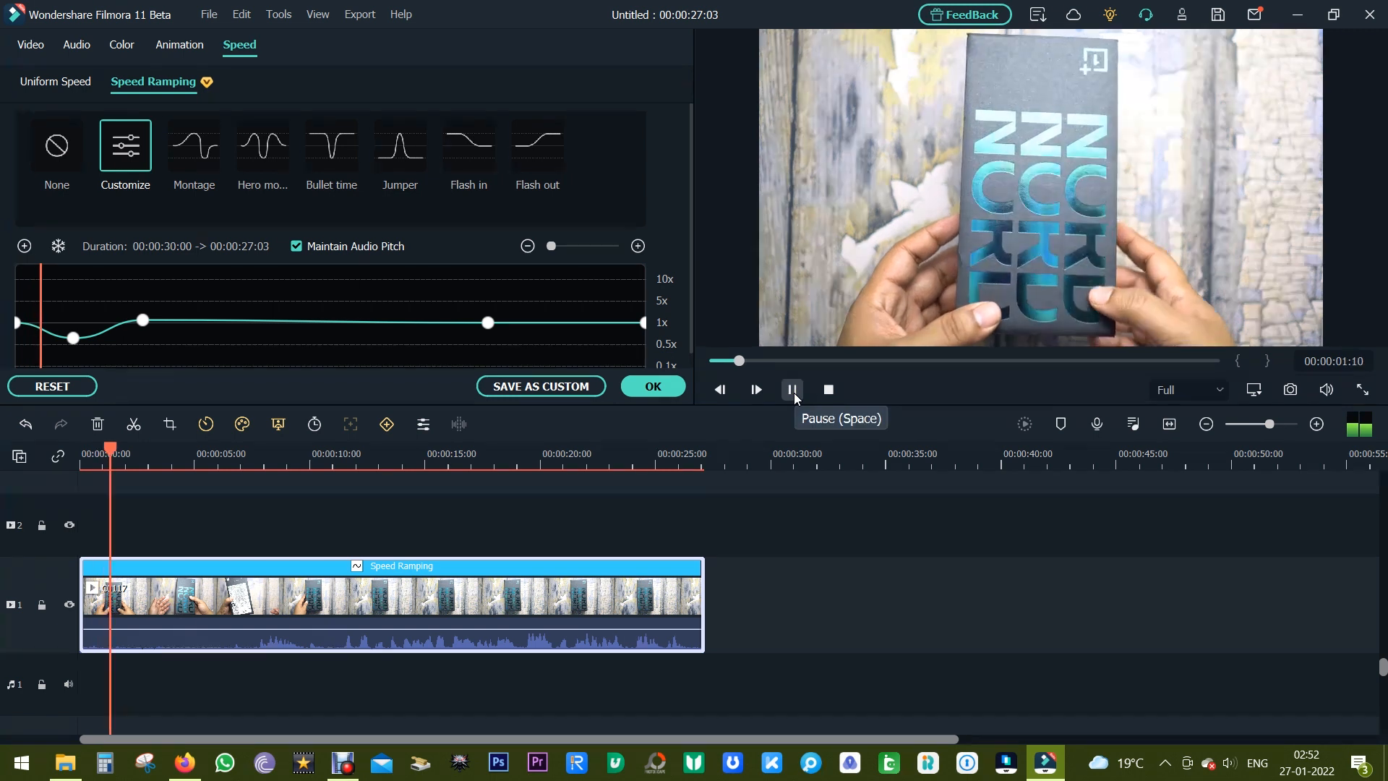
pyautogui.click(755, 389)
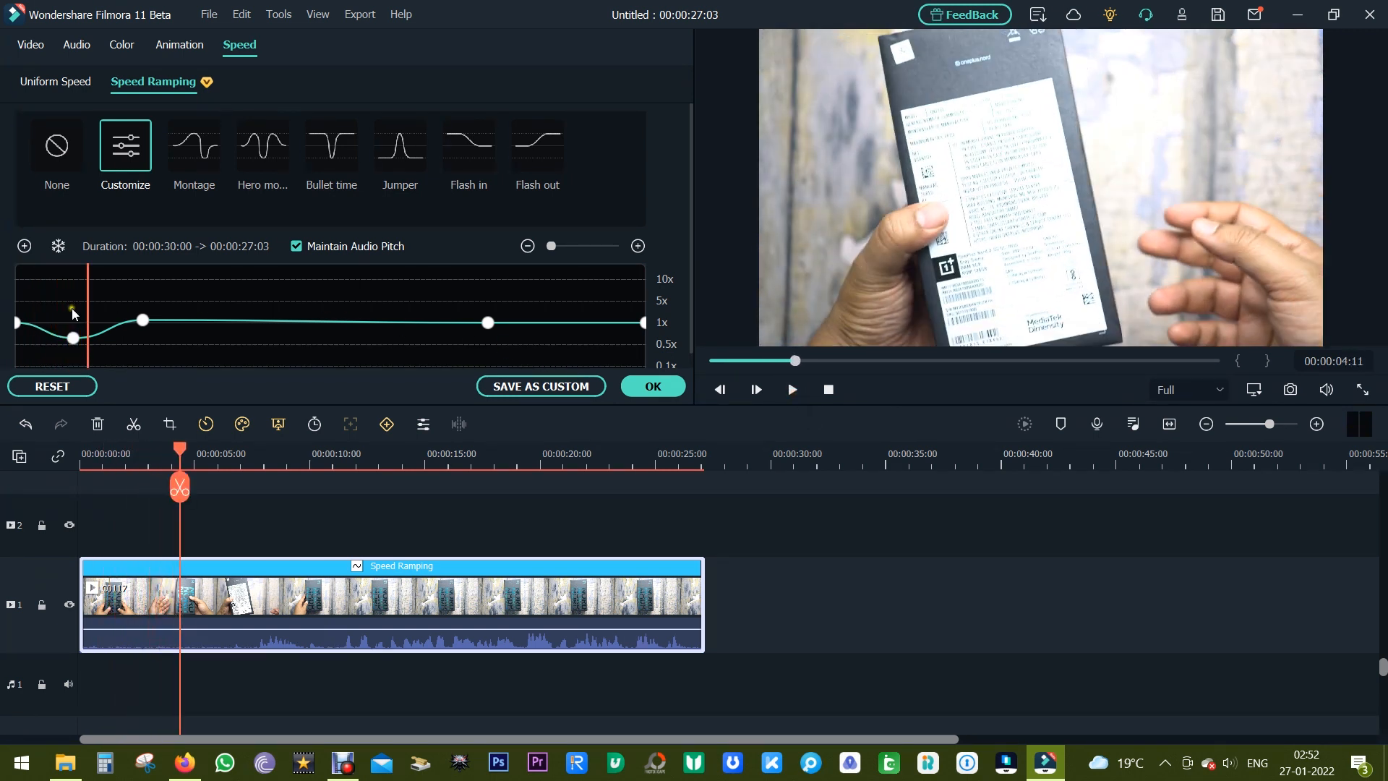
# Slow the opening section further, preview again, and confirm the ramp with OK
pyautogui.moveTo(73, 339); pyautogui.dragTo(90, 363)
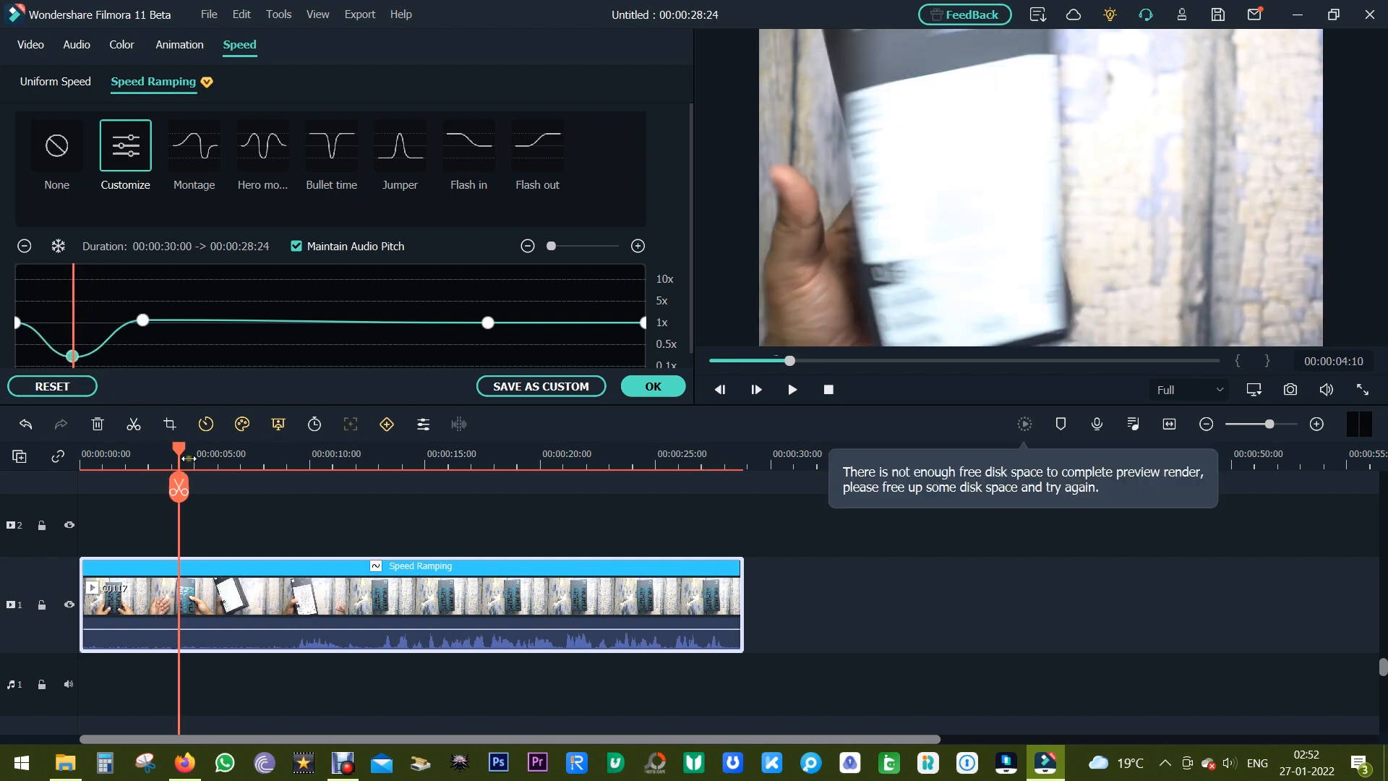
pyautogui.click(791, 389)
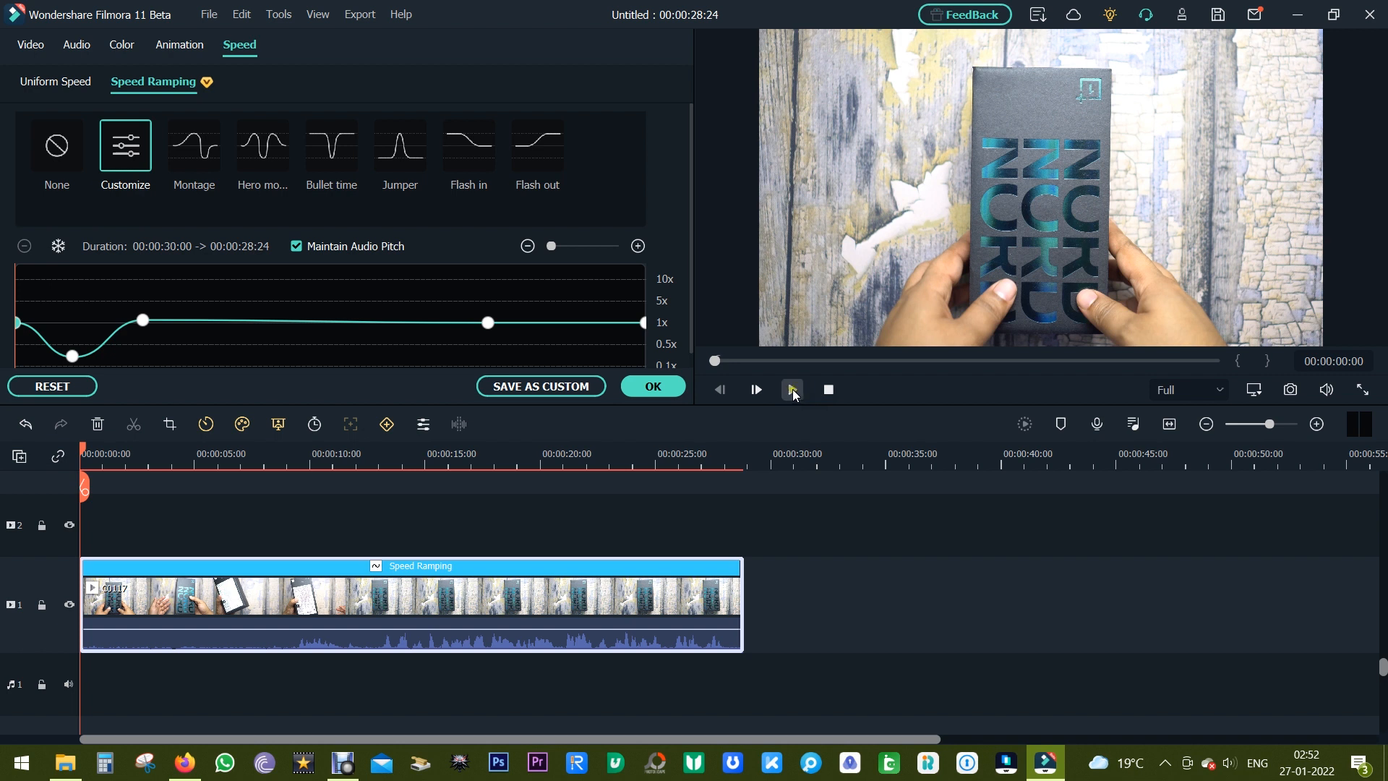
pyautogui.click(756, 389)
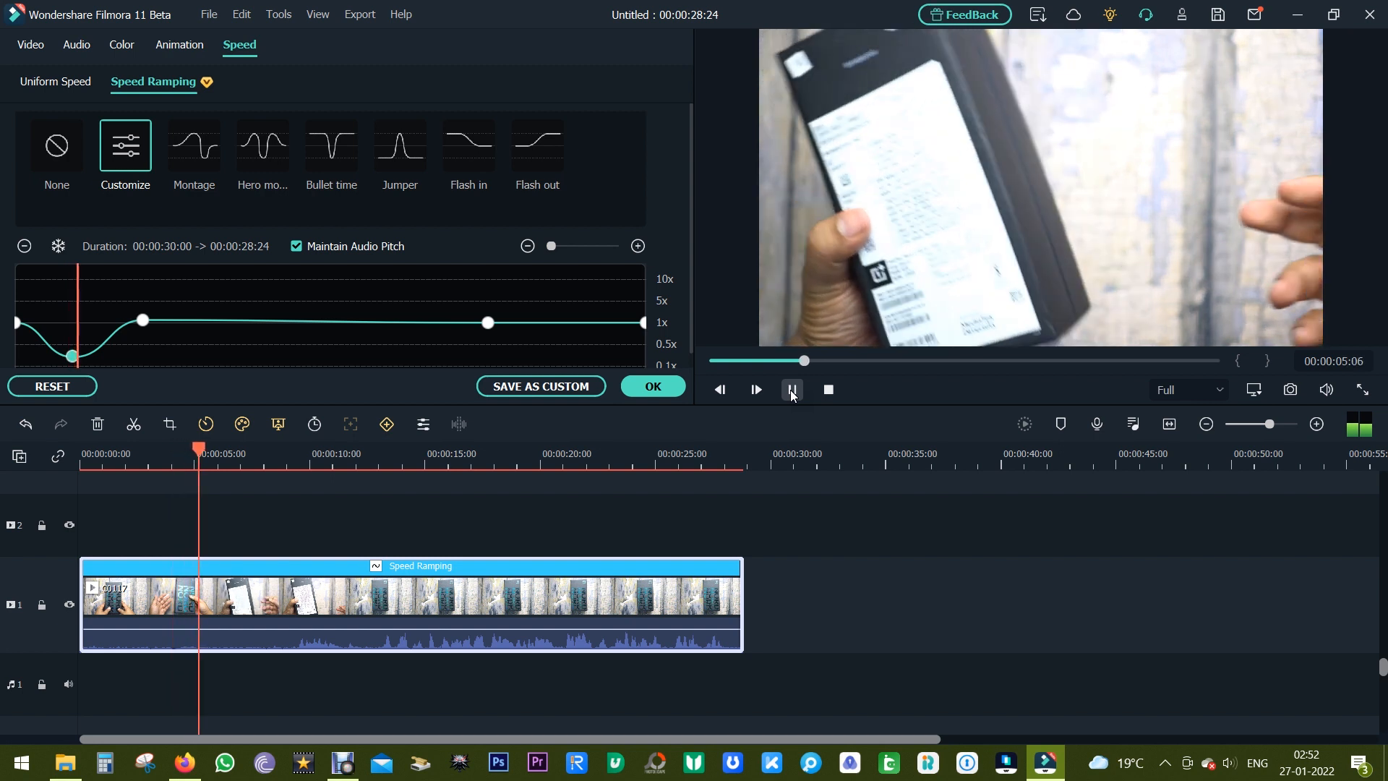
pyautogui.click(791, 389)
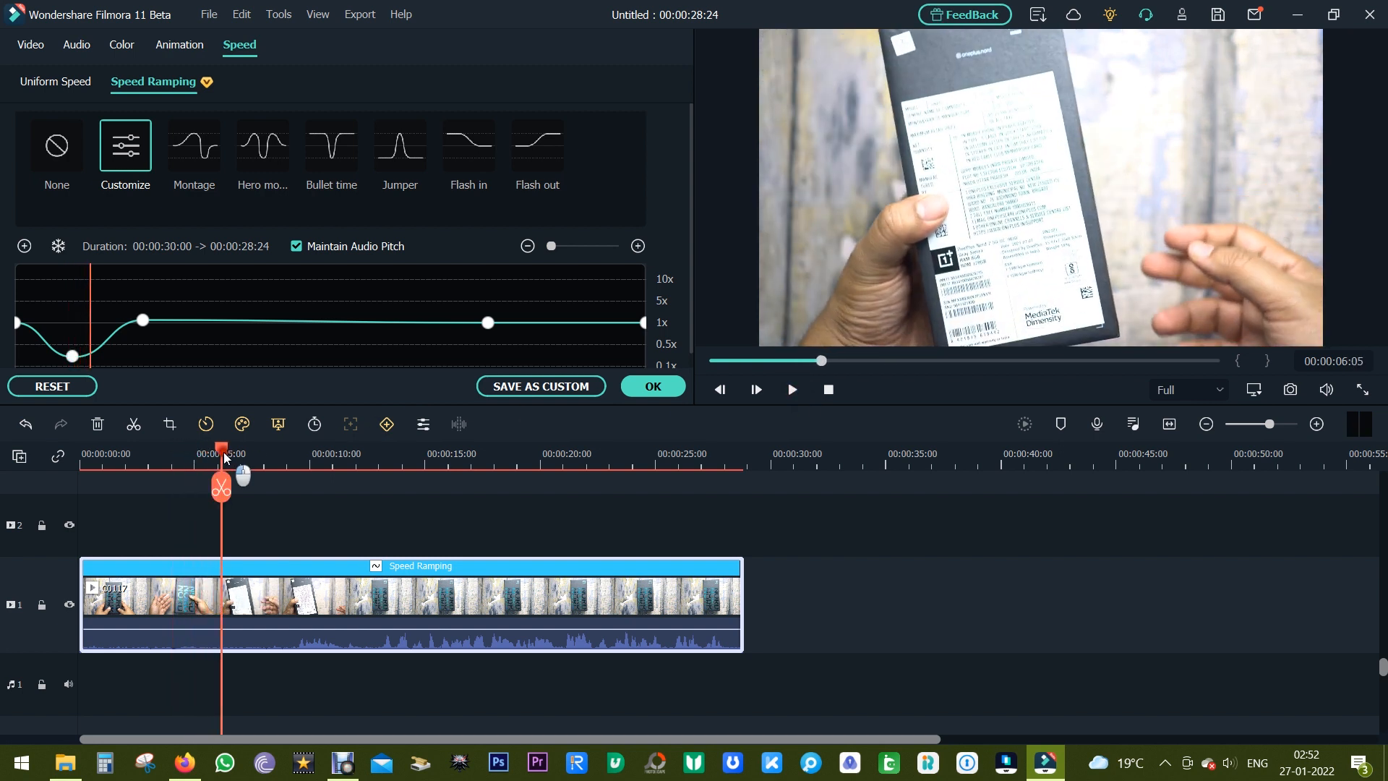
pyautogui.click(652, 386)
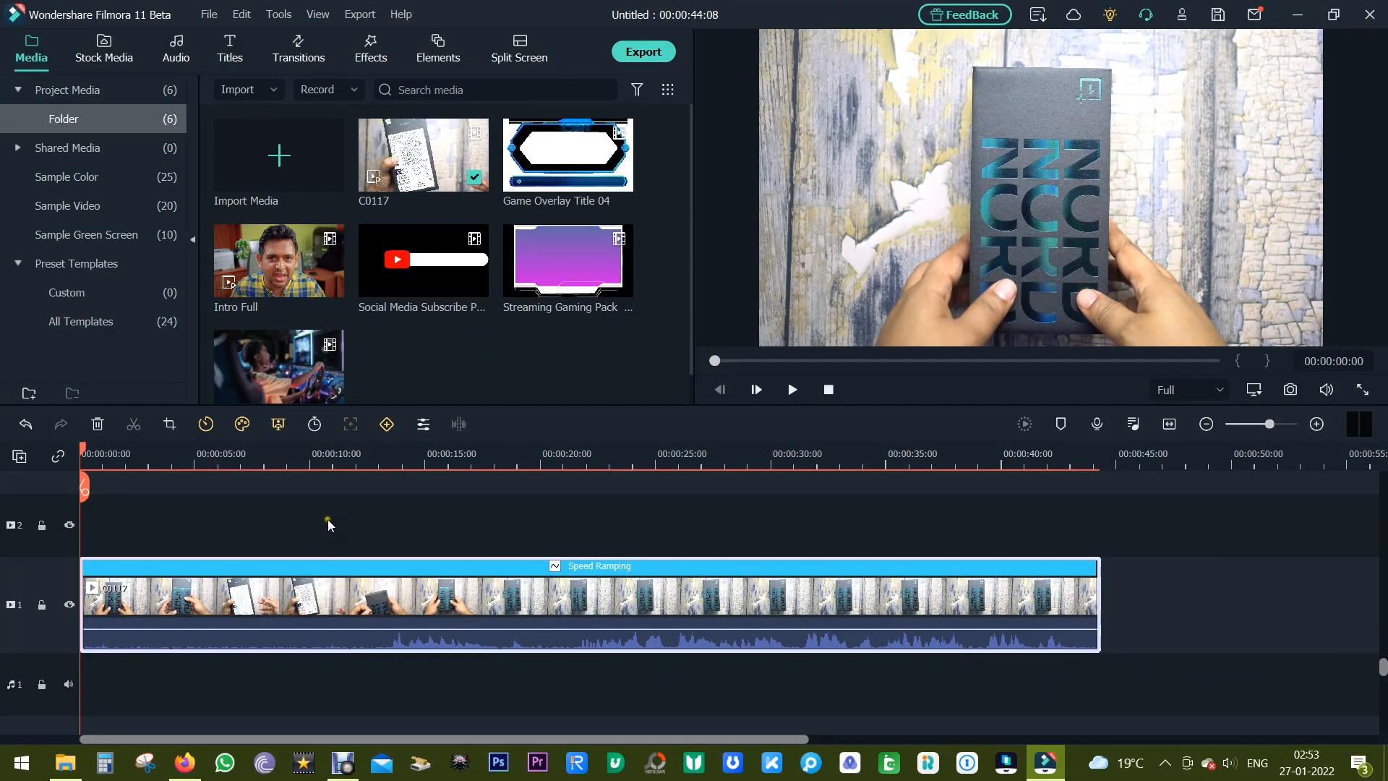
pyautogui.moveTo(285, 518)
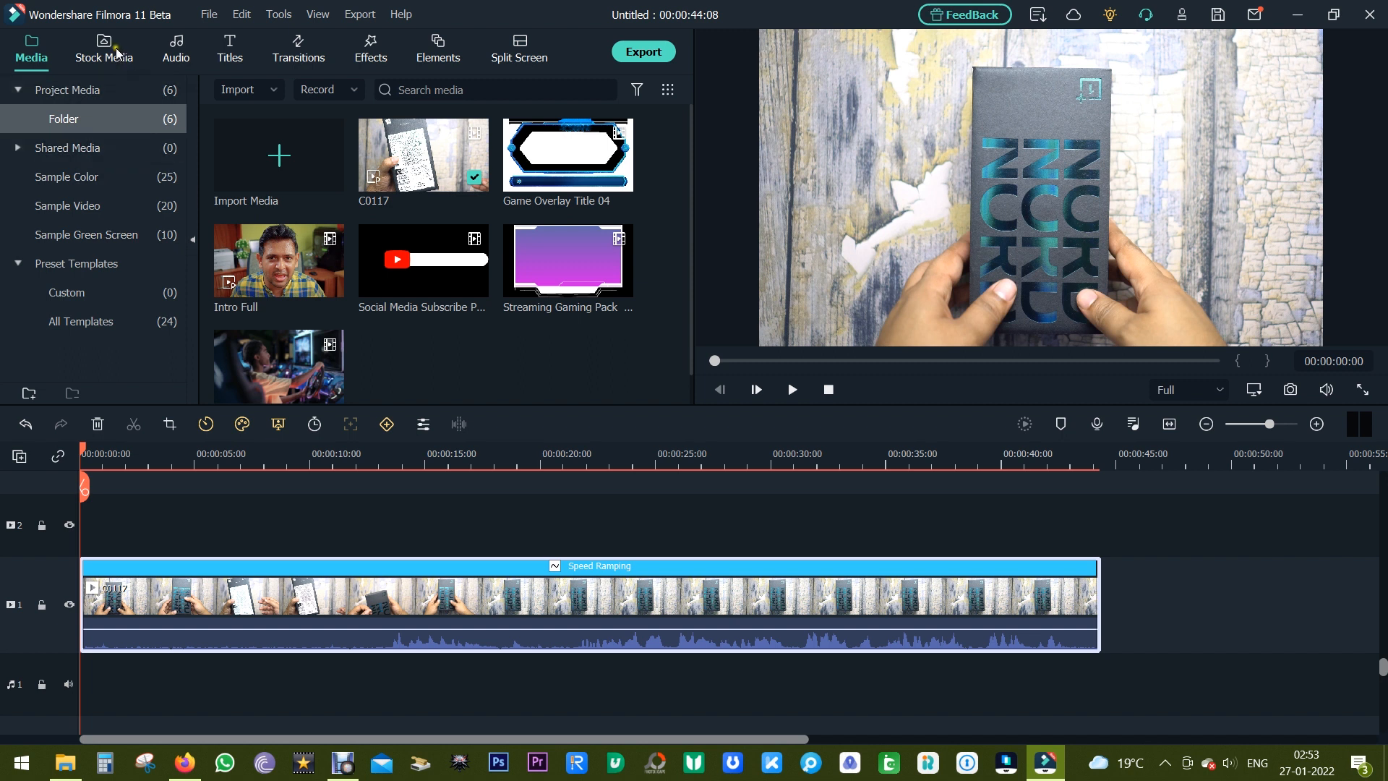
# Browse the Stock Media, Audio and Transitions libraries, then move to Effects
pyautogui.click(104, 49)
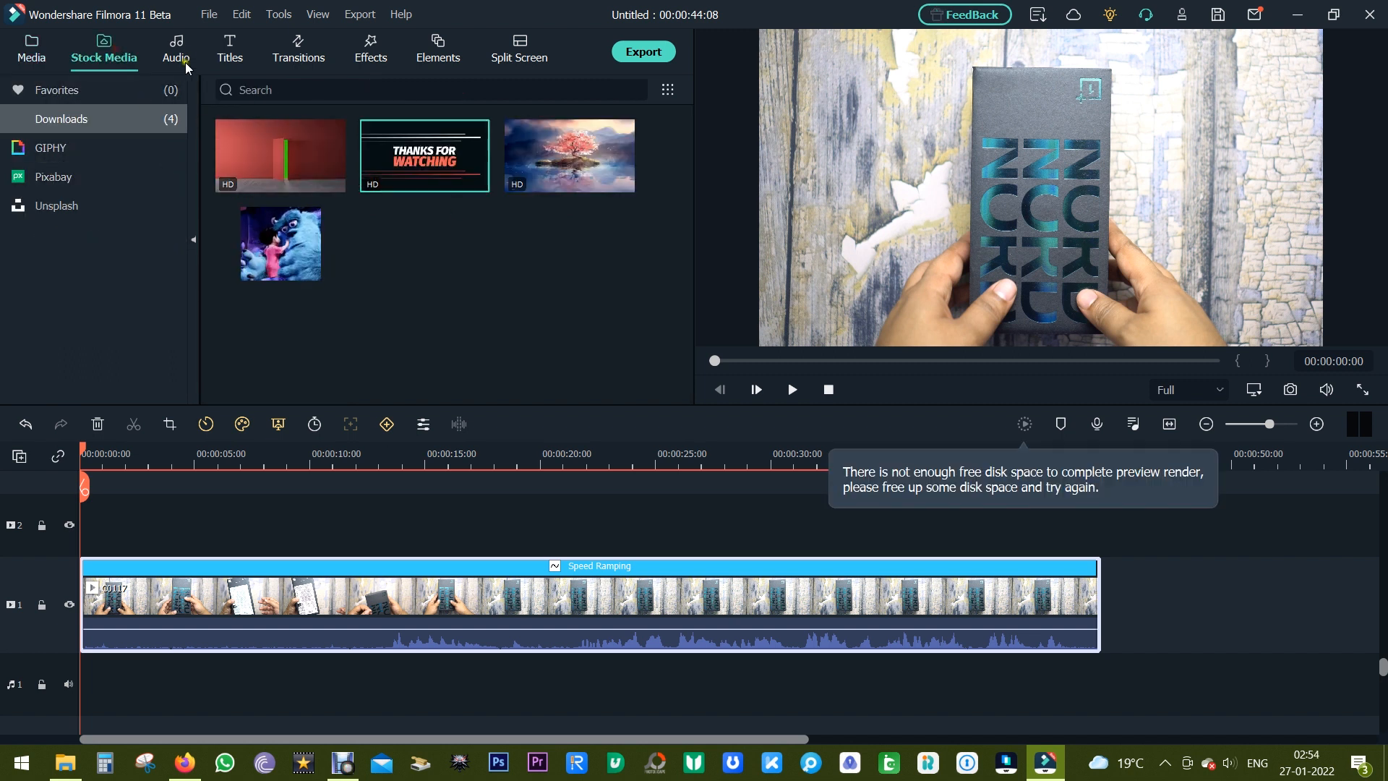
pyautogui.click(175, 50)
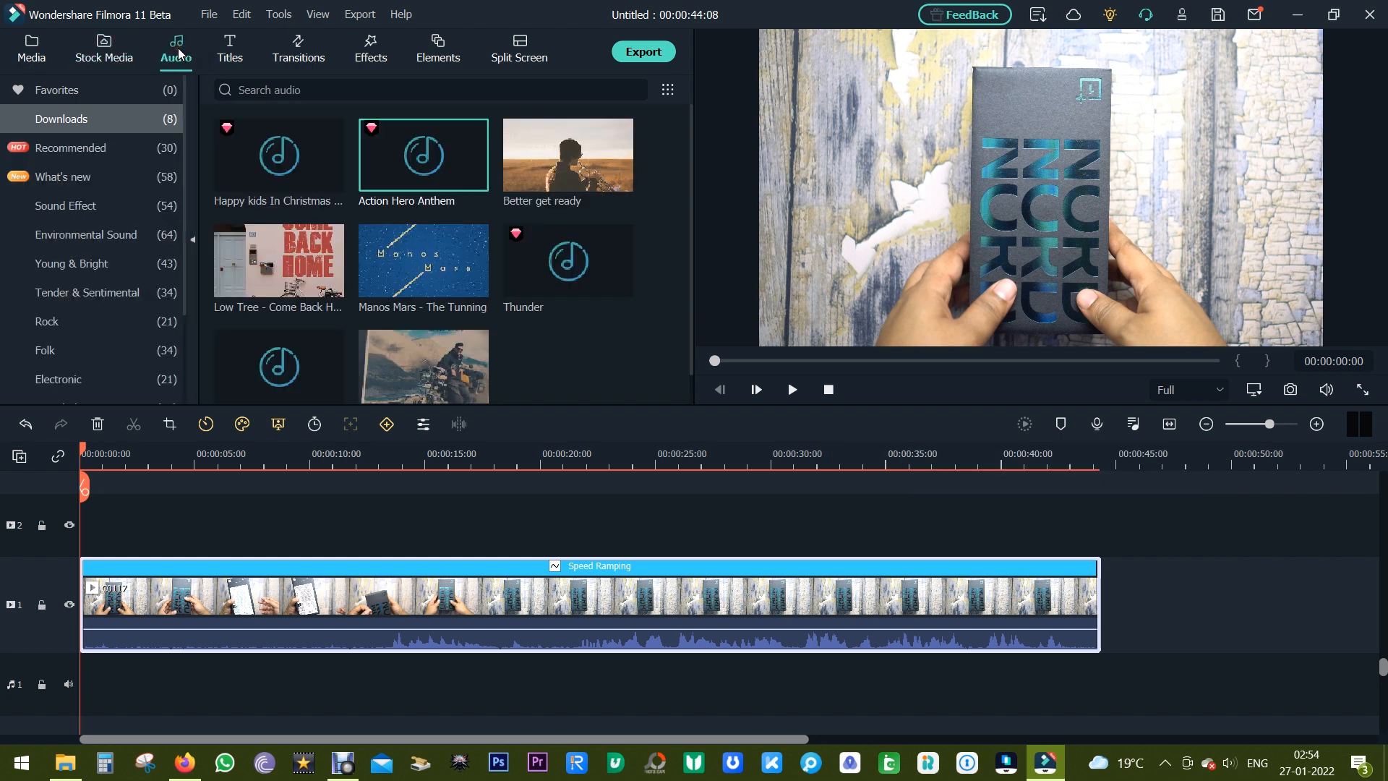
pyautogui.click(298, 49)
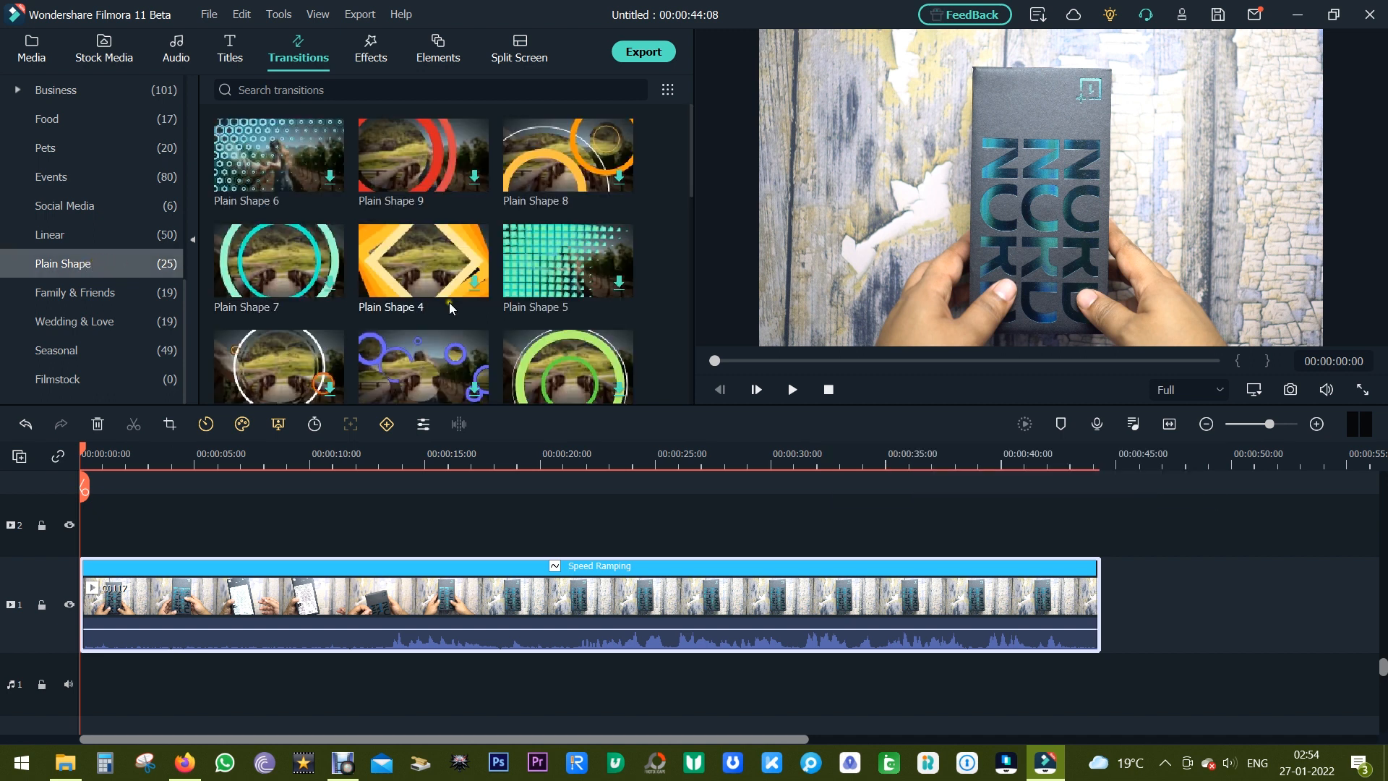
pyautogui.scroll(-3)
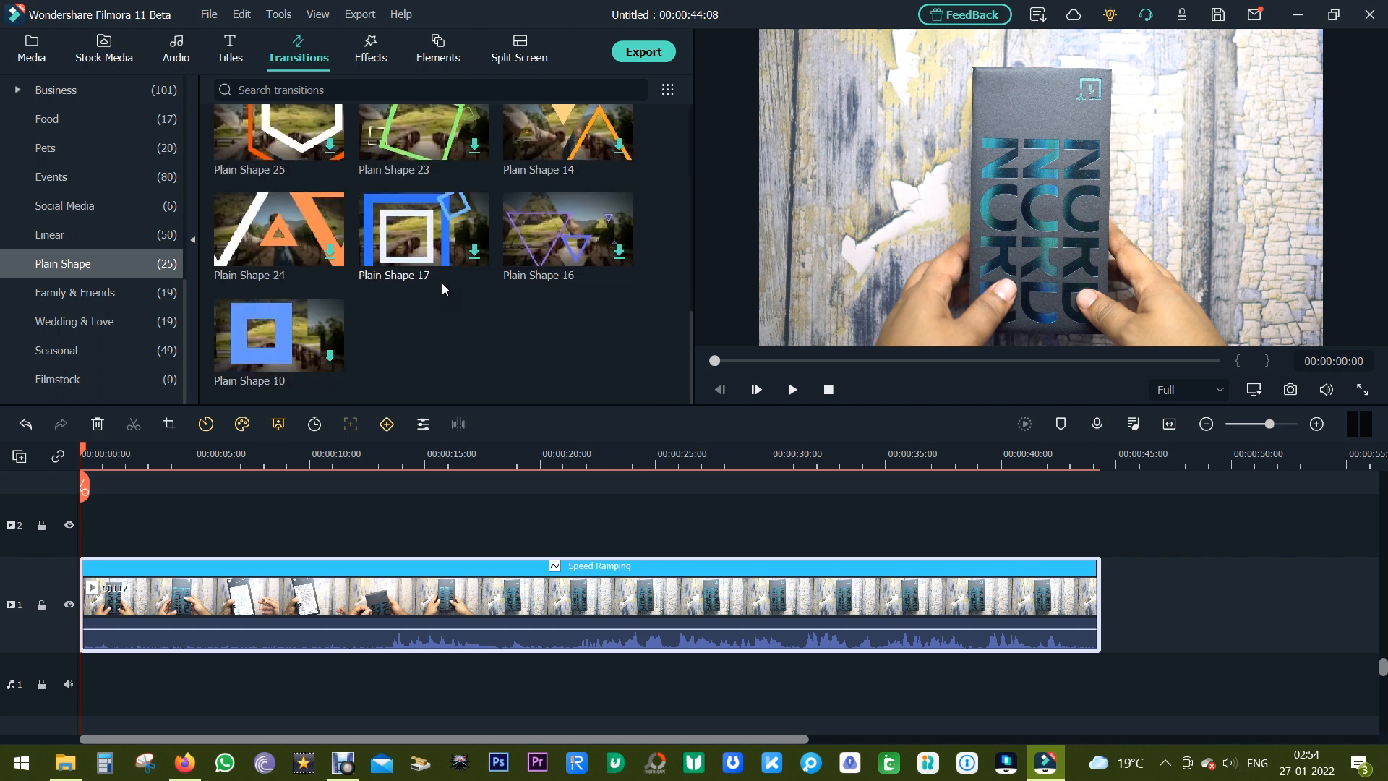
pyautogui.click(371, 45)
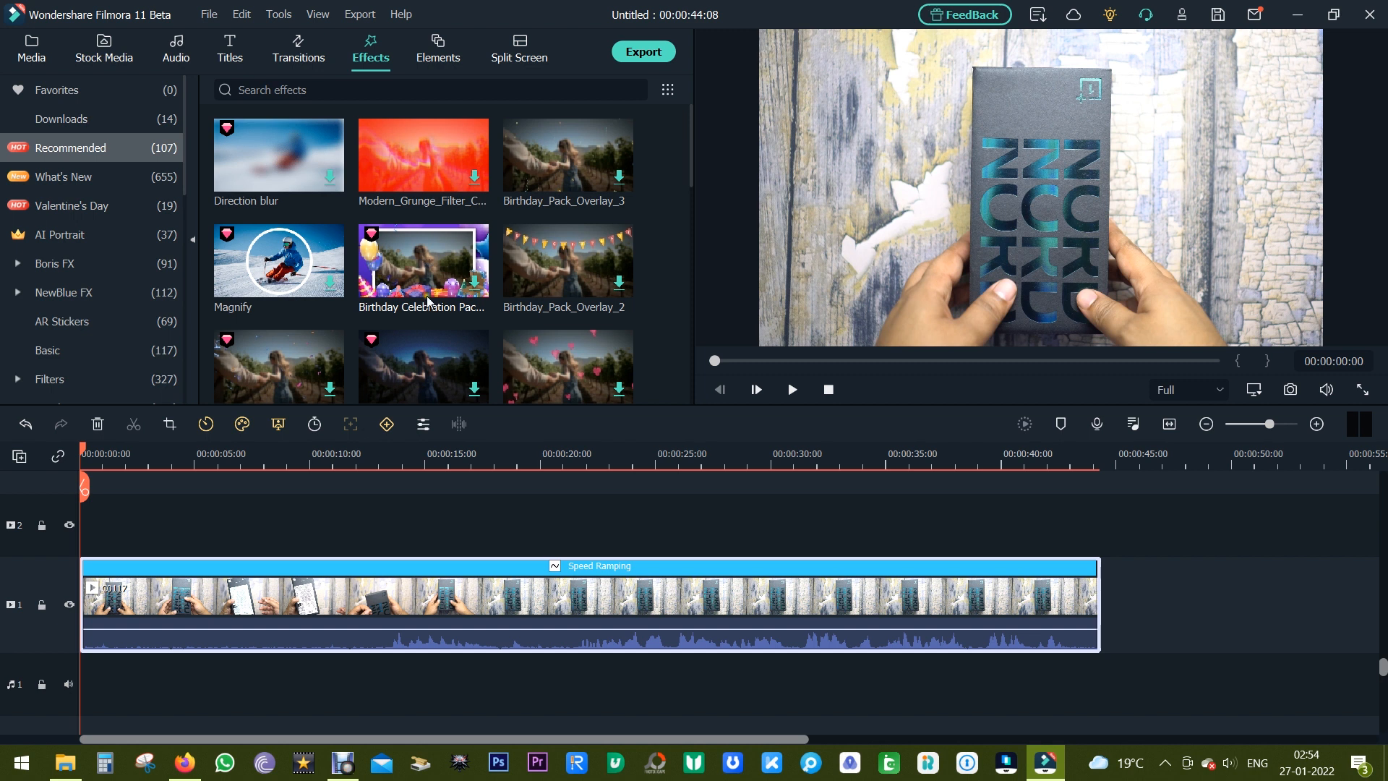
# Scroll the Effects library to the AI Portrait effects, then switch to Elements
pyautogui.scroll(-3)
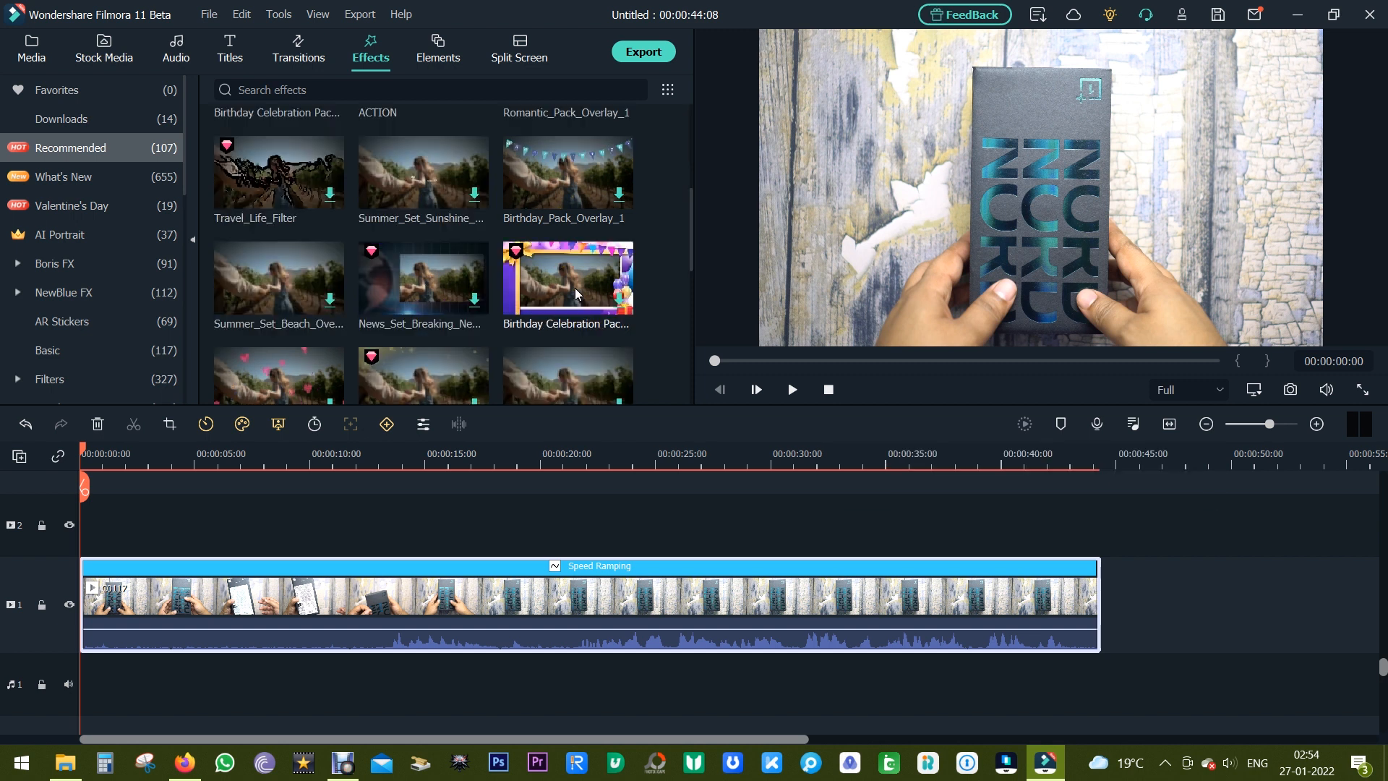
pyautogui.moveTo(398, 304)
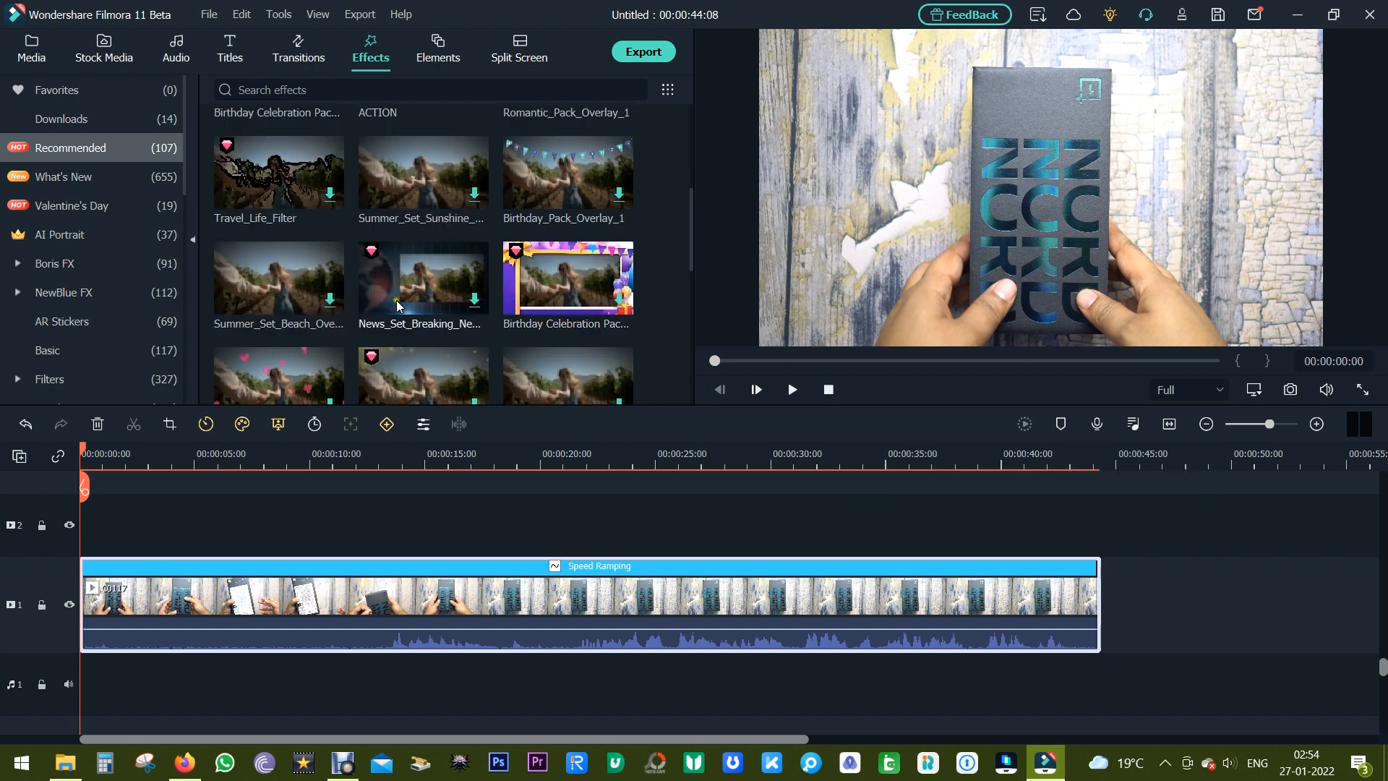
pyautogui.scroll(-3)
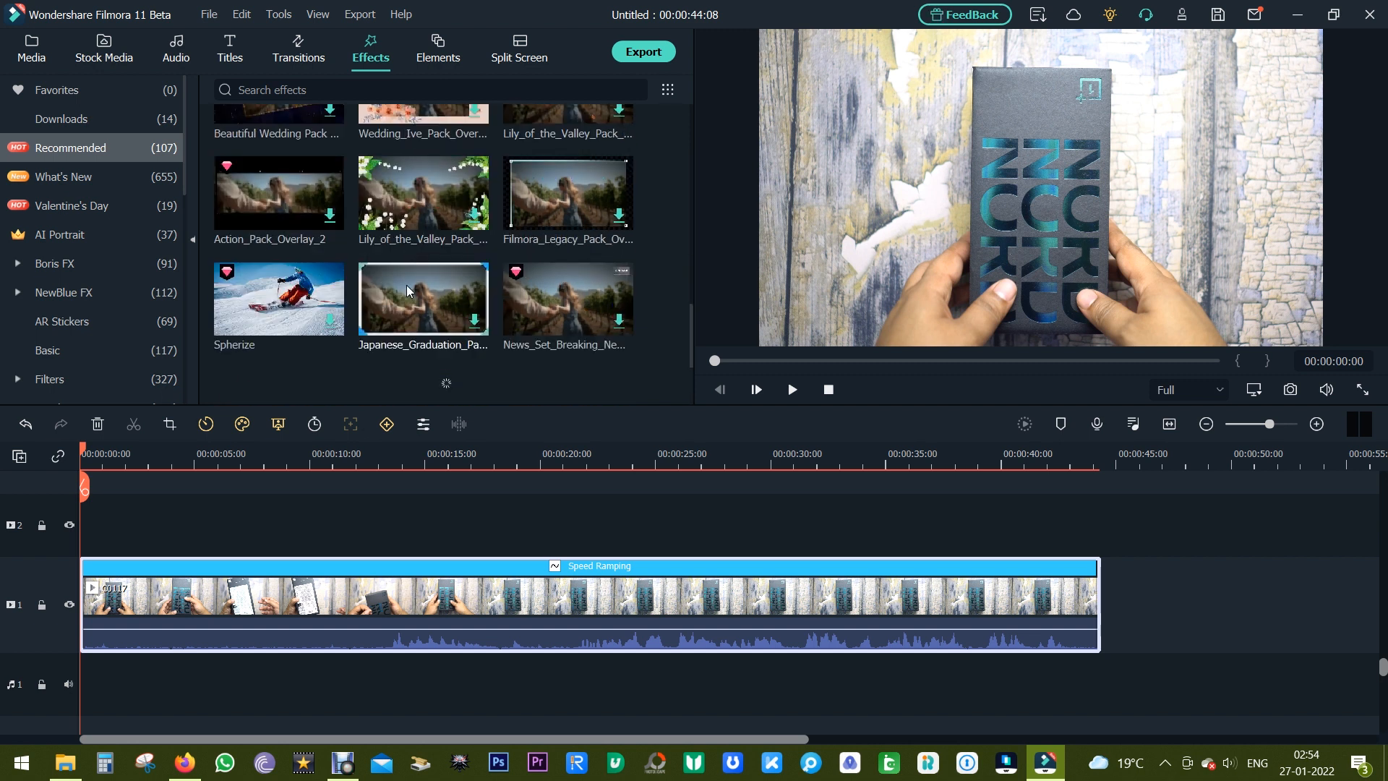
pyautogui.scroll(-3)
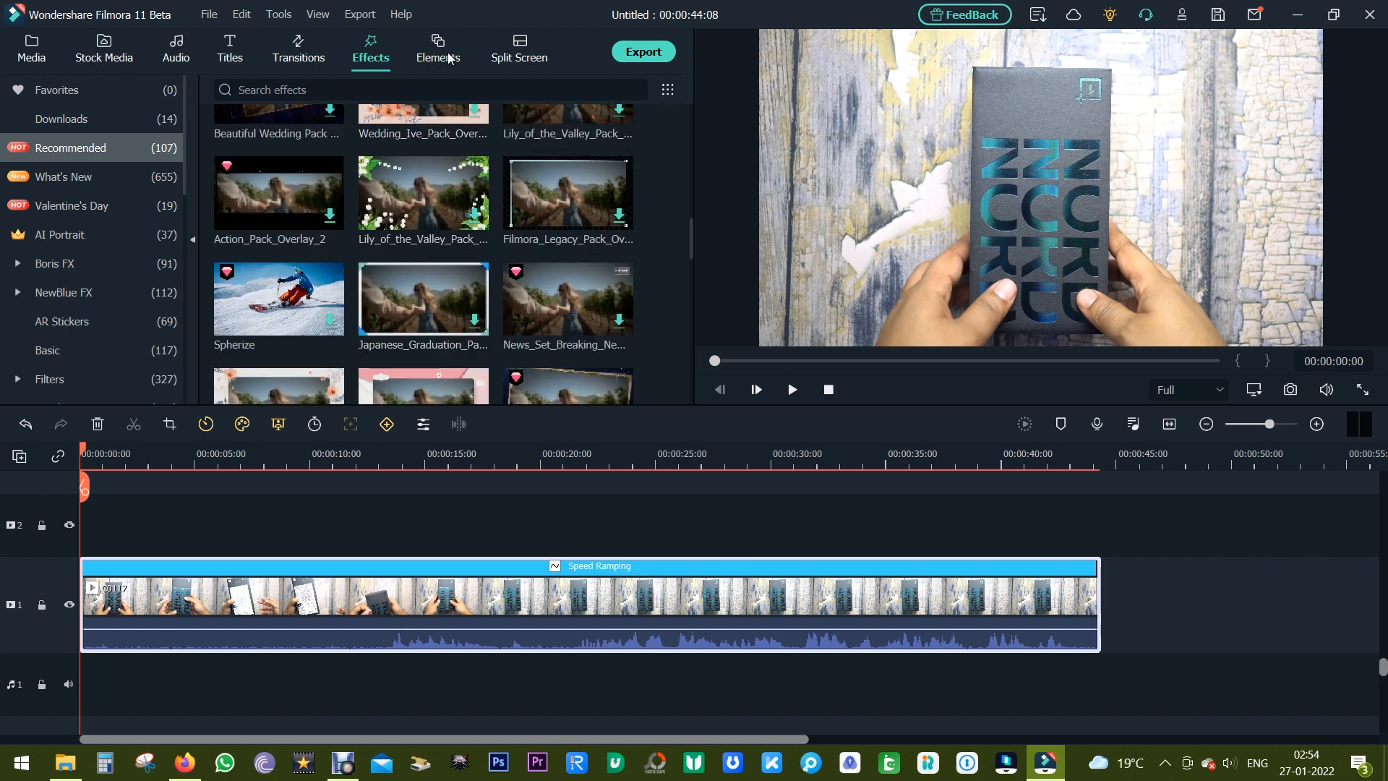
pyautogui.click(61, 234)
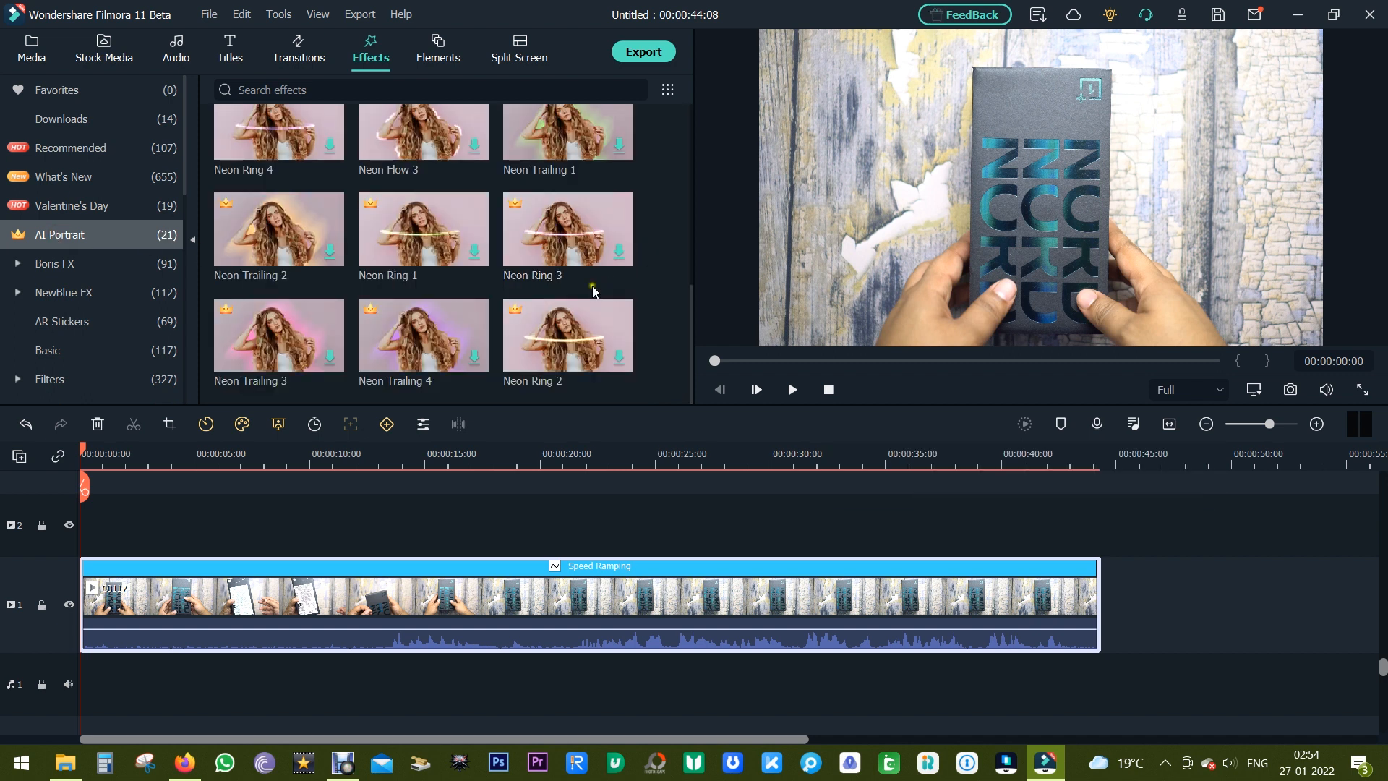
pyautogui.click(437, 45)
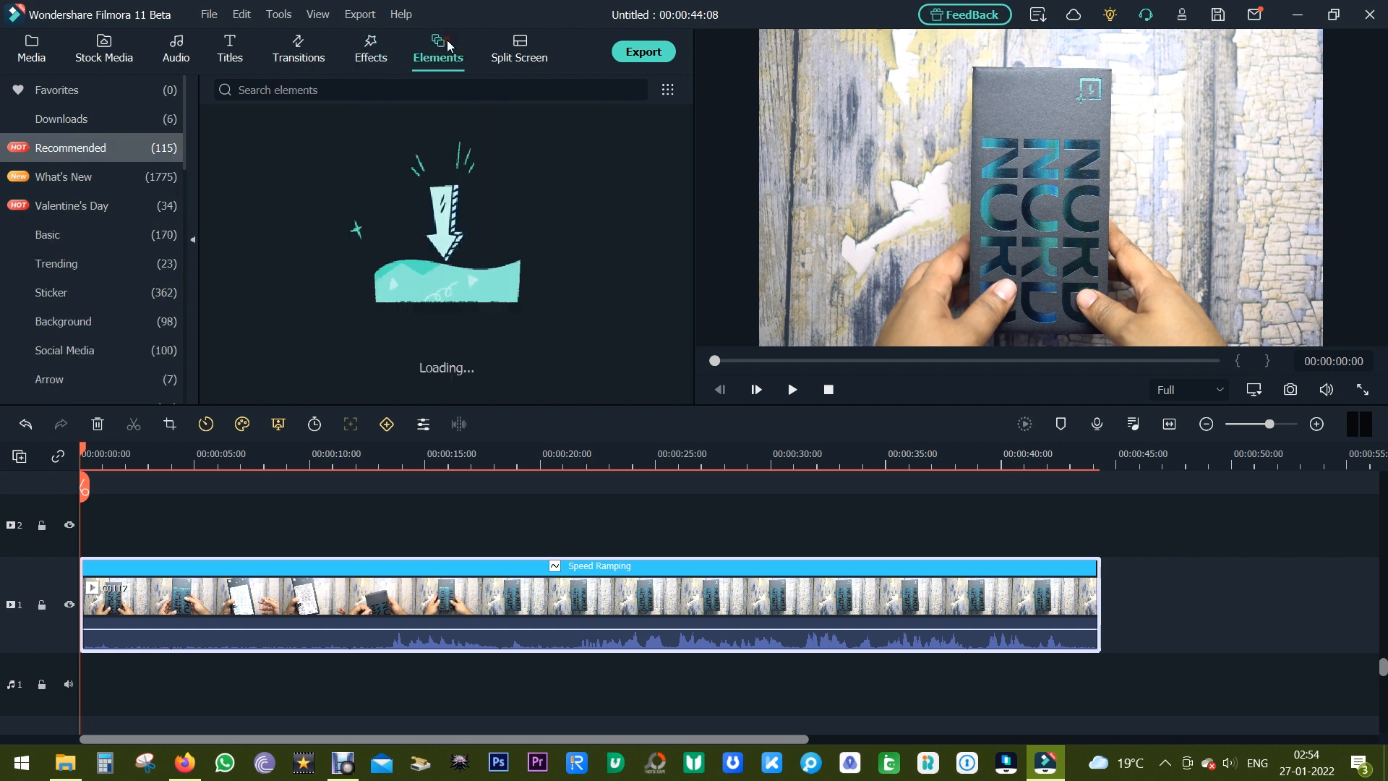